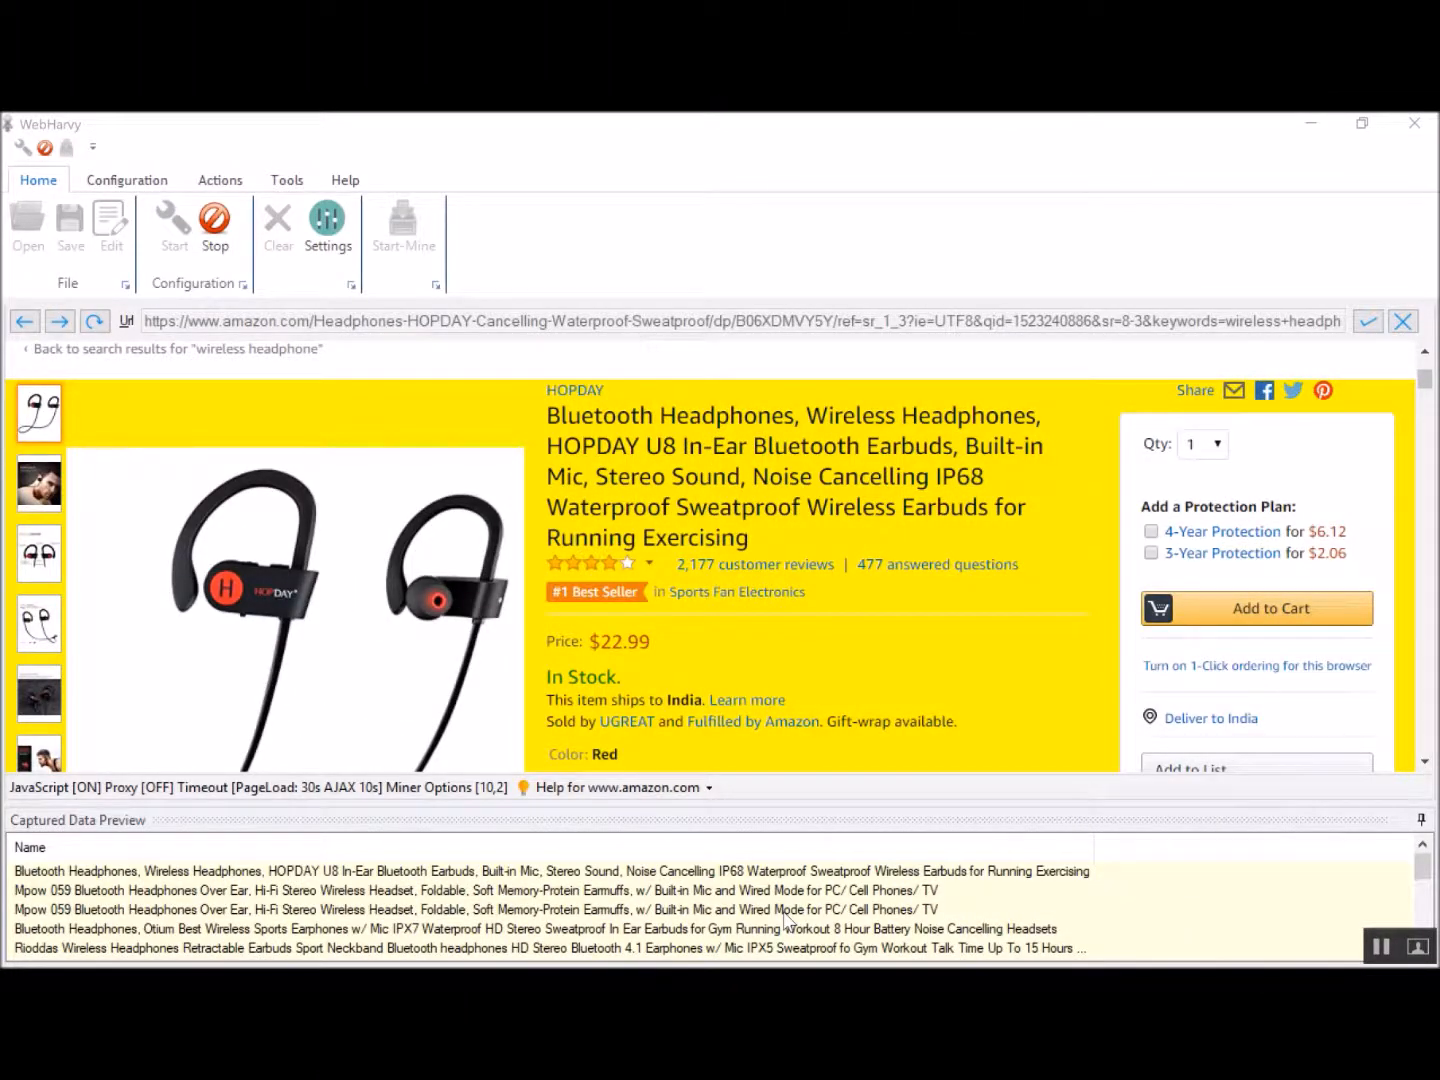
mouse_move(1230, 944)
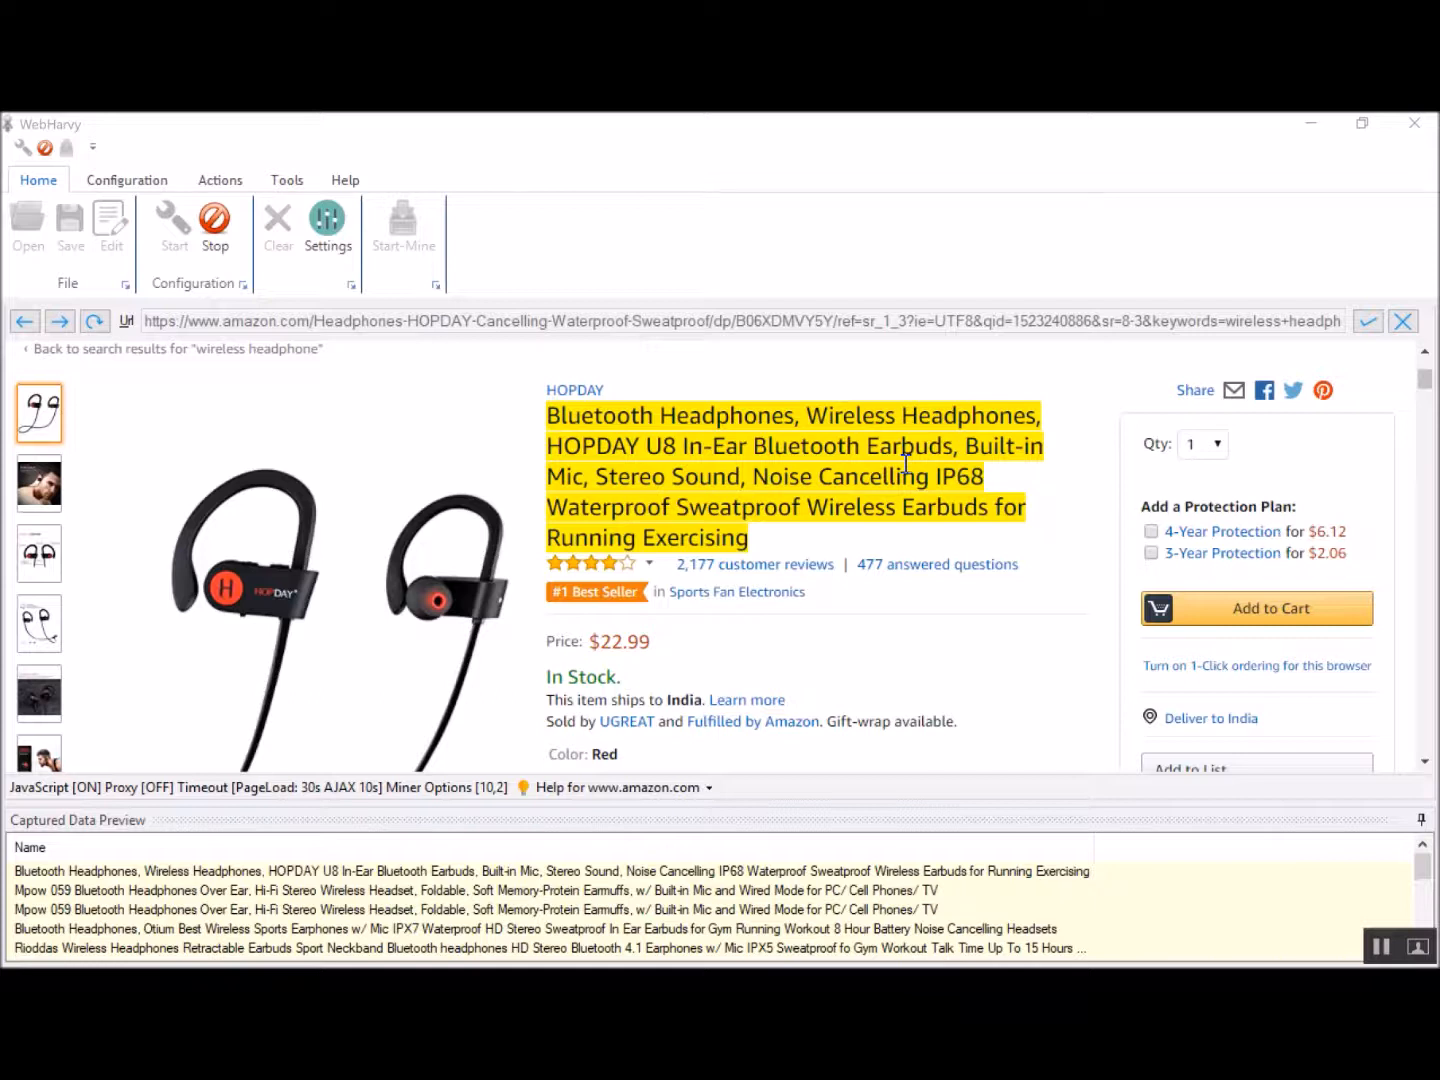
- Switch from WebHarvy's headphones page to Google Chrome showing the WebHarvy website
click(750, 710)
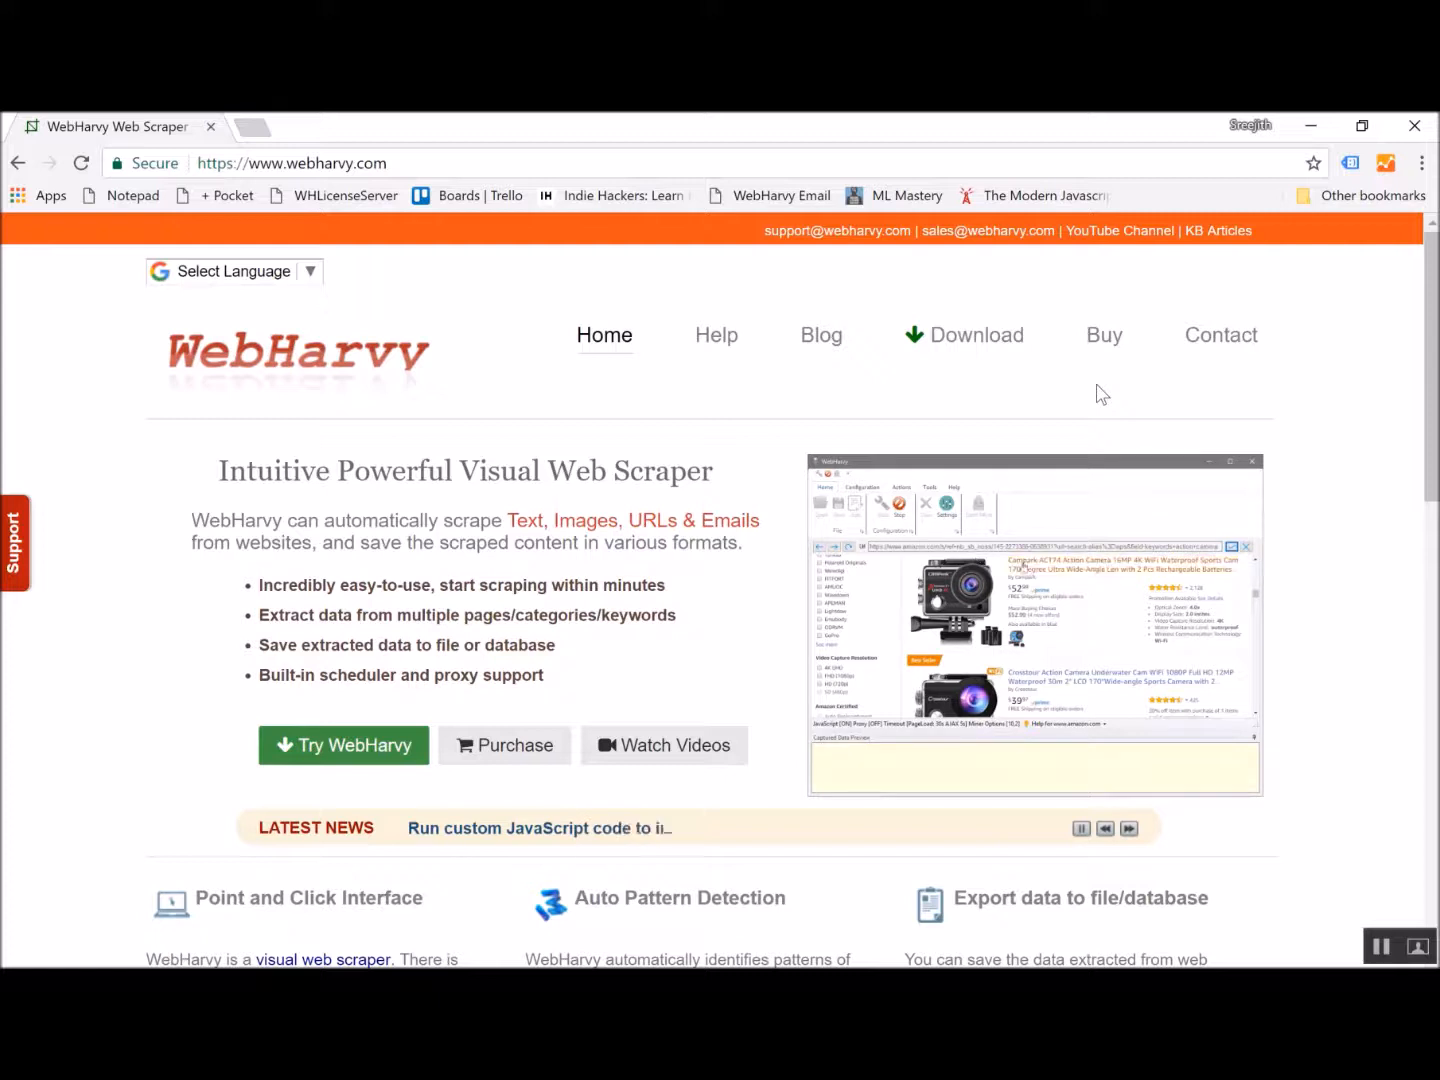
mouse_move(1218, 230)
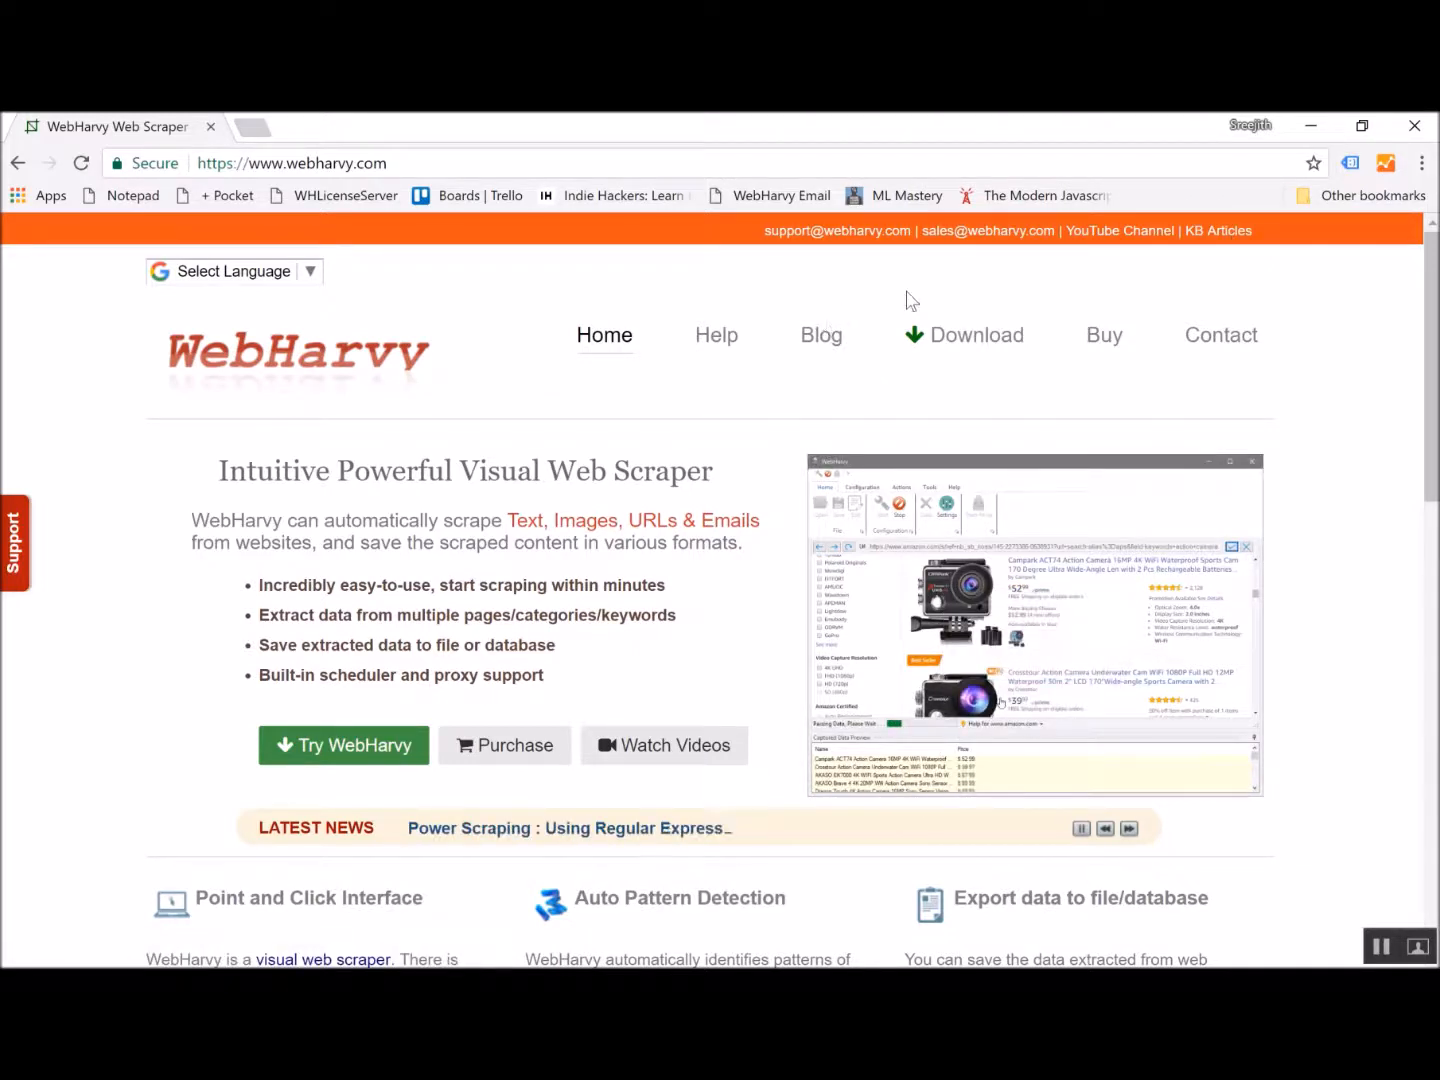
mouse_move(1218, 230)
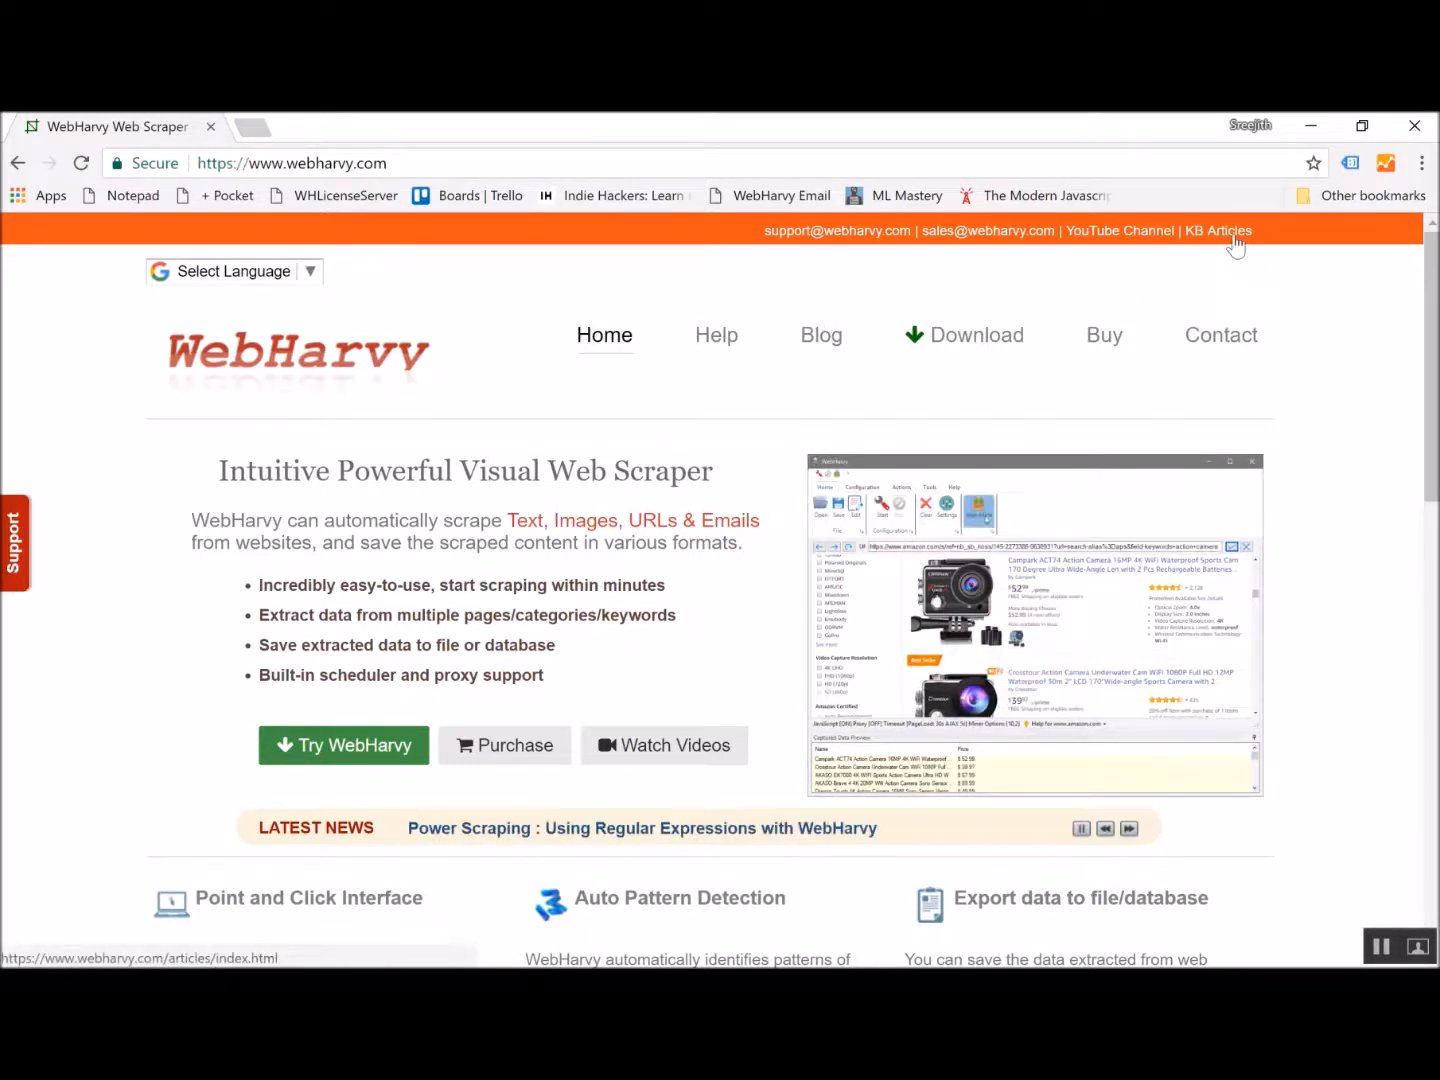
- Open the WebHarvy Regular Expression Tutorial from the KB Articles page
click(1218, 230)
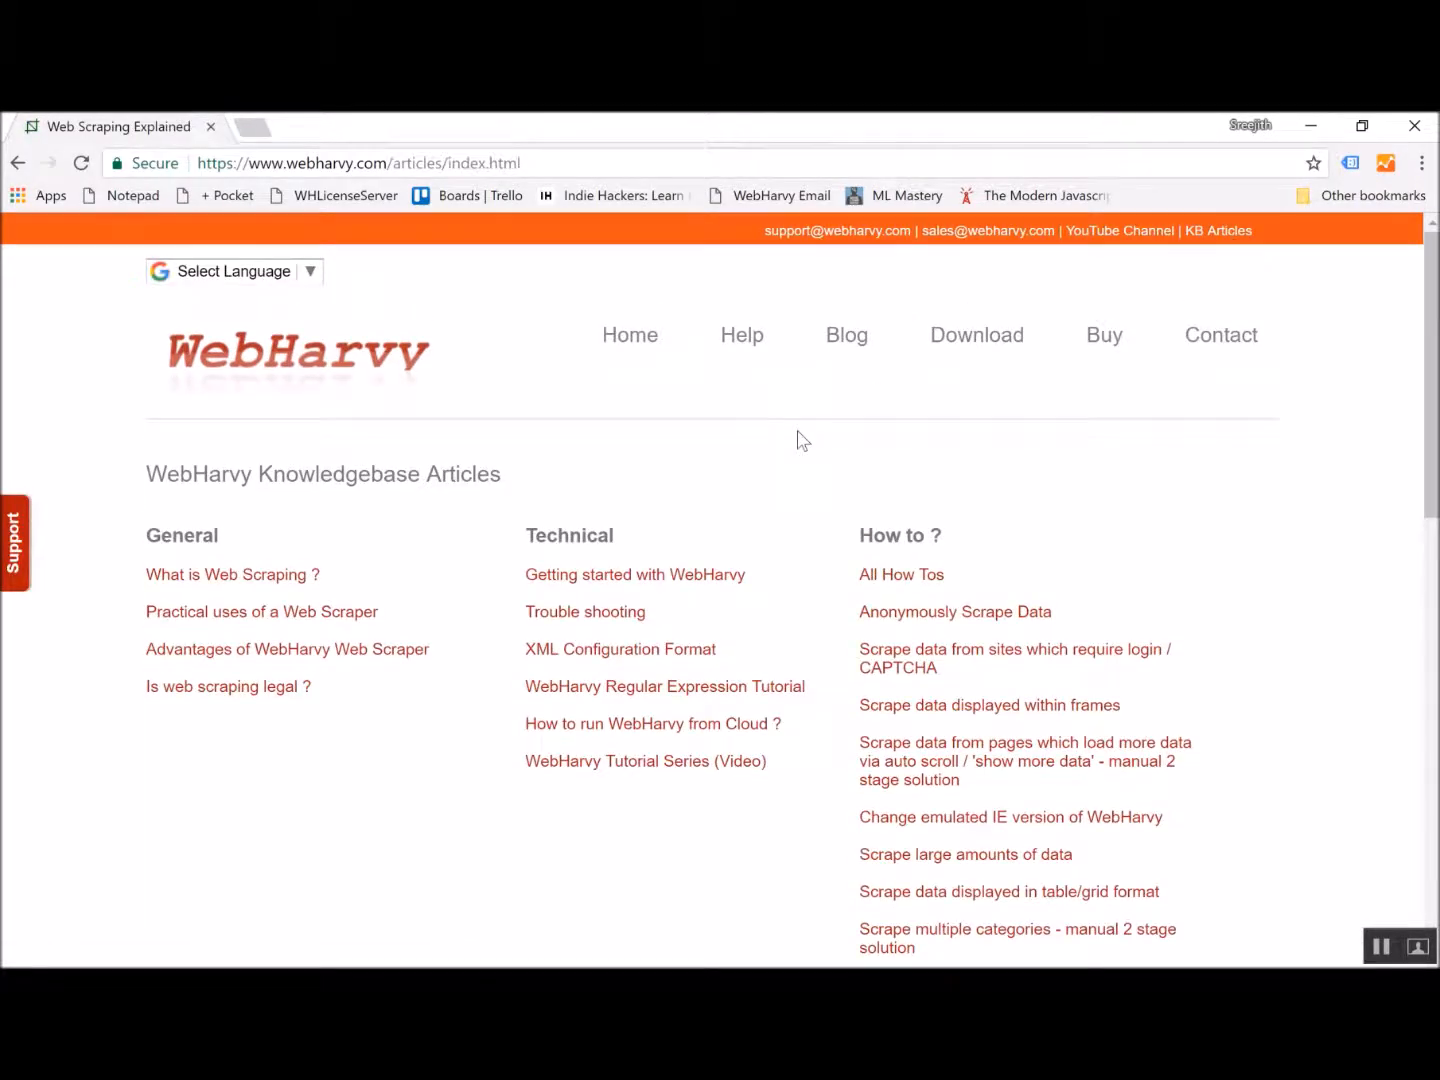
scroll(down, 3)
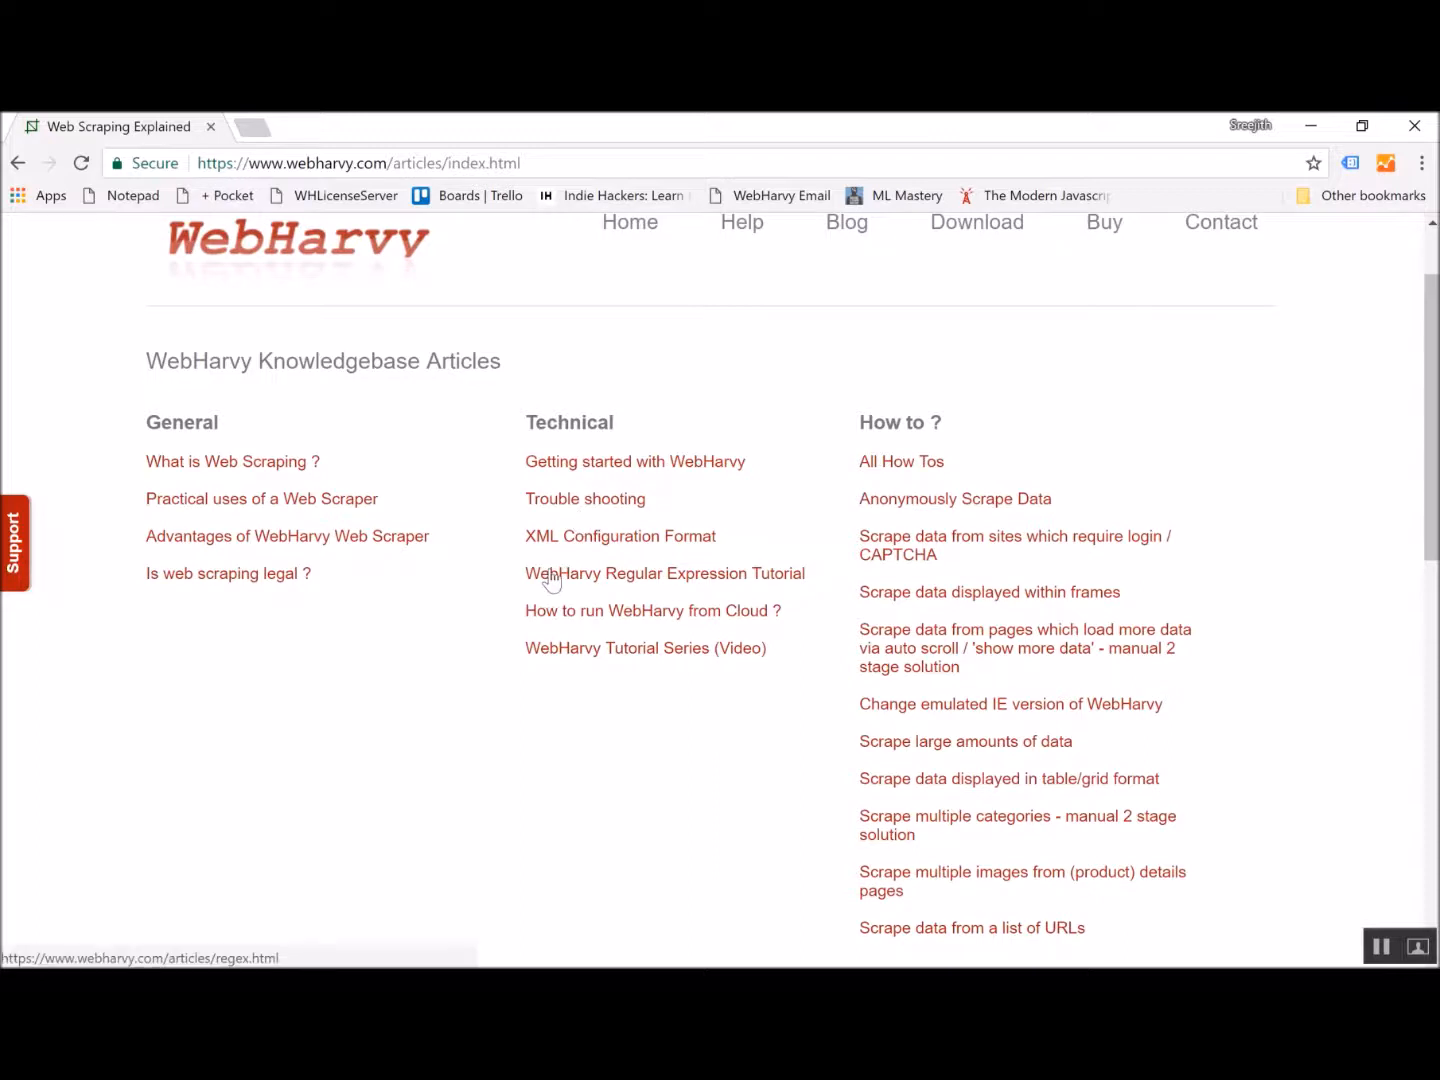
click(664, 572)
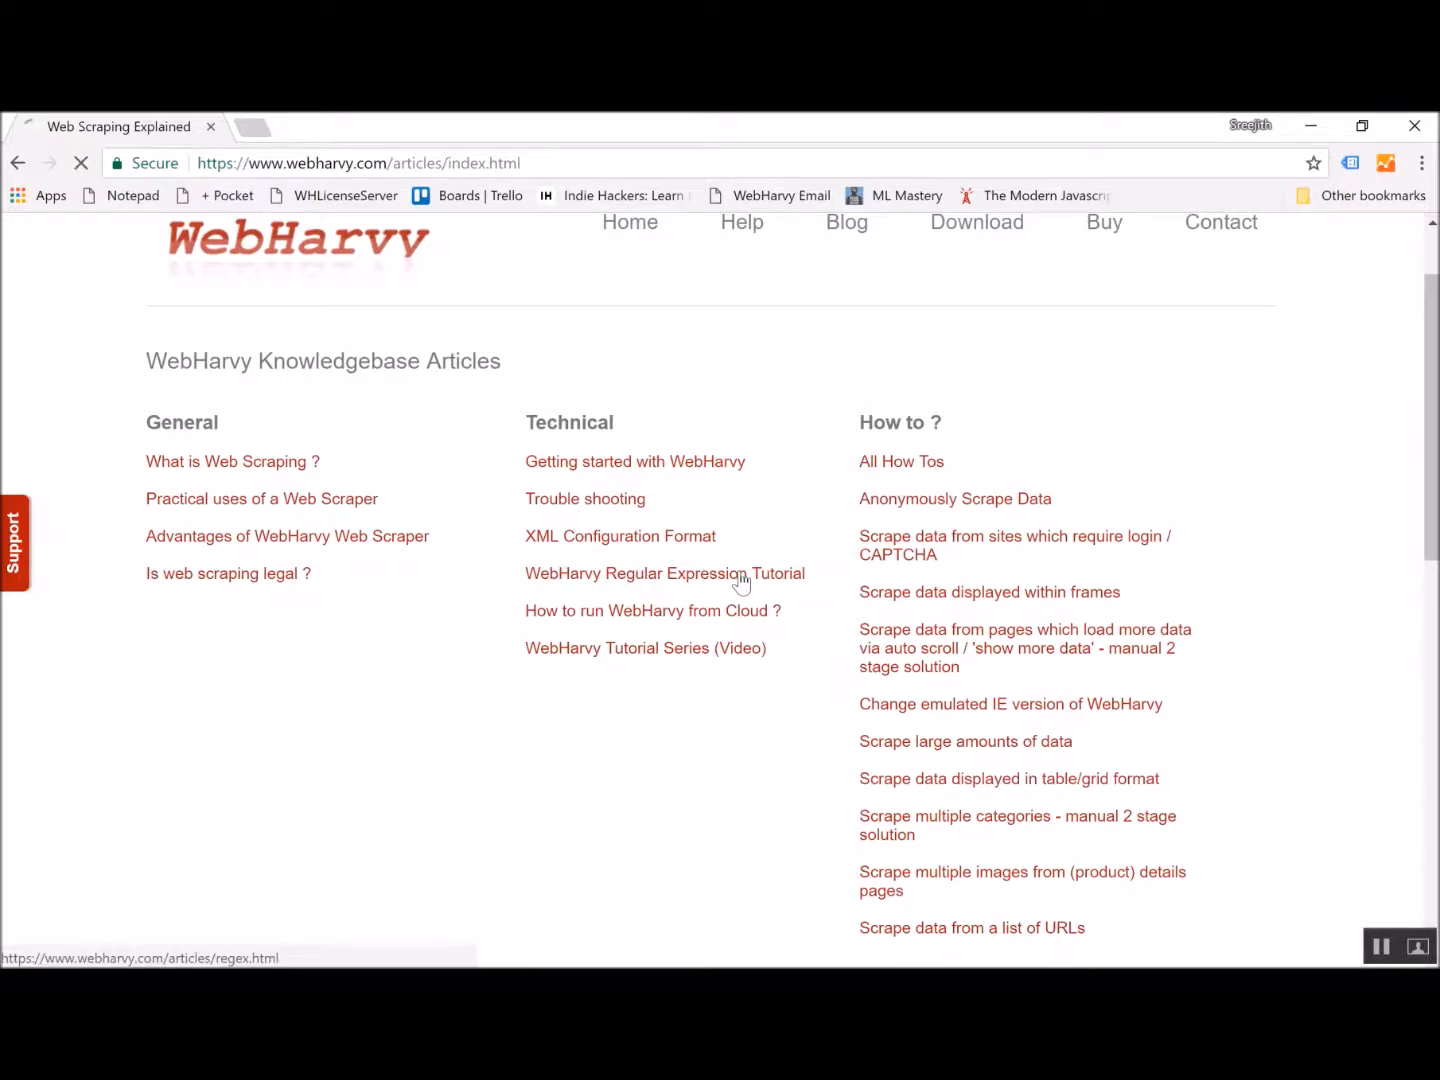
click(664, 572)
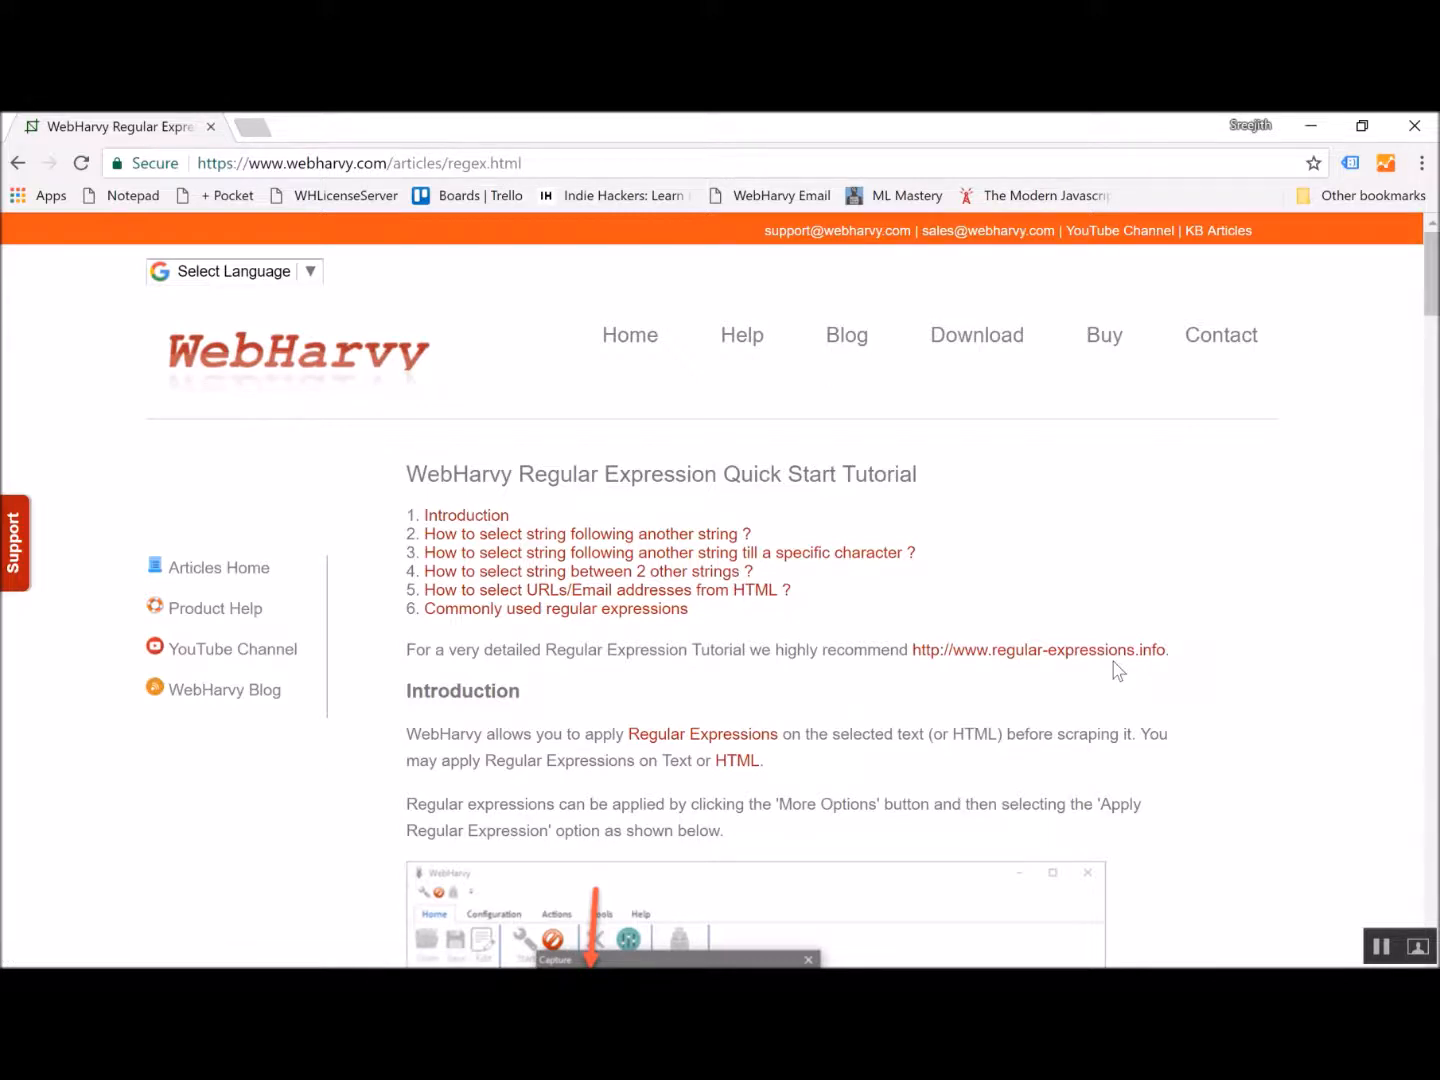
- Read down the tutorial to its commonly used RegEx strings section
scroll(down, 3)
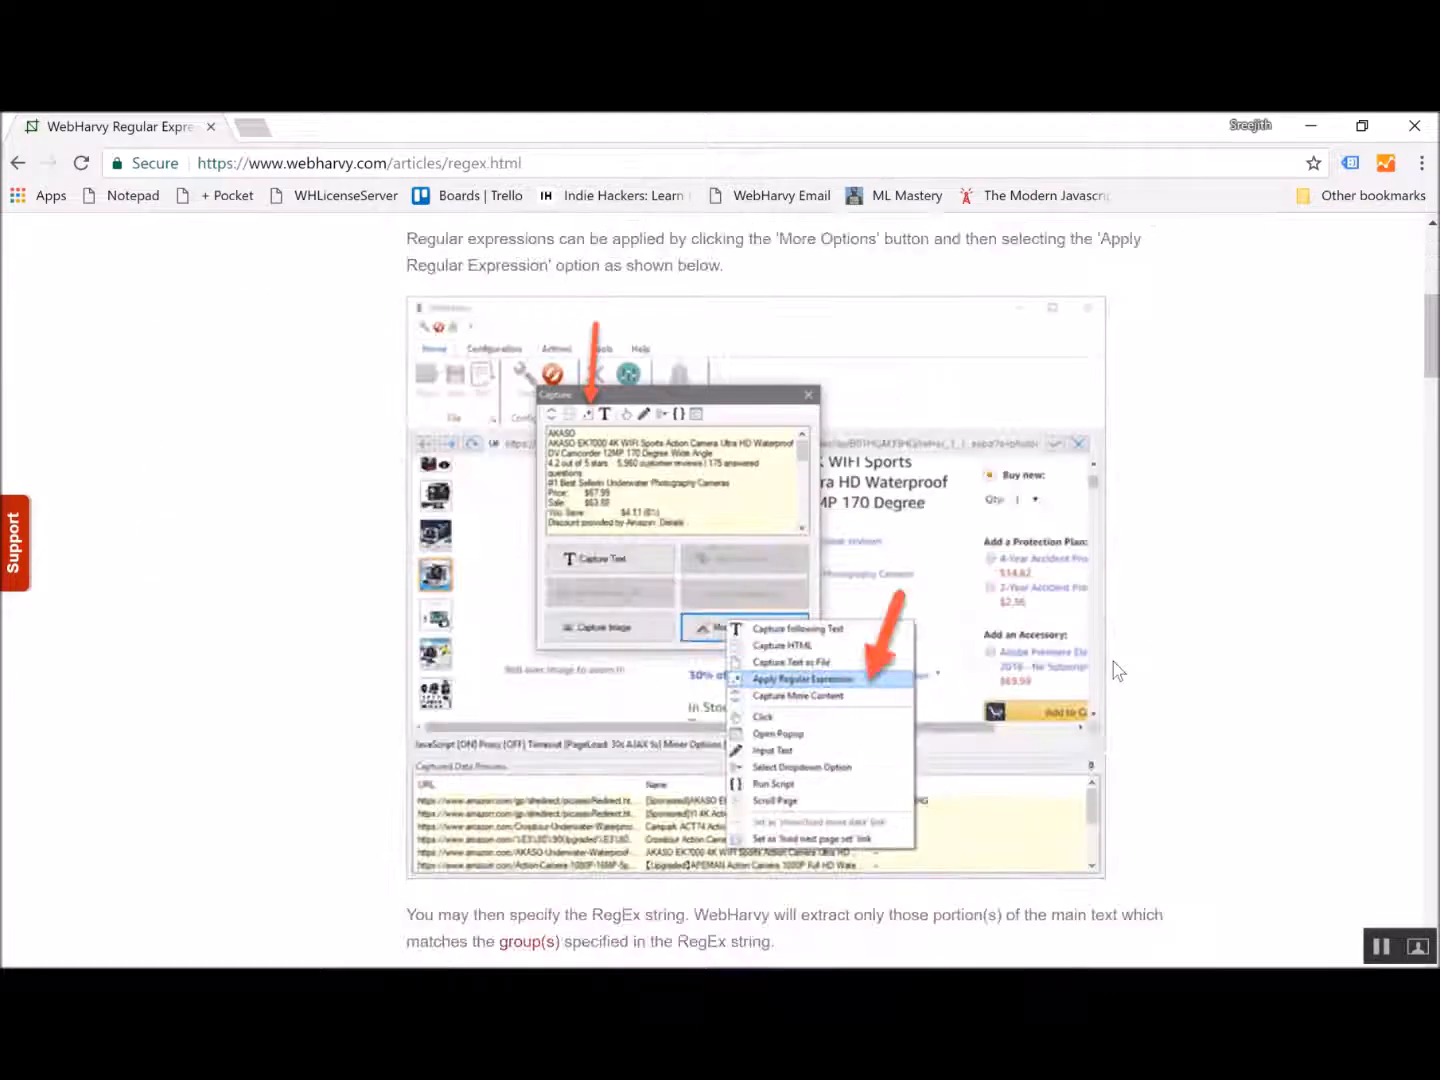
scroll(down, 3)
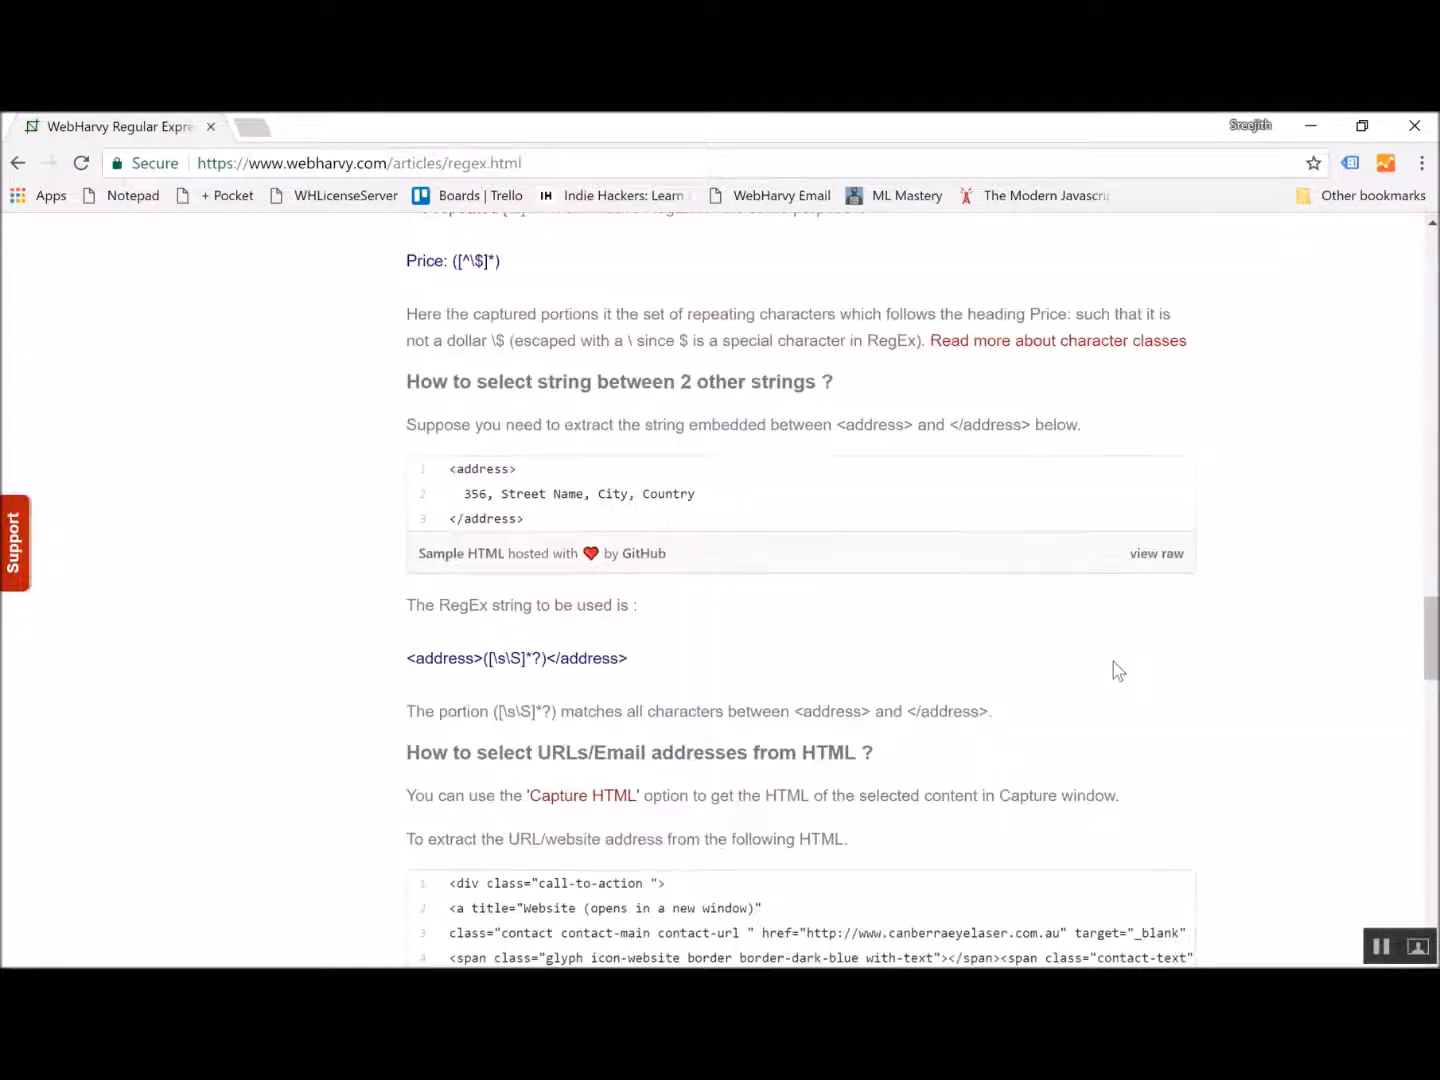
scroll(down, 3)
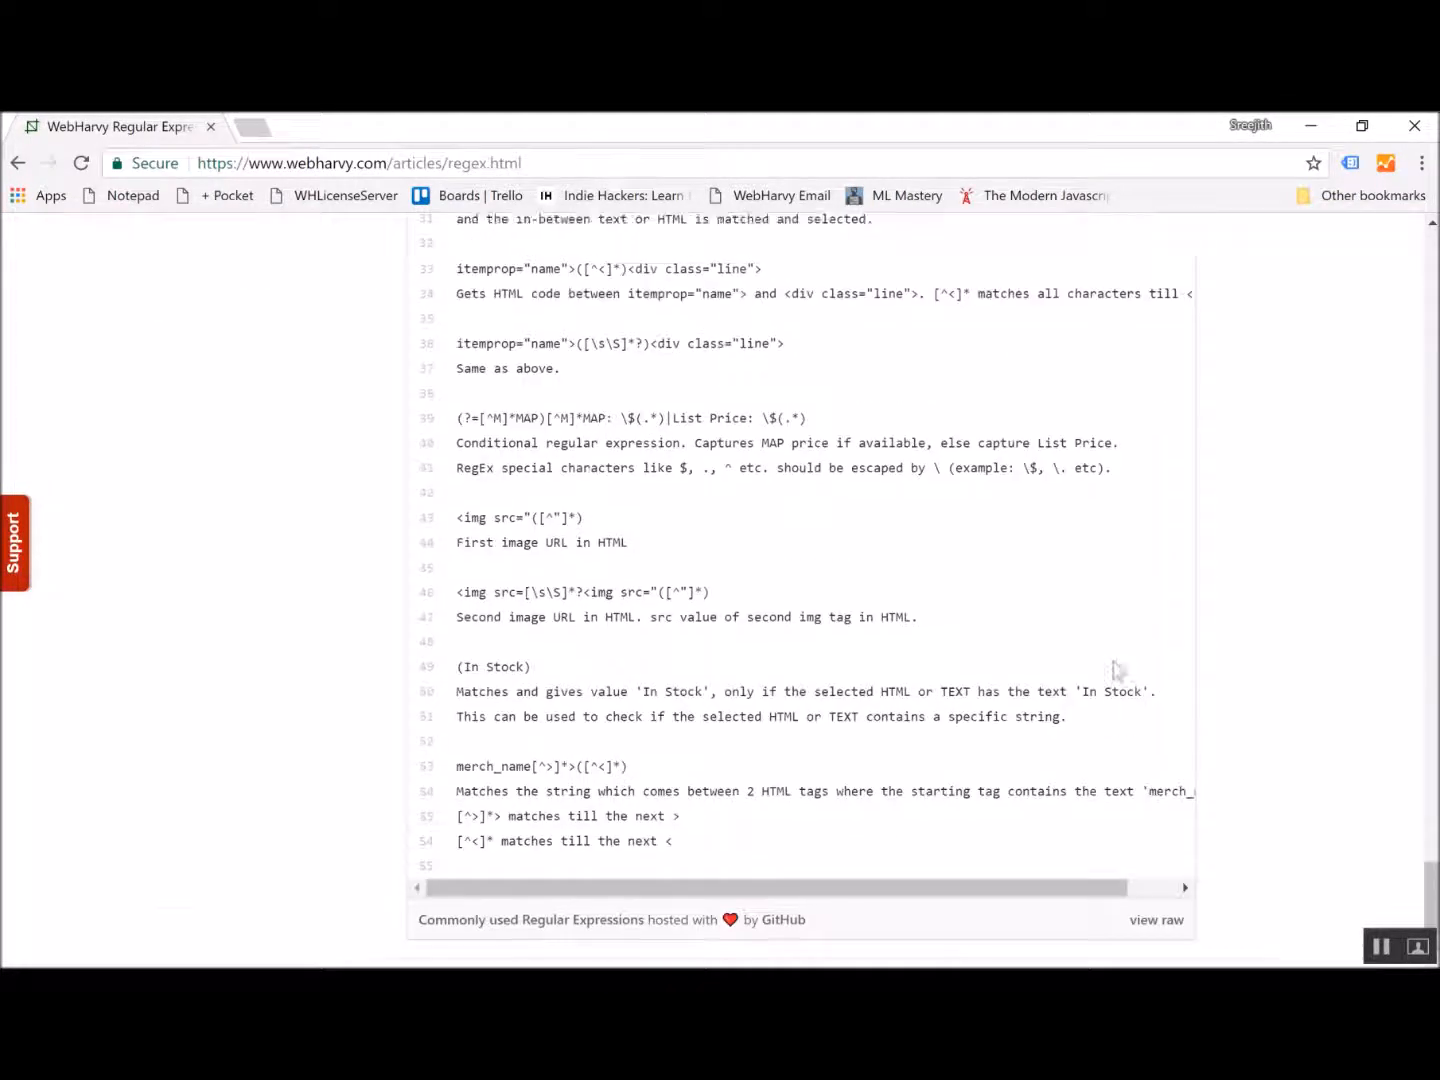
scroll(up, 3)
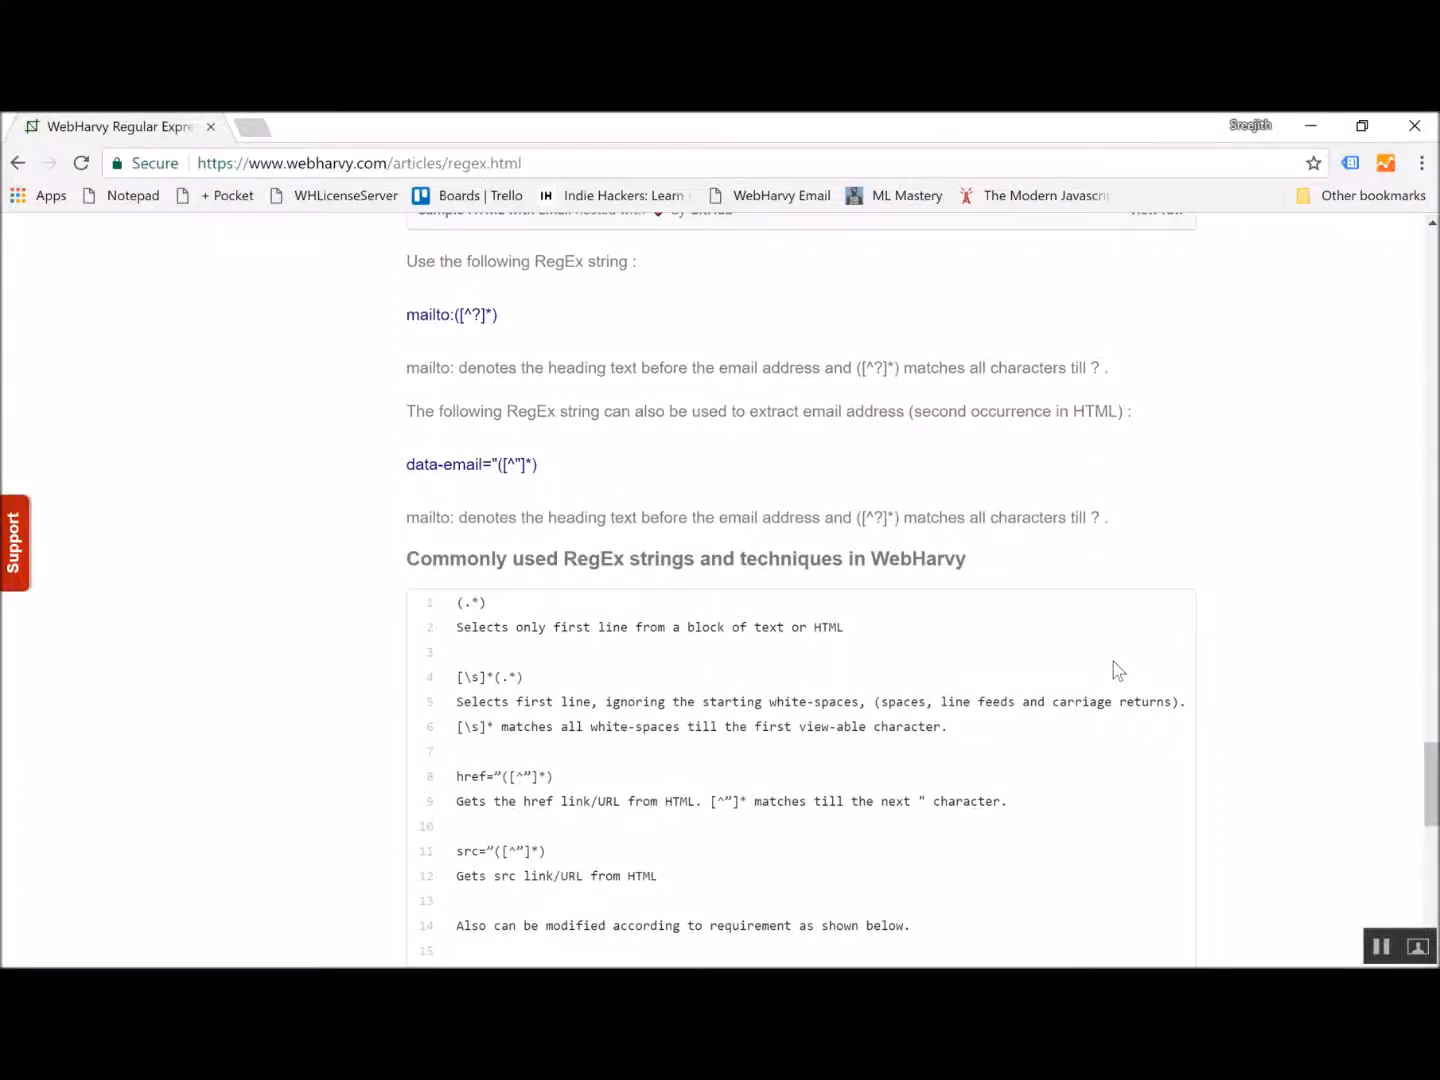
scroll(down, 3)
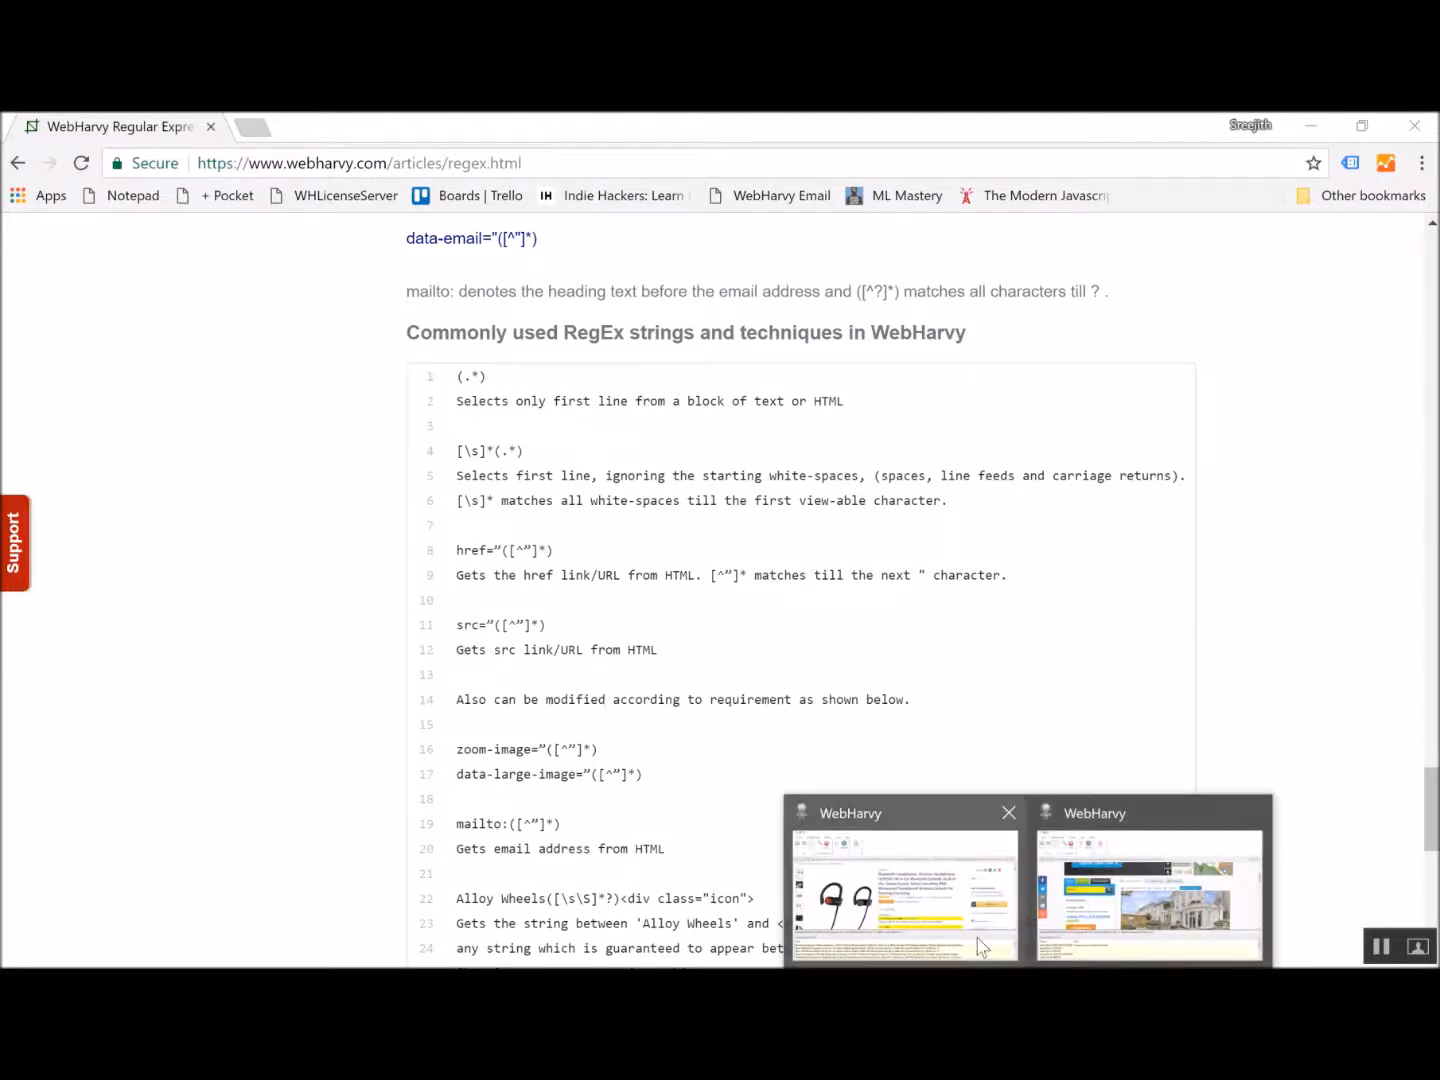
- Return to WebHarvy and select a product detail element to begin a capture
click(902, 896)
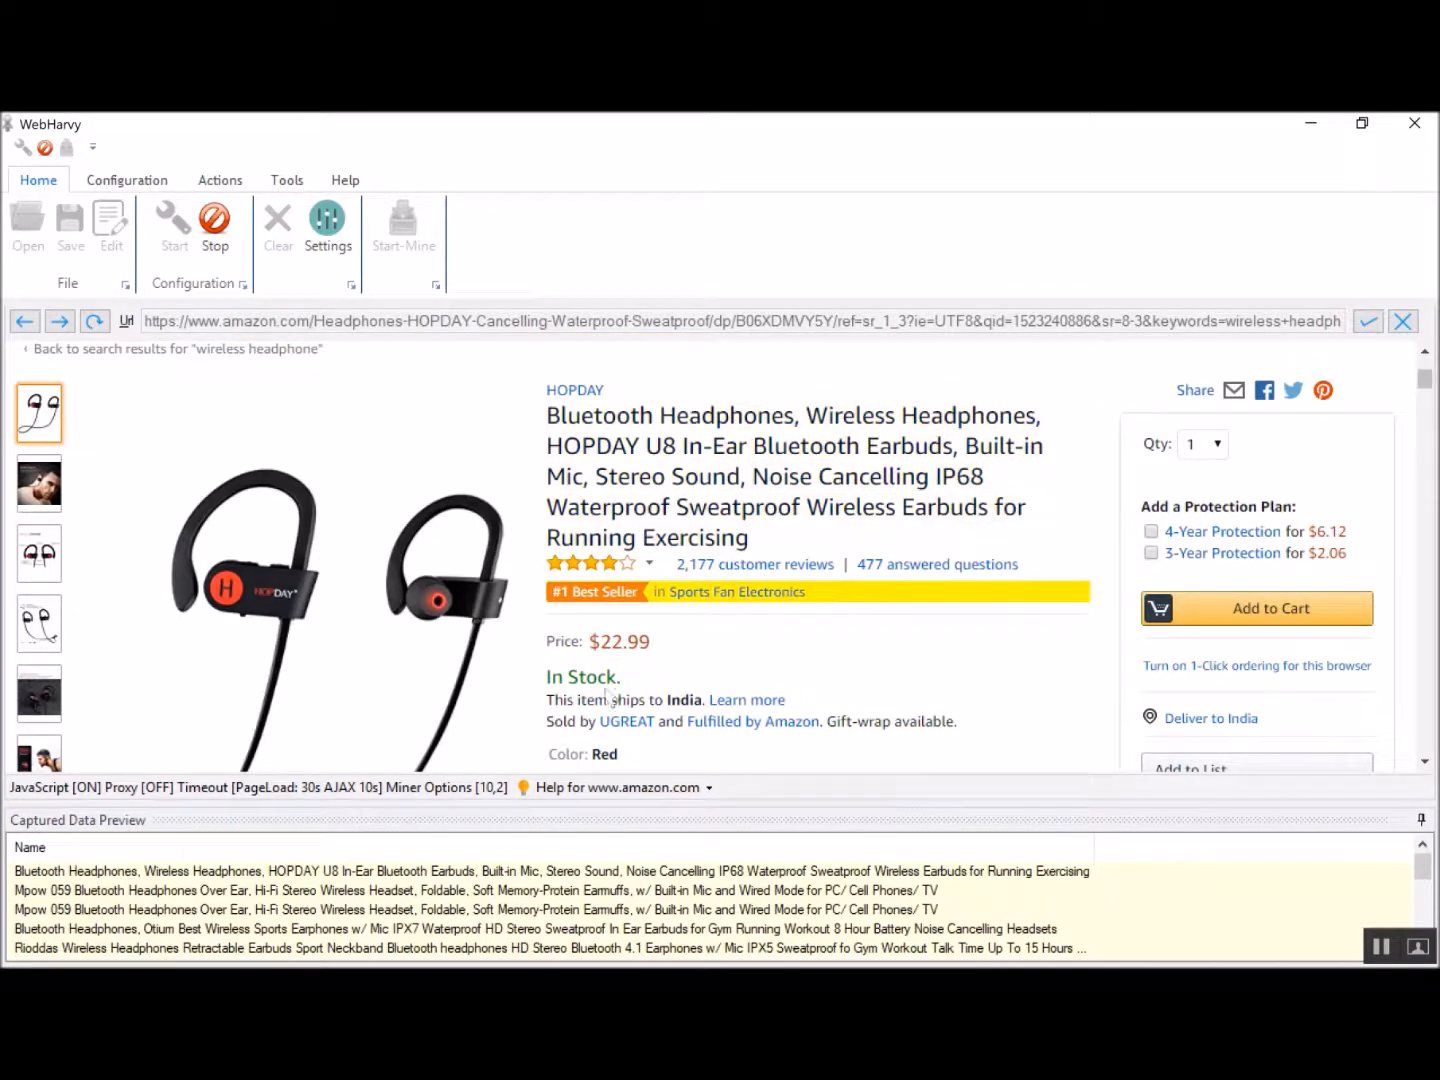
click(794, 476)
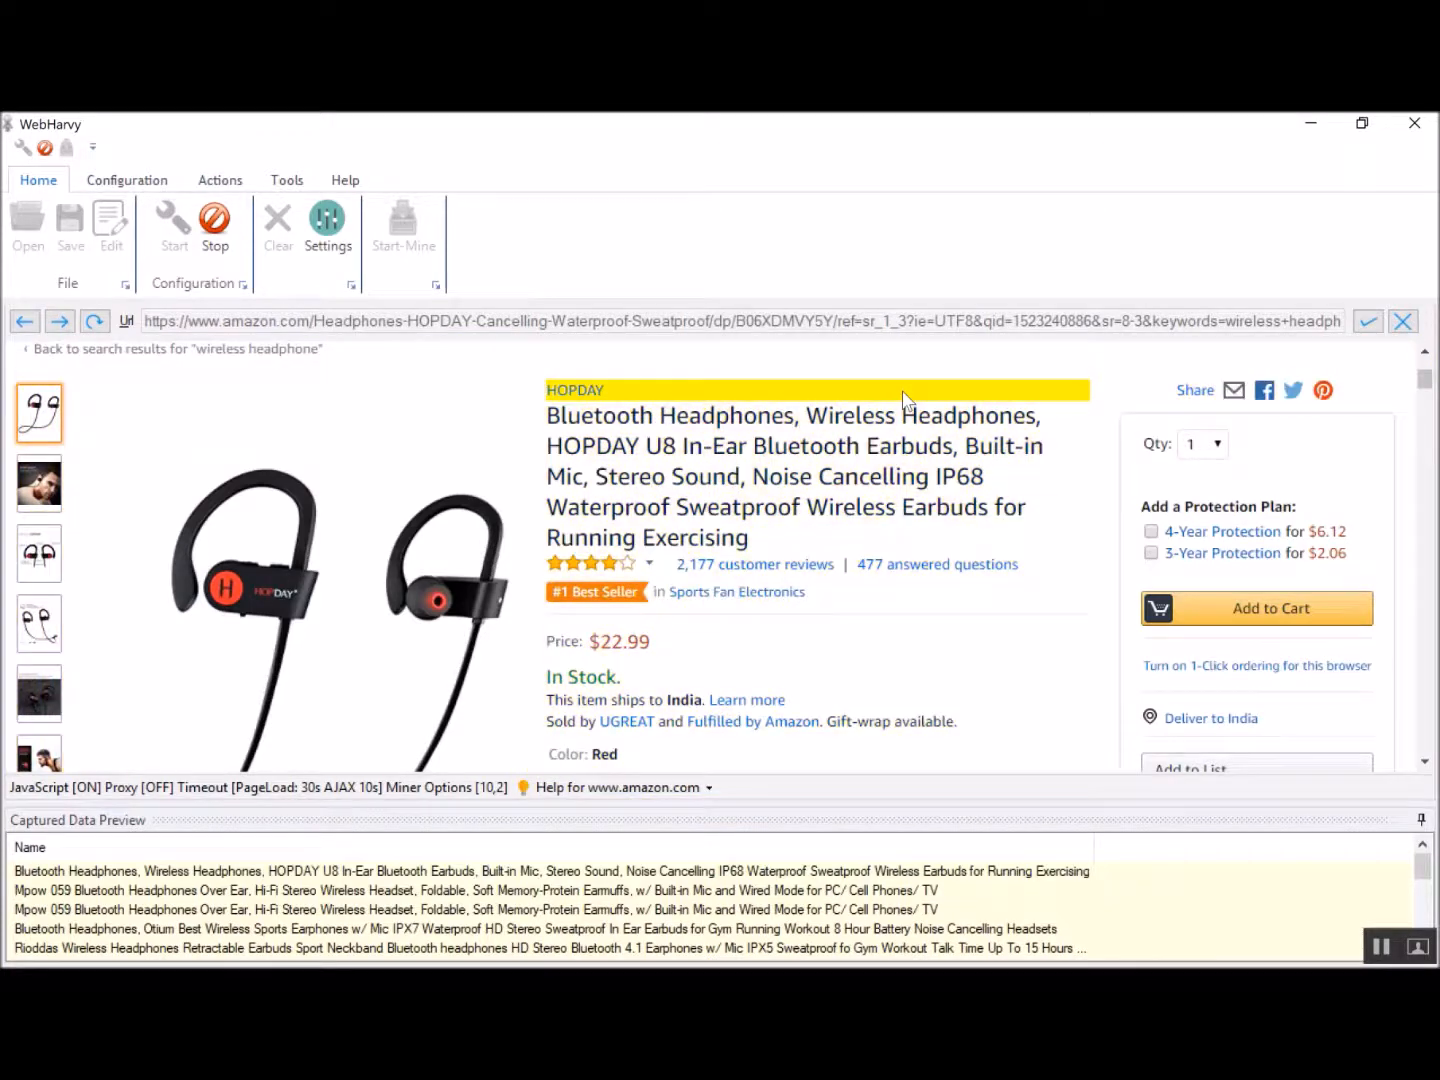
mouse_move(1044, 404)
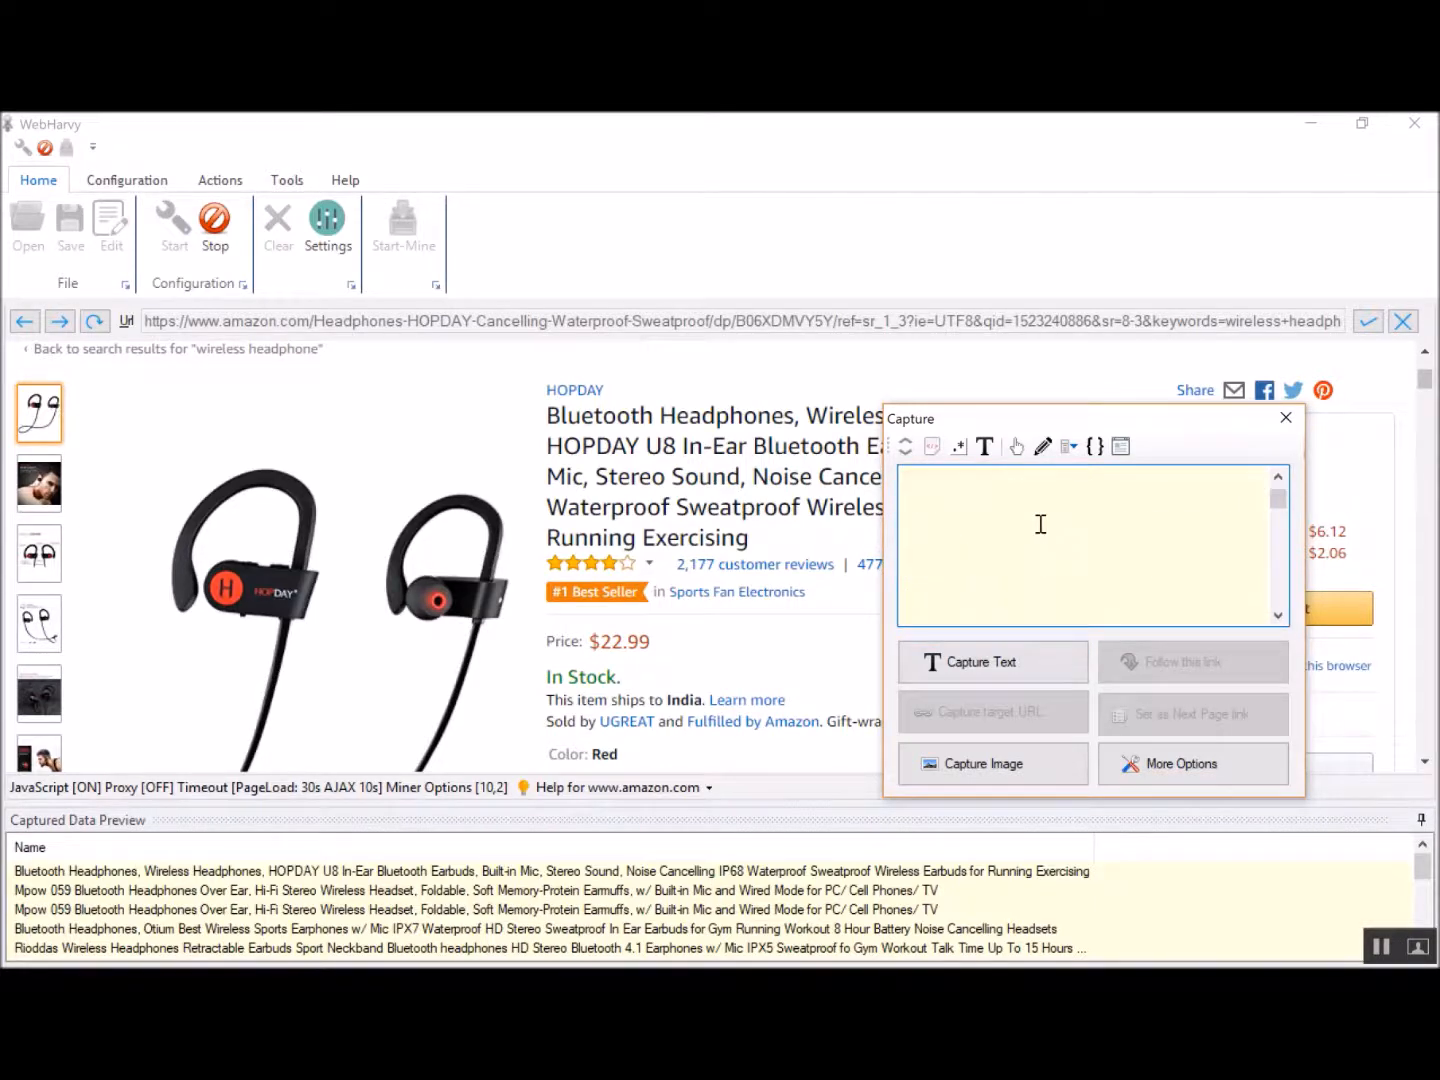
- Capture the product details block with brand, title, 4.1 rating, price and stock status
click(992, 660)
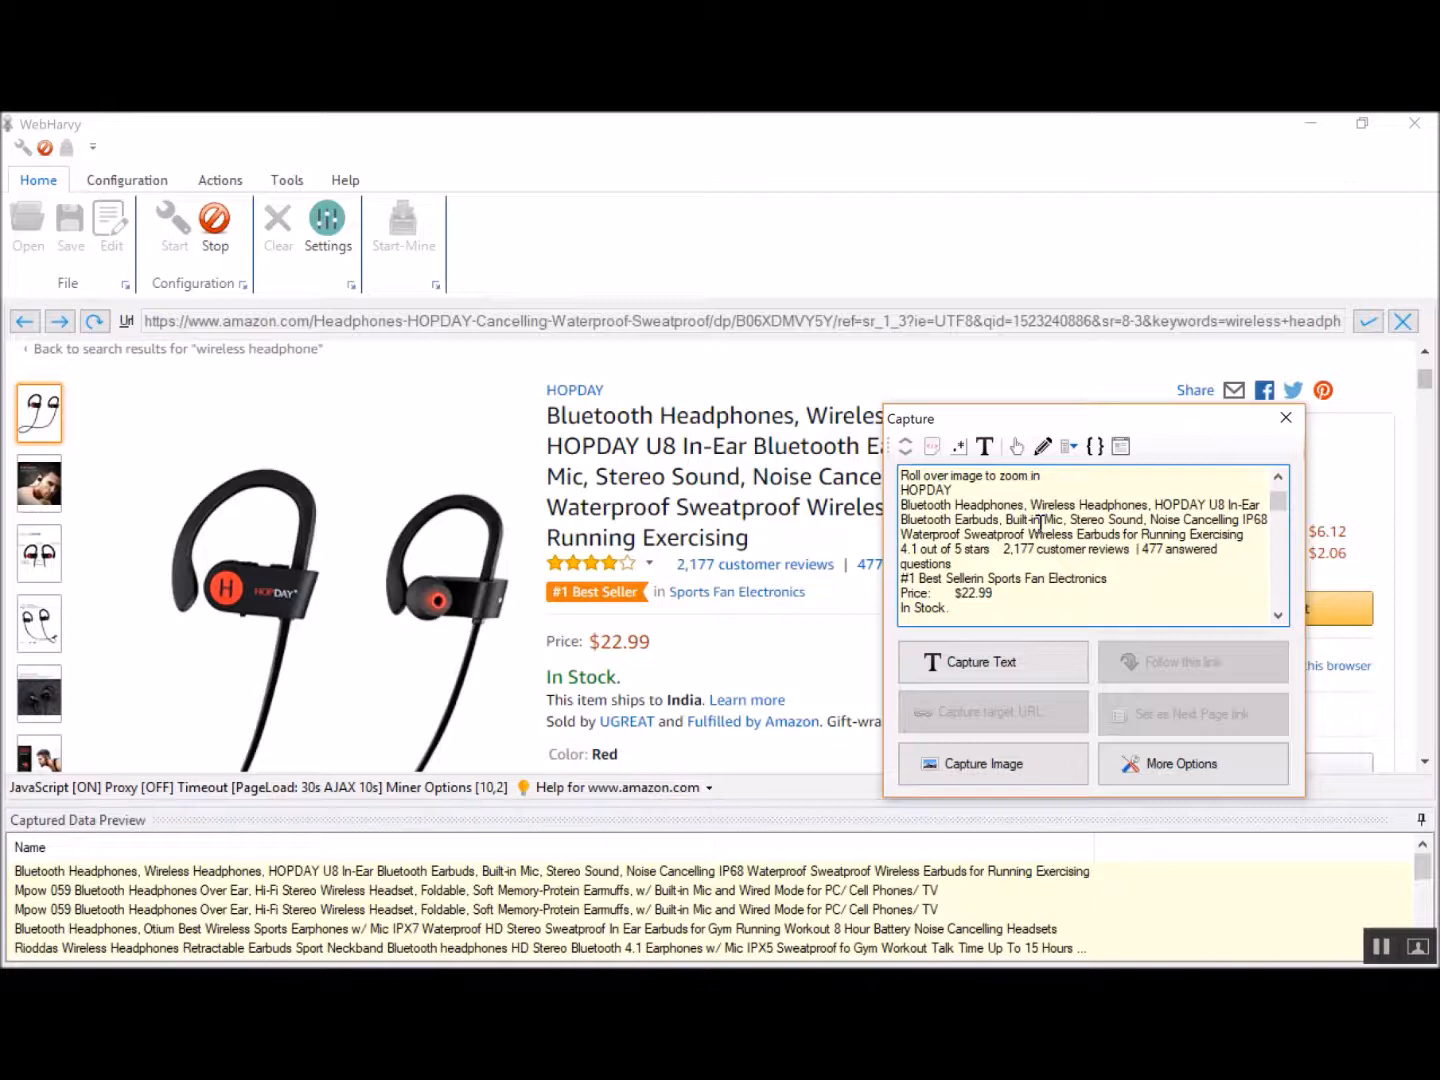
mouse_move(1164, 550)
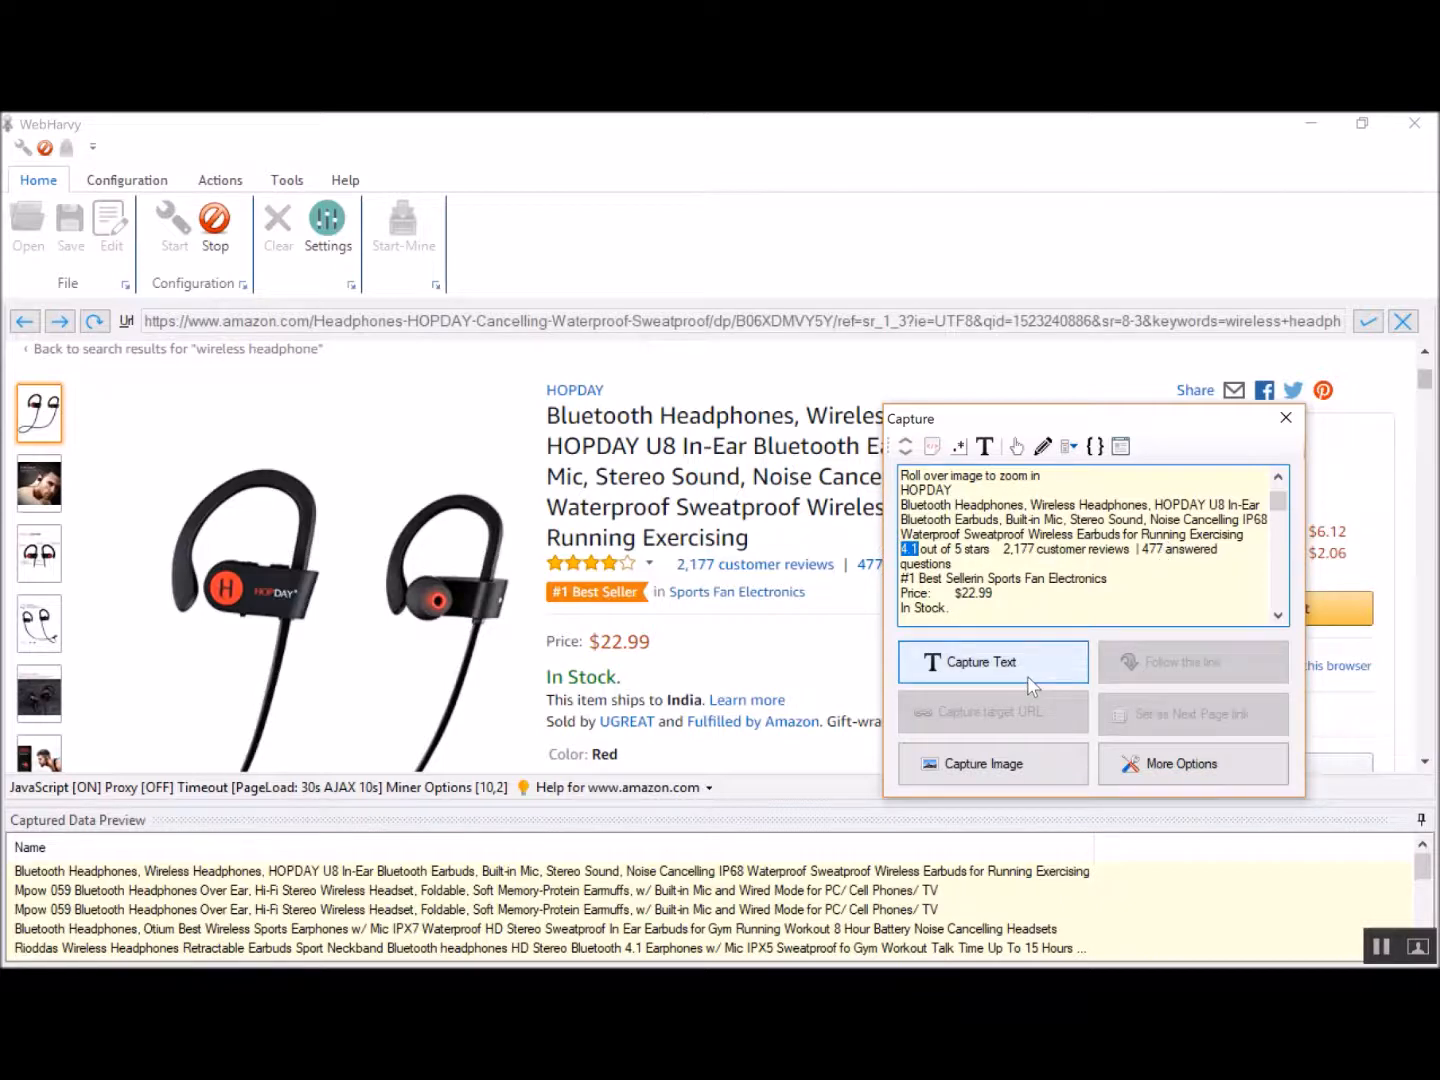
mouse_move(1024, 564)
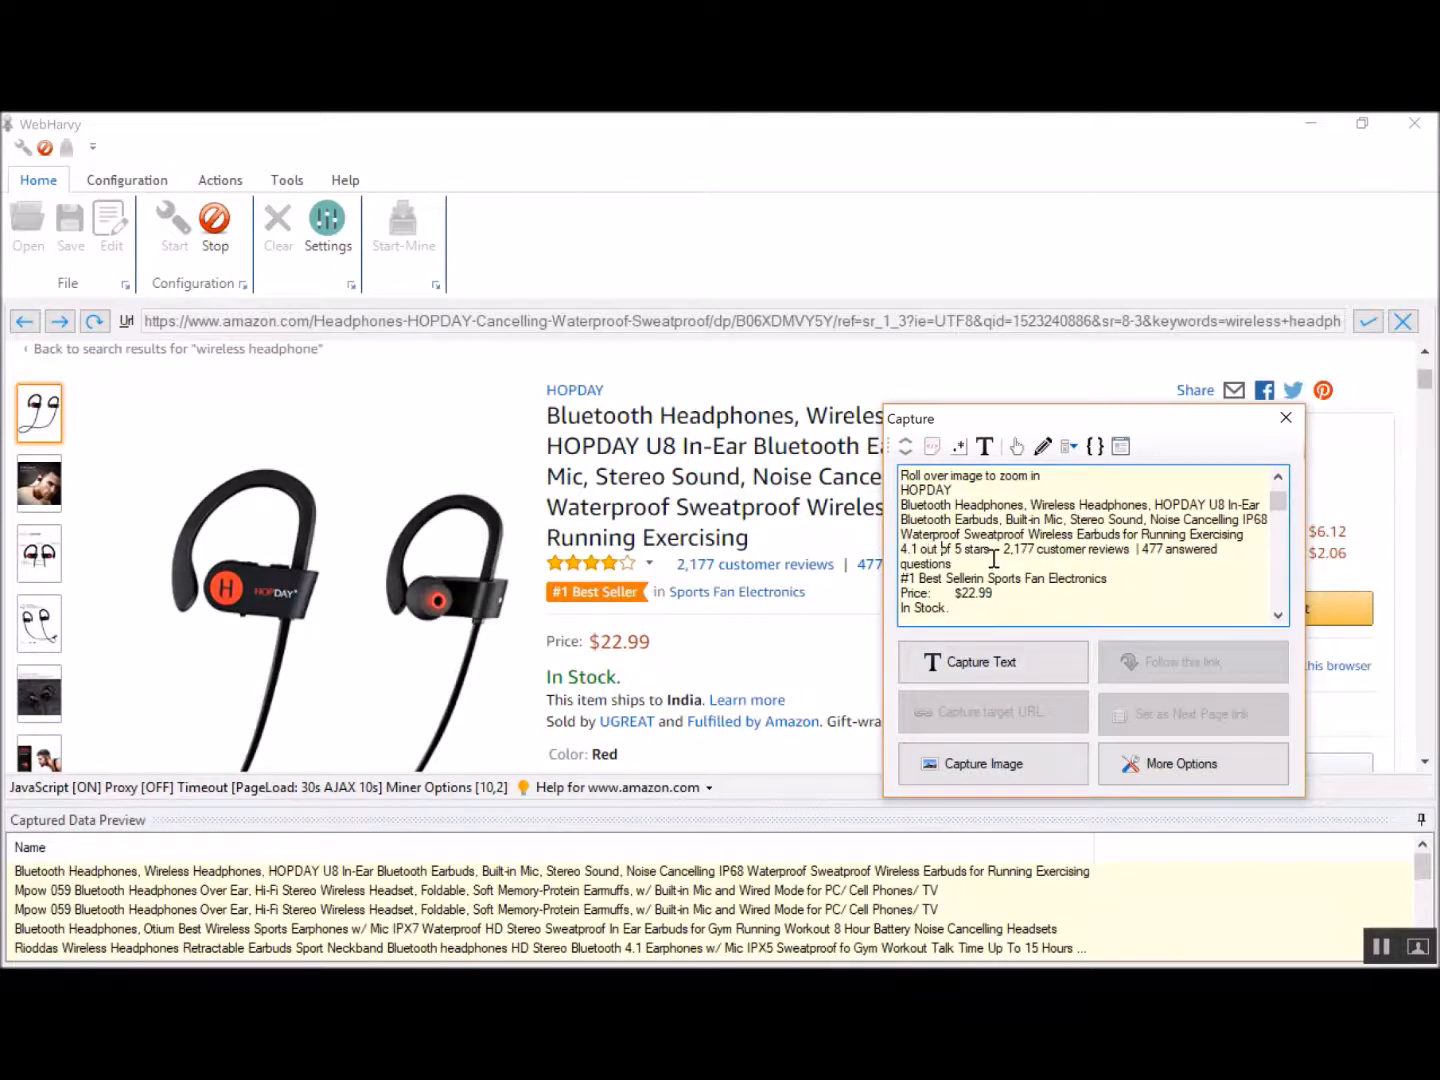
mouse_move(1020, 508)
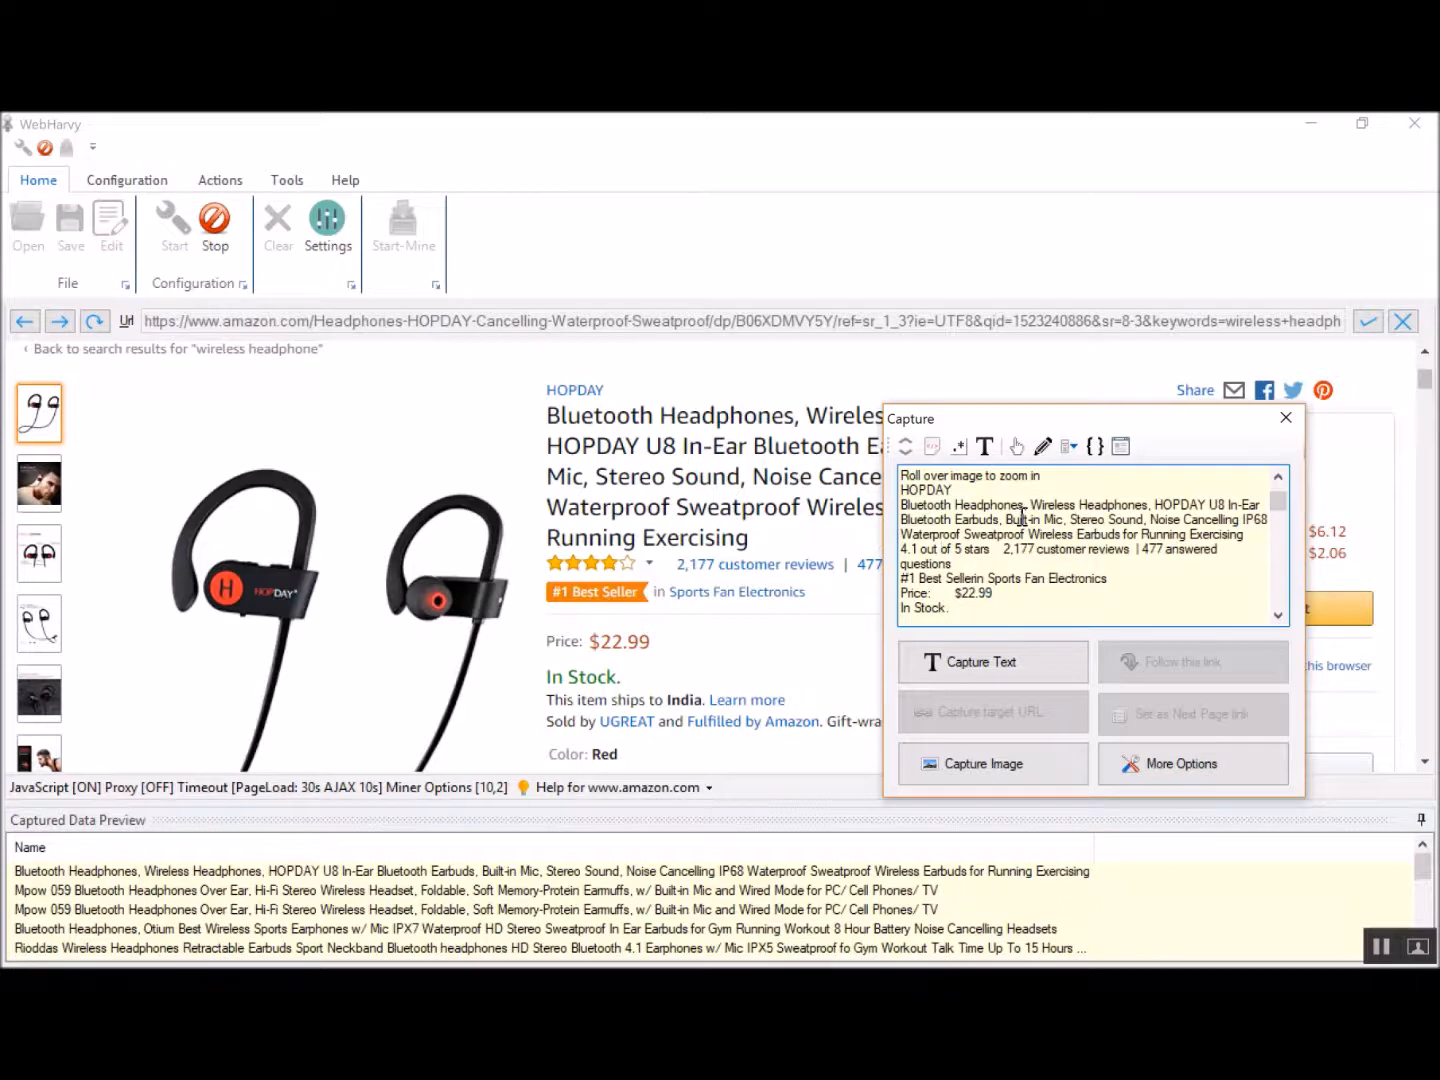
mouse_move(956, 446)
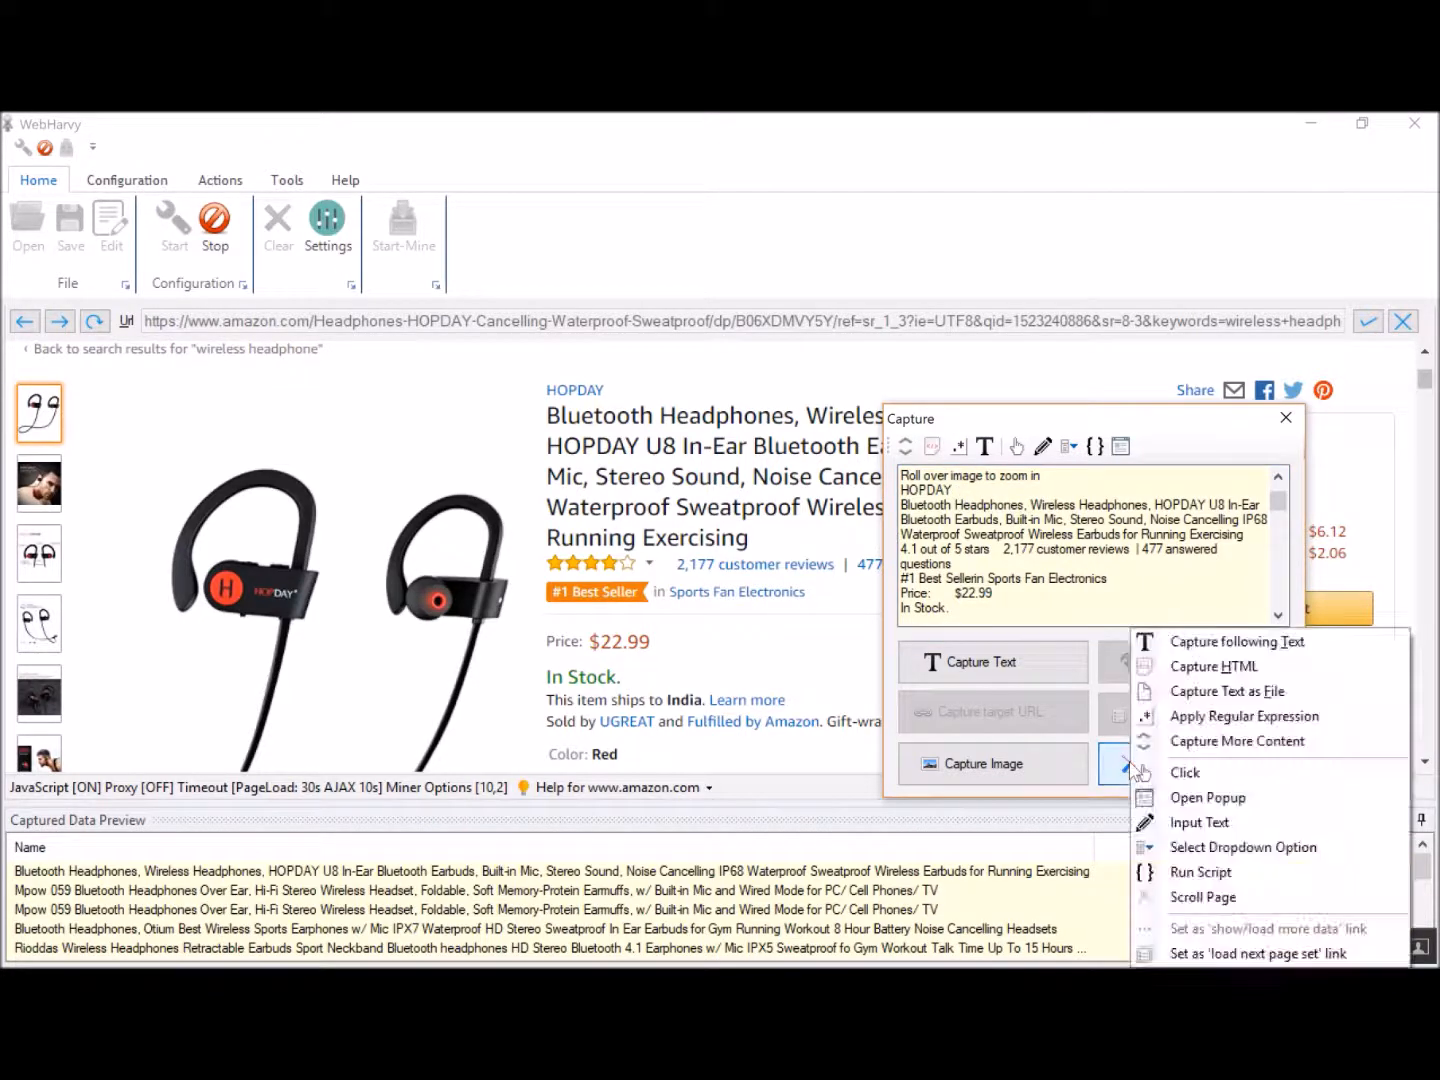
mouse_move(1244, 716)
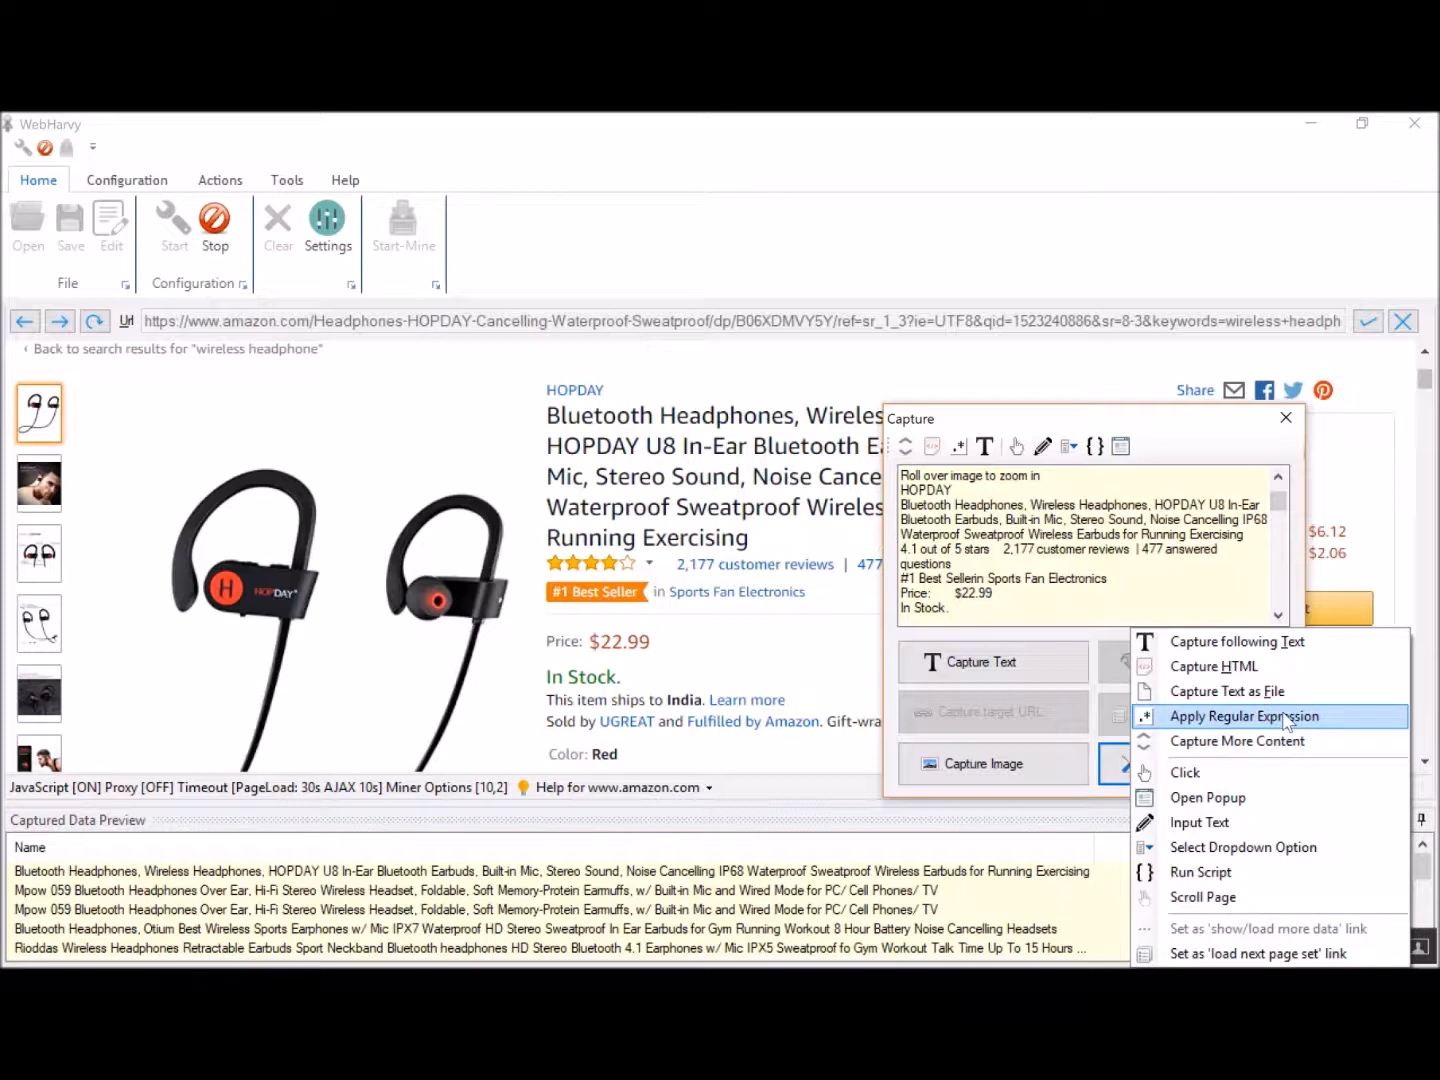
- Apply the regular expression ([\d\.]*) out of 5 stars to extract just 4.1
click(1244, 716)
text(([\d\.)
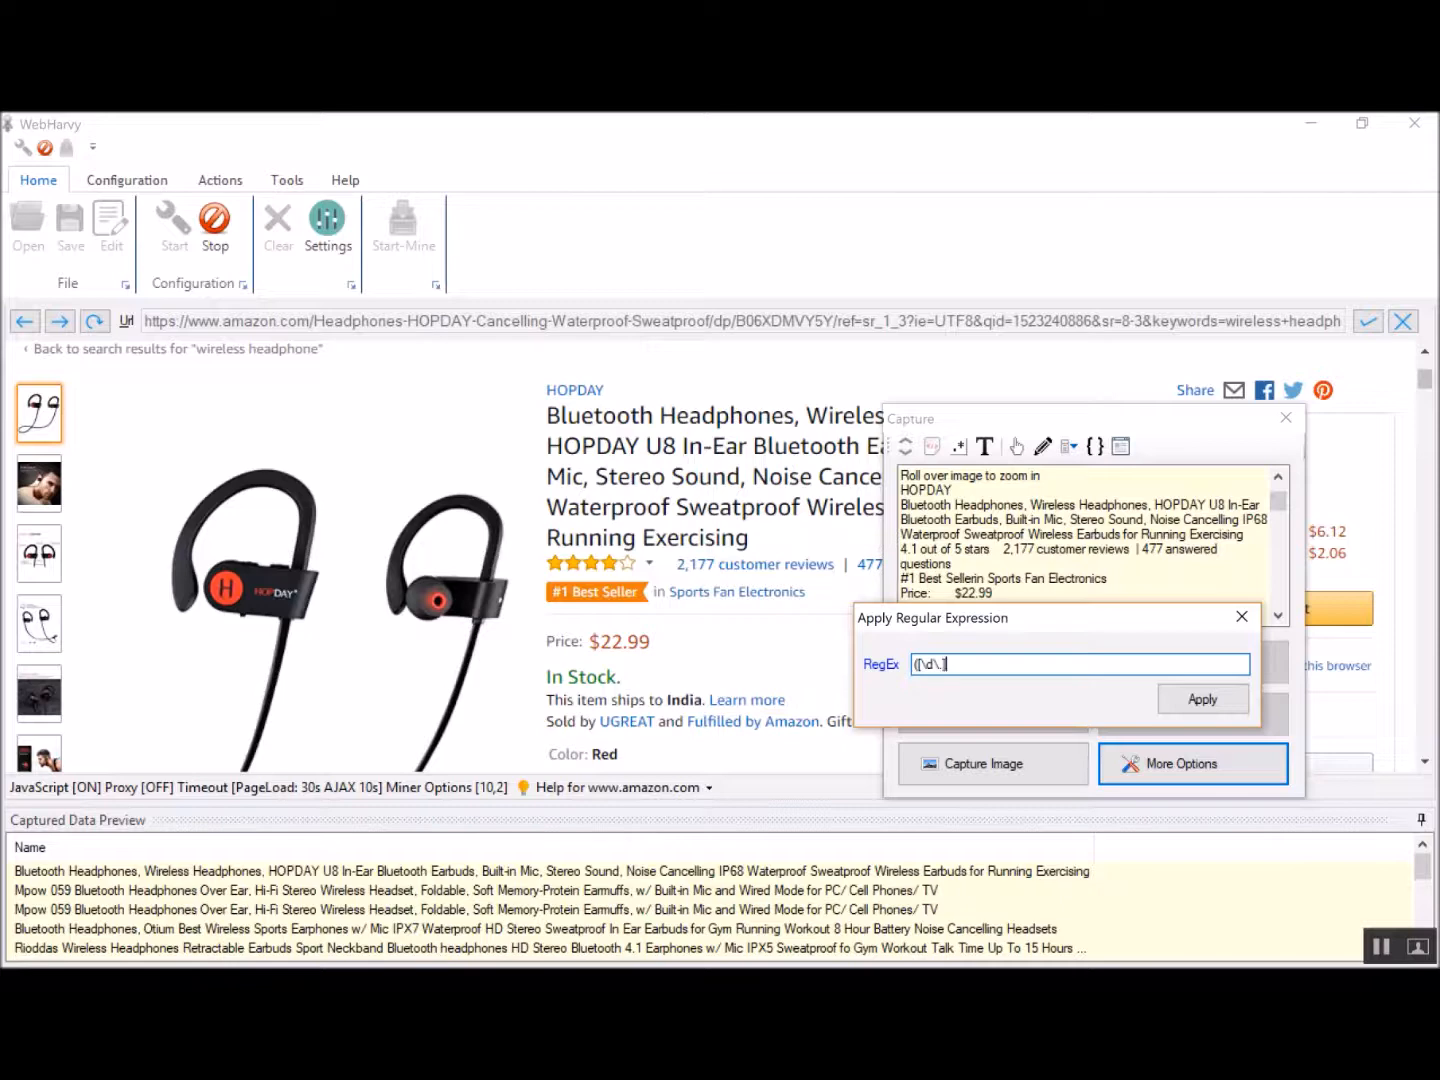
text(]*))
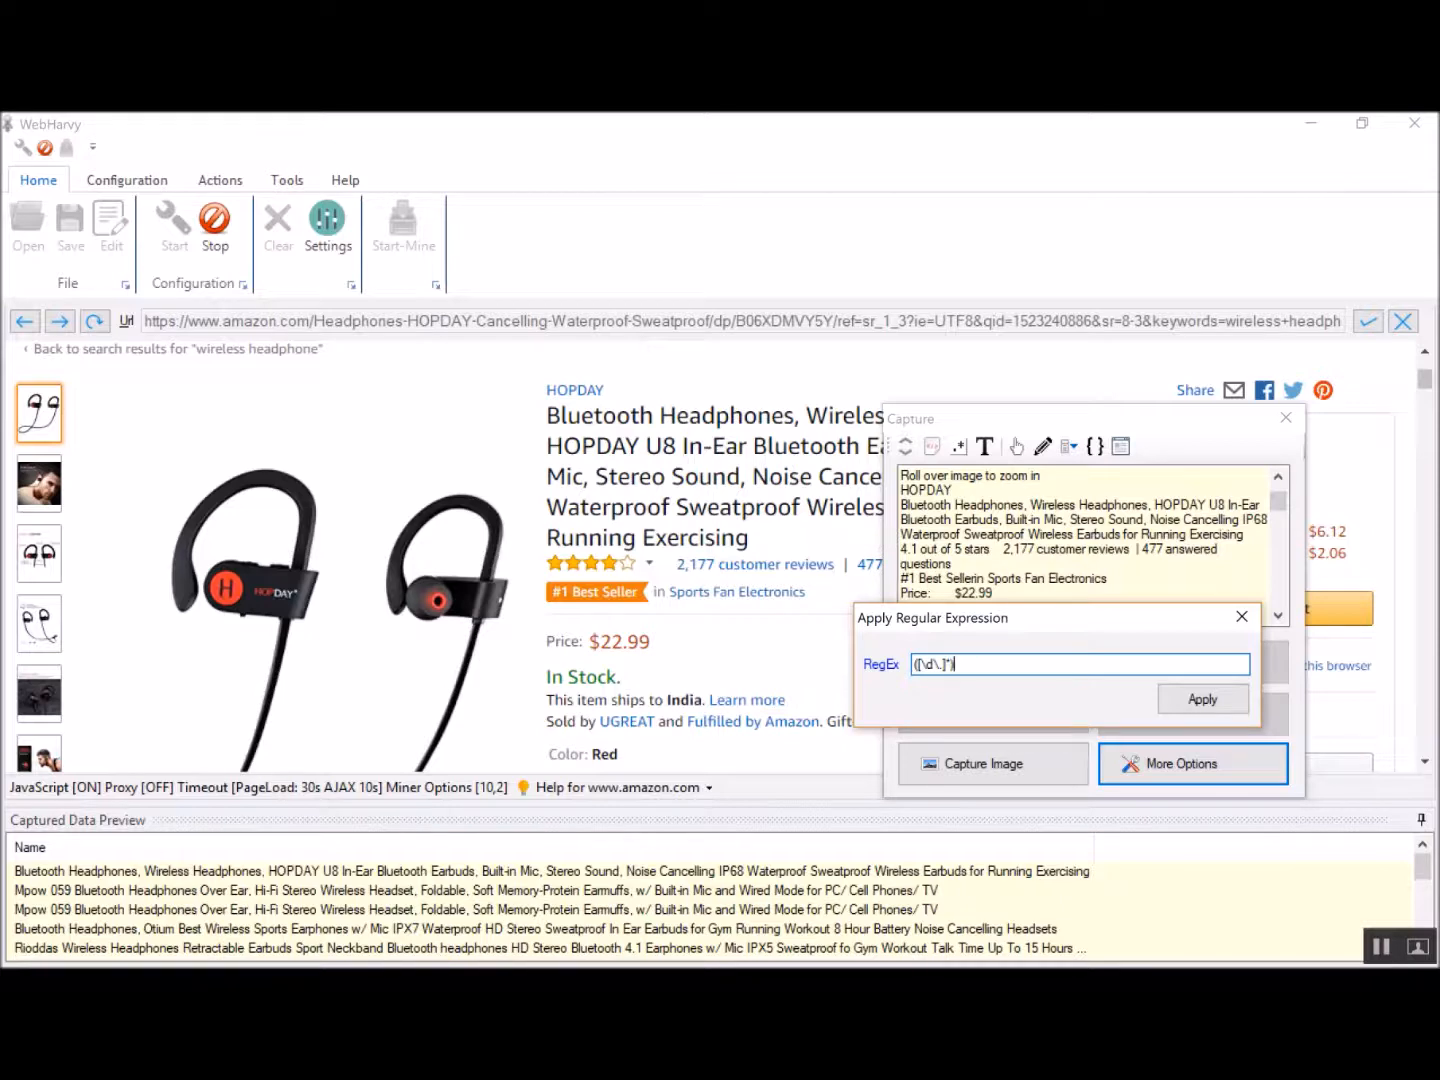
text(out of 5)
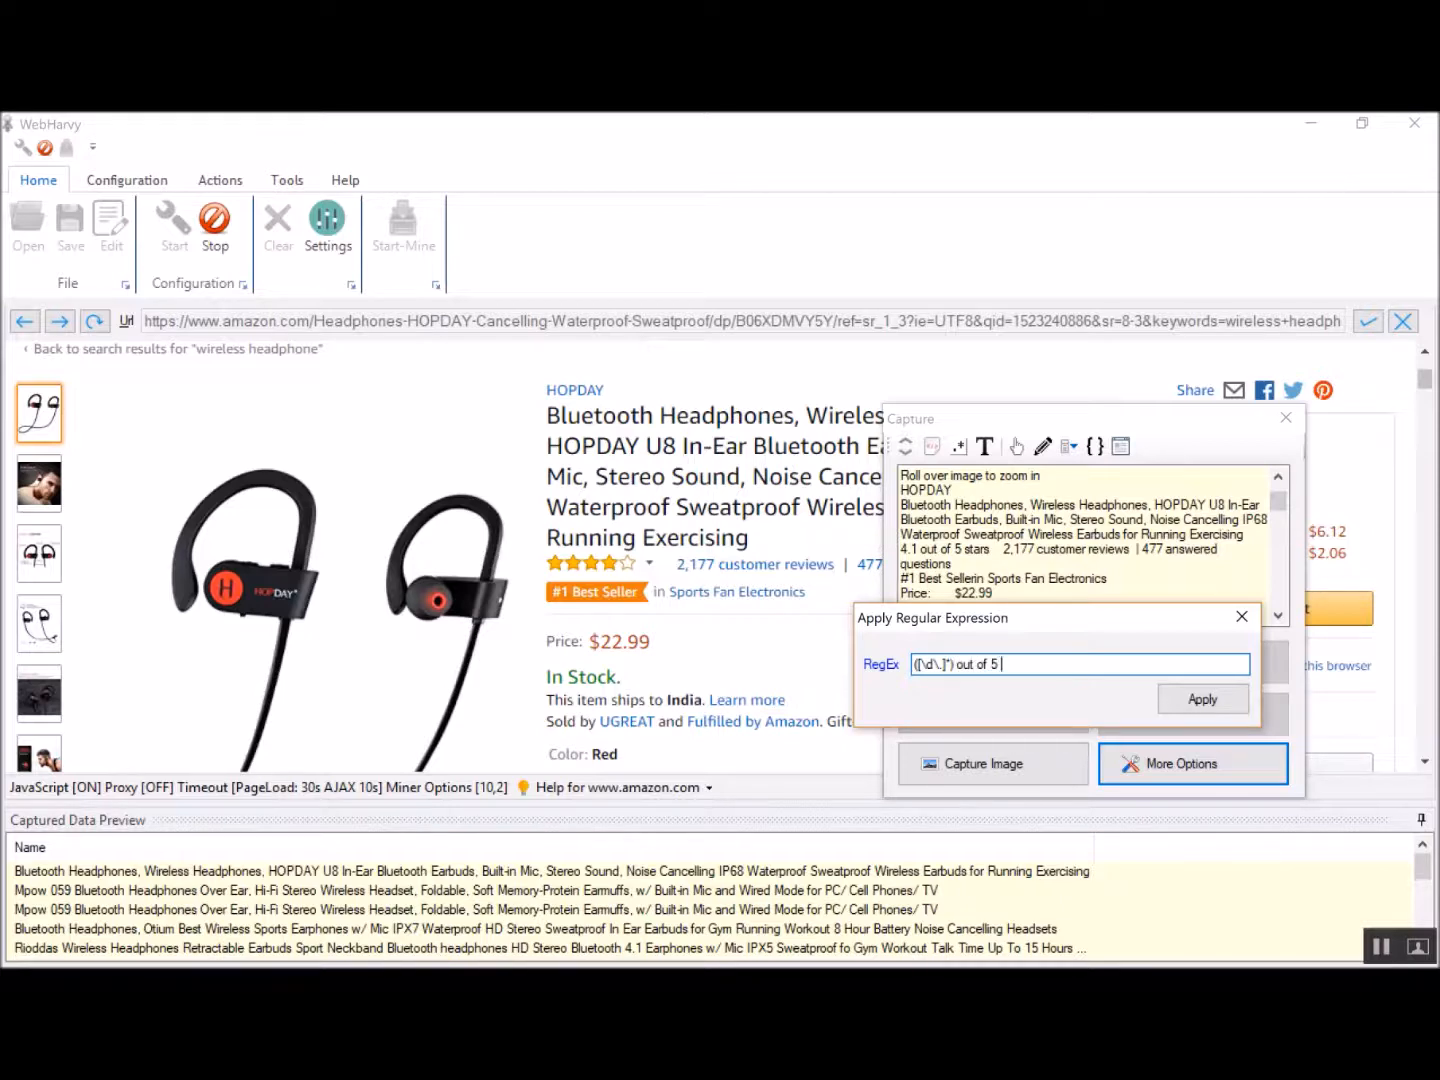
text(stars)
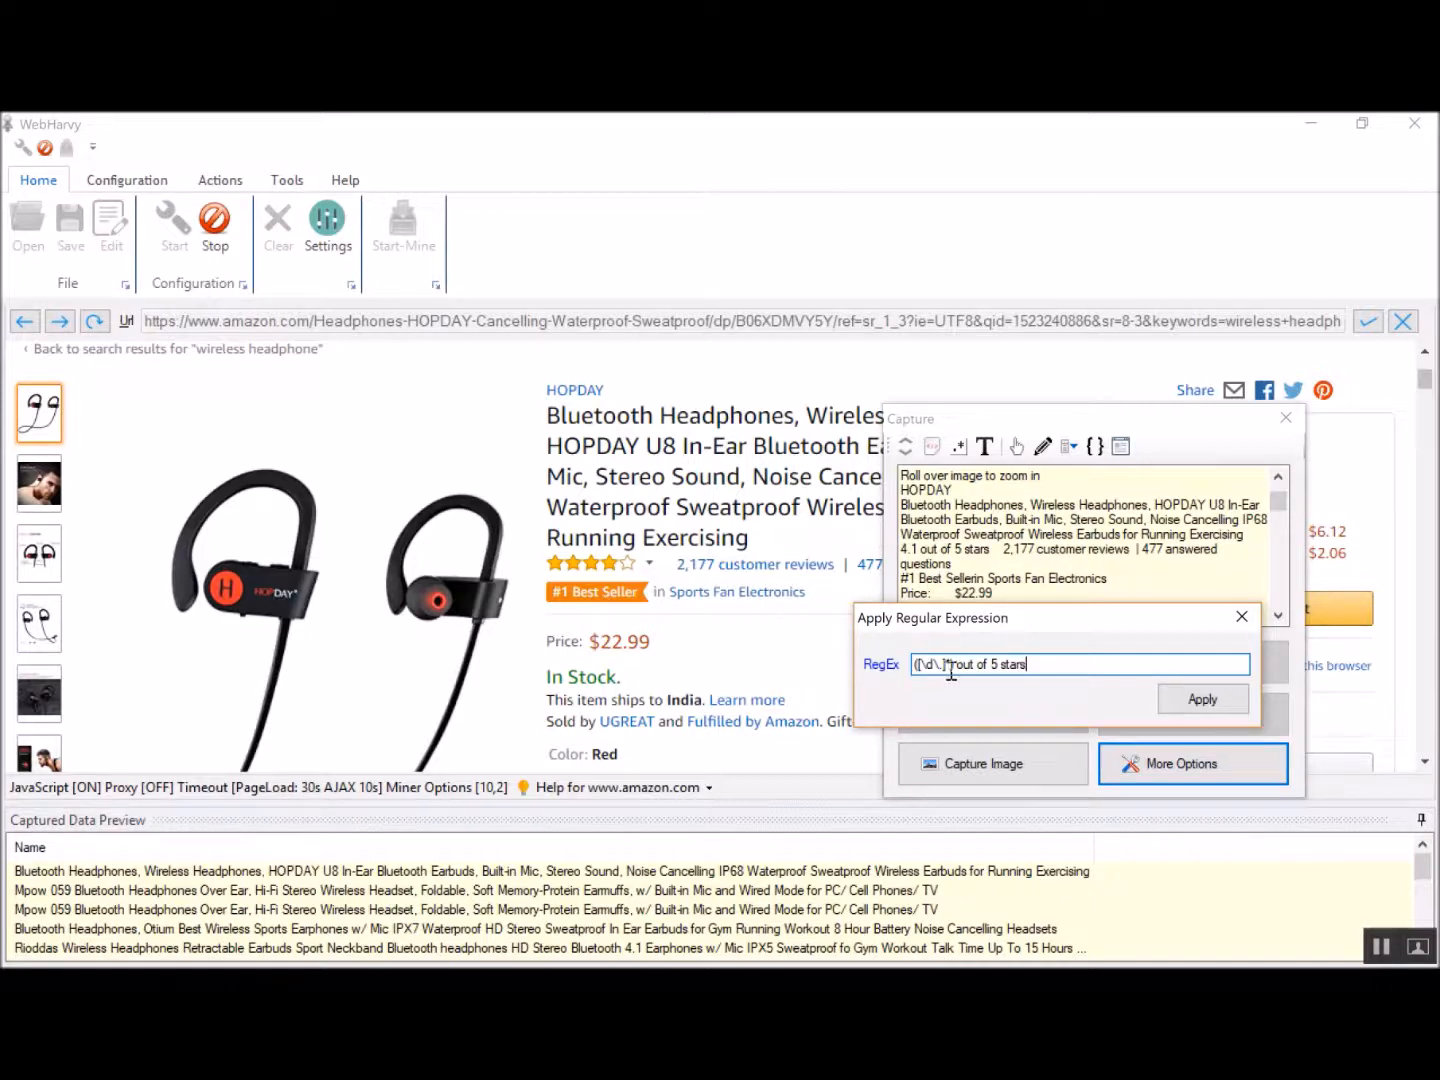
text())
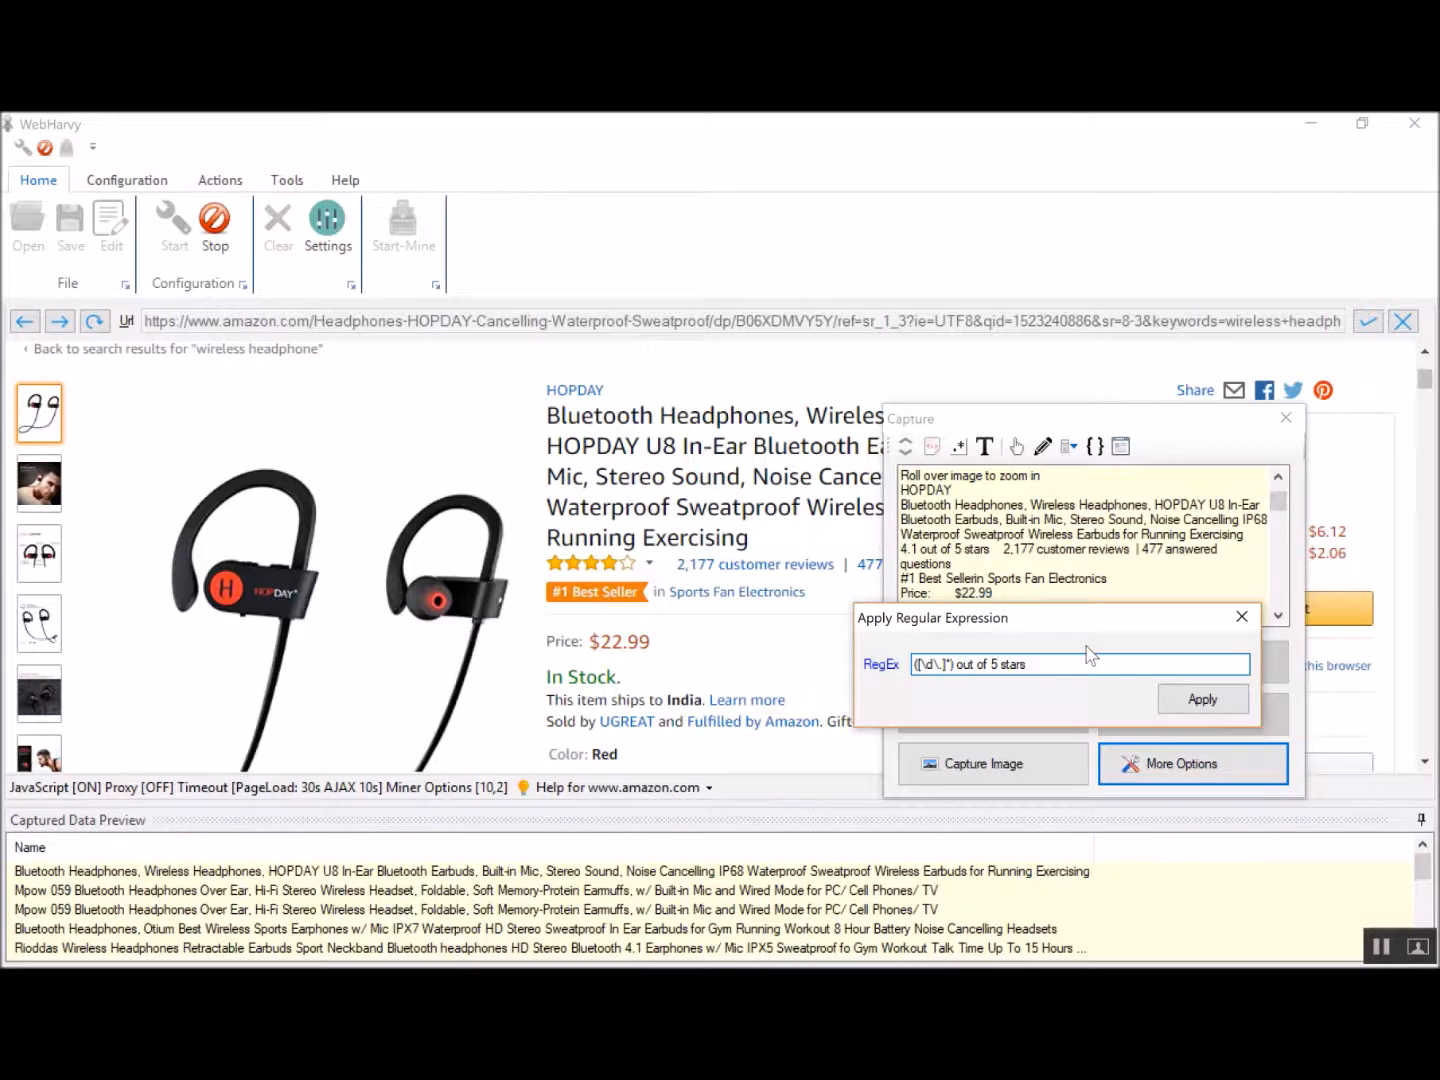
click(1202, 698)
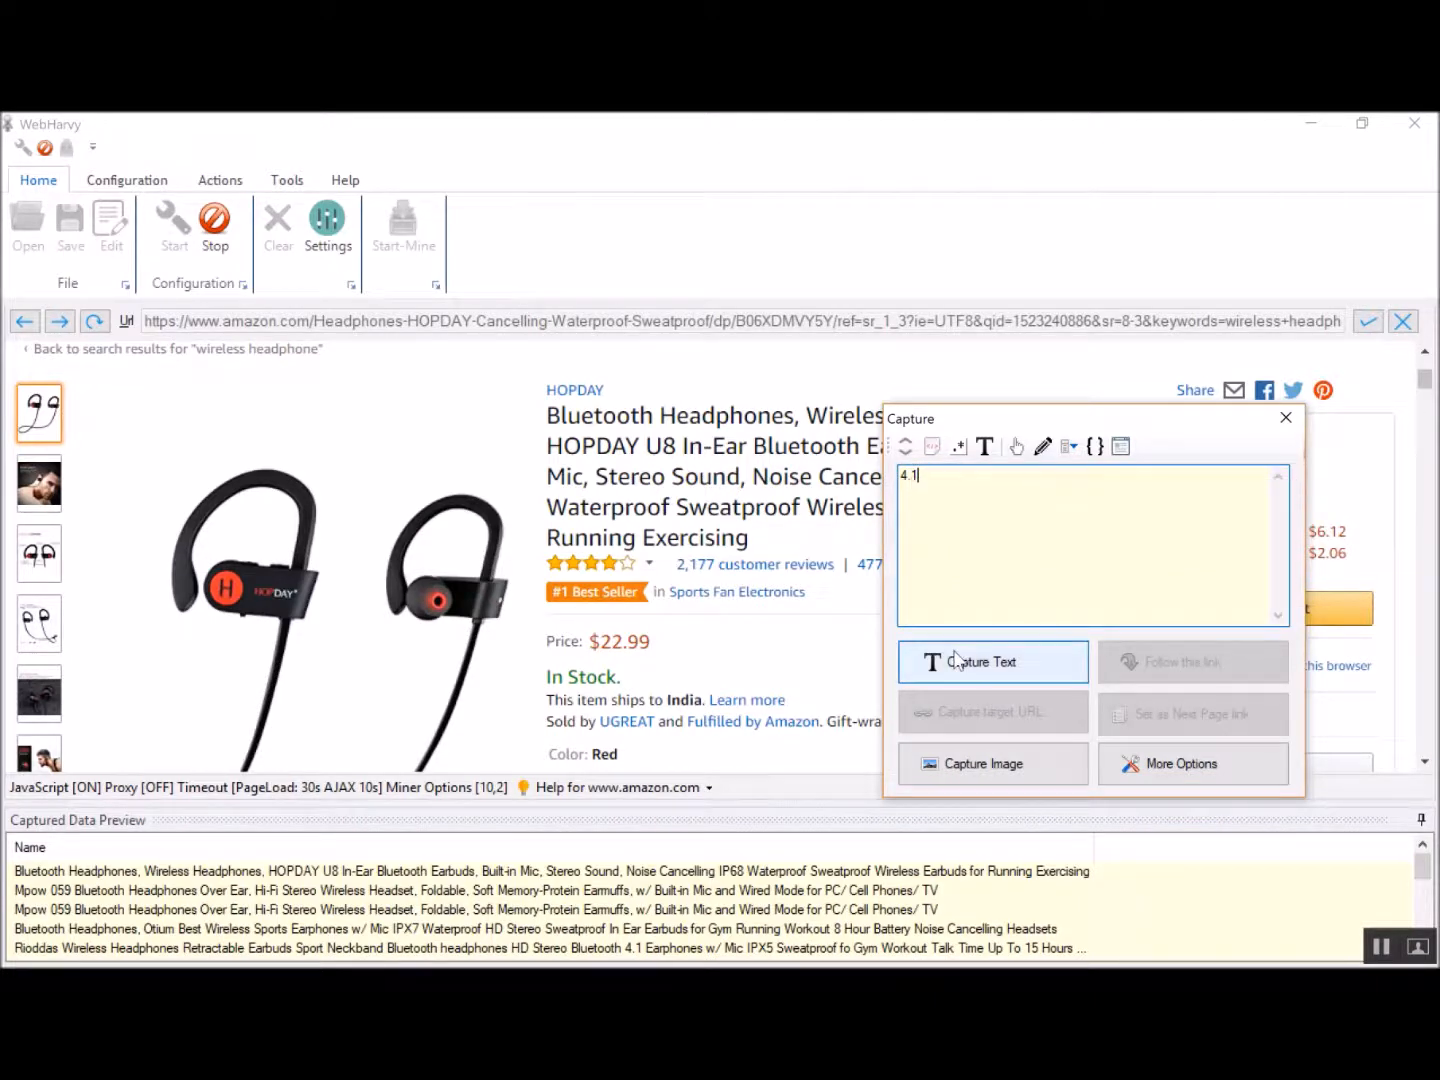
- Capture the extracted 4.1 rating as a named second data column
click(992, 662)
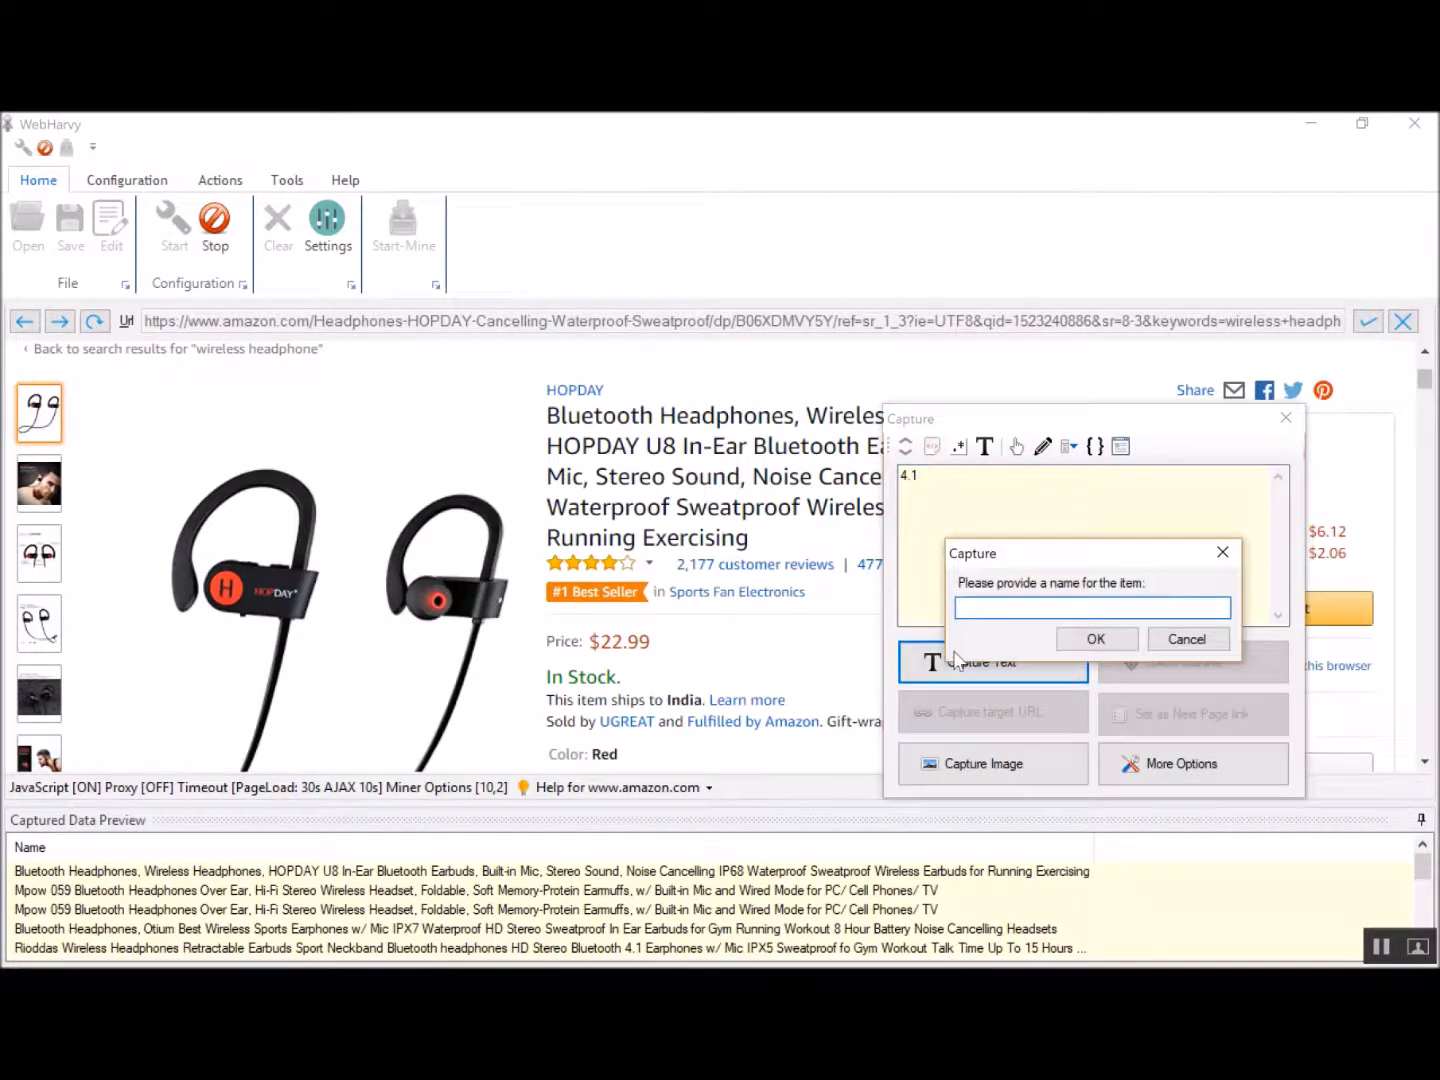
click(1096, 640)
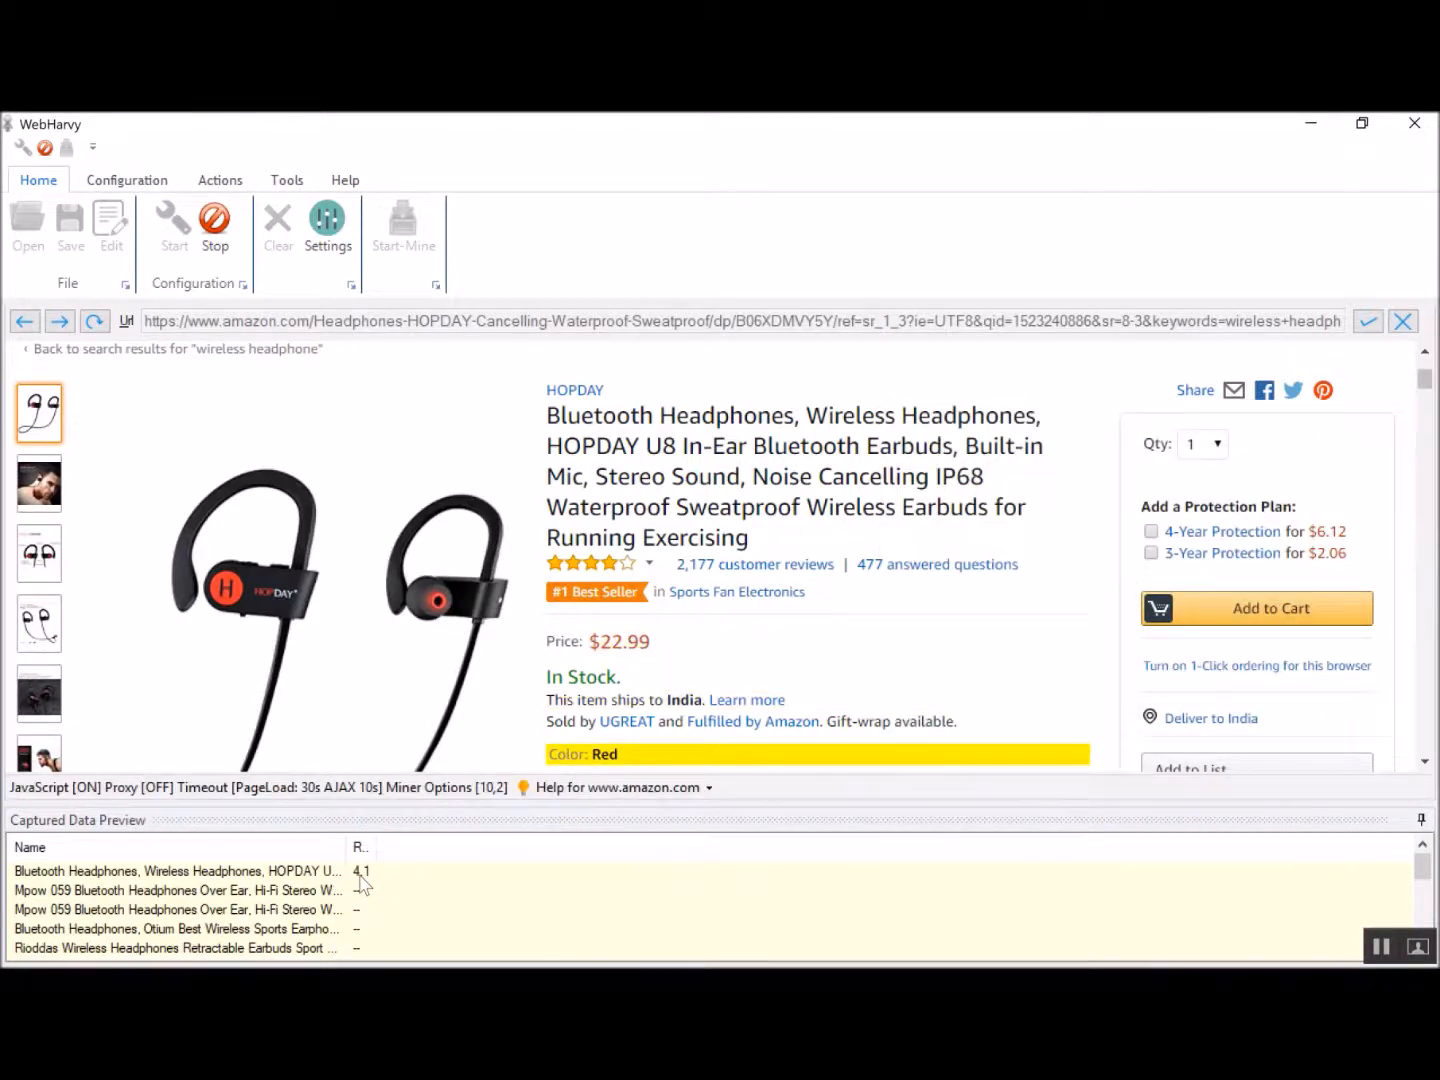
mouse_move(368, 932)
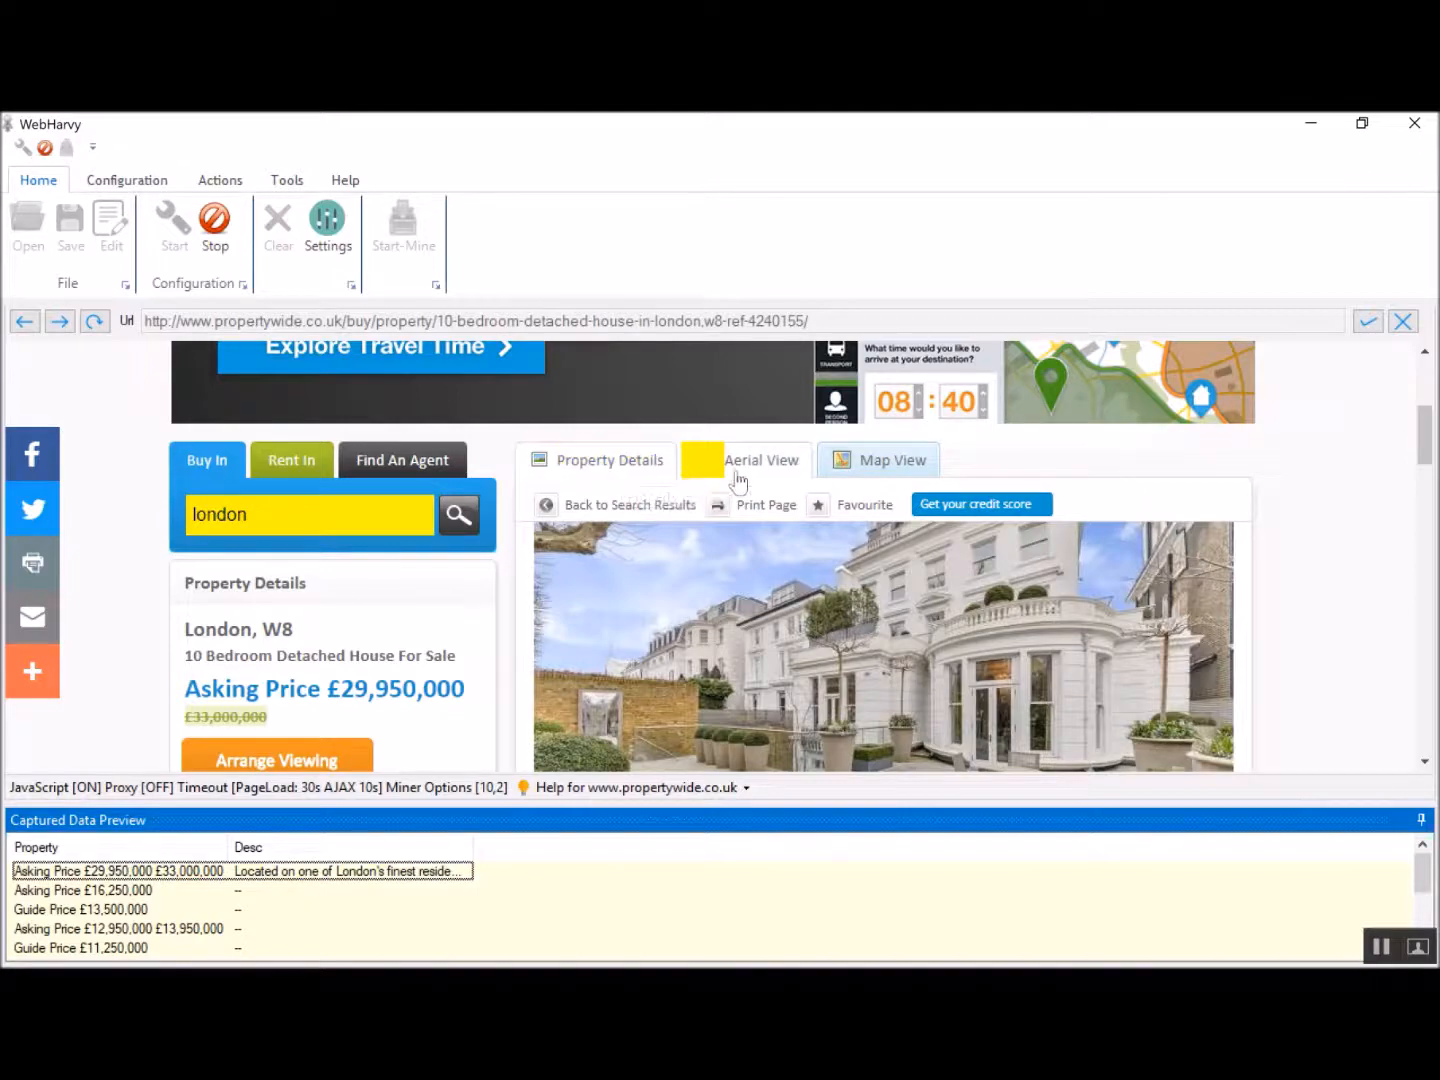
scroll(down, 3)
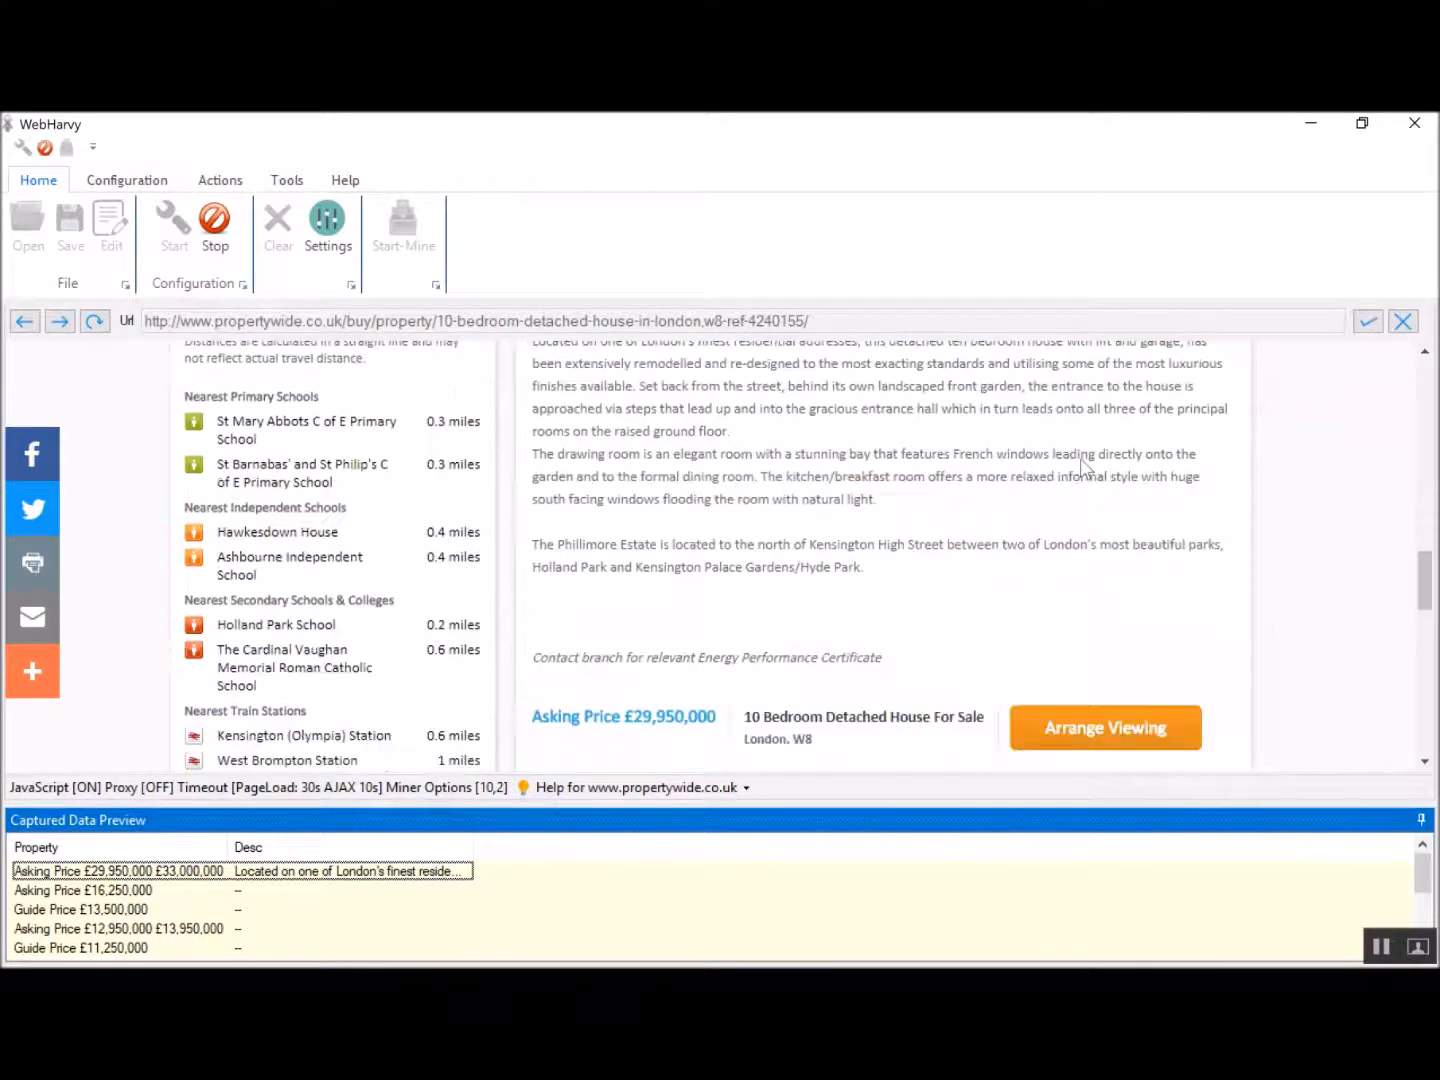
scroll(up, 3)
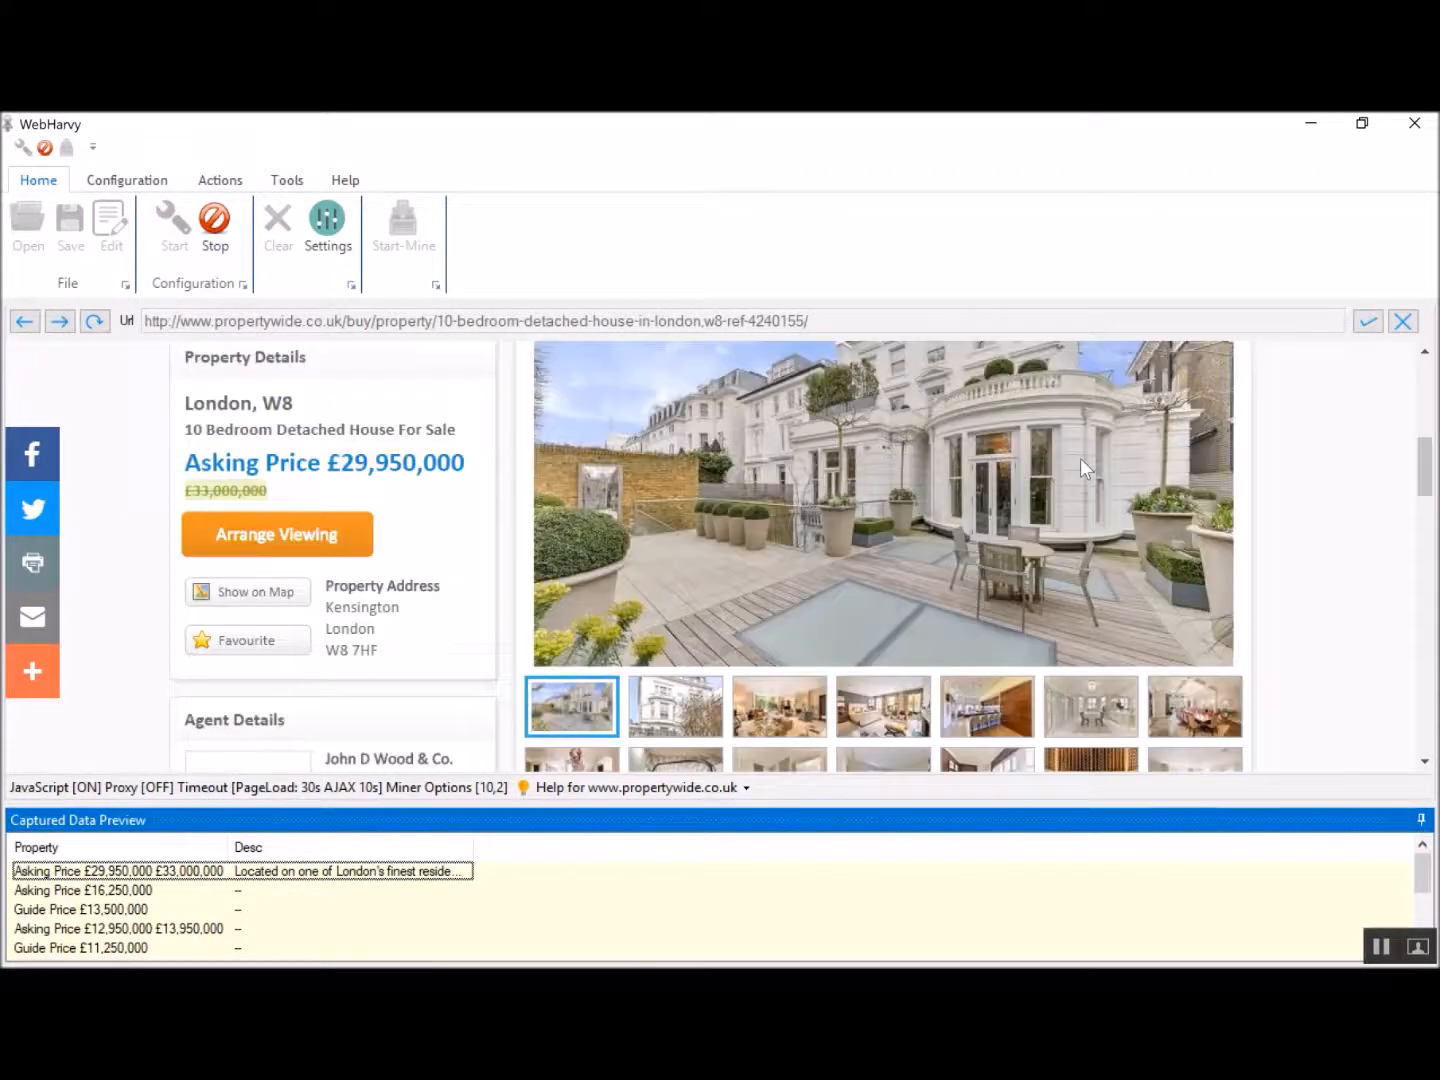
scroll(up, 3)
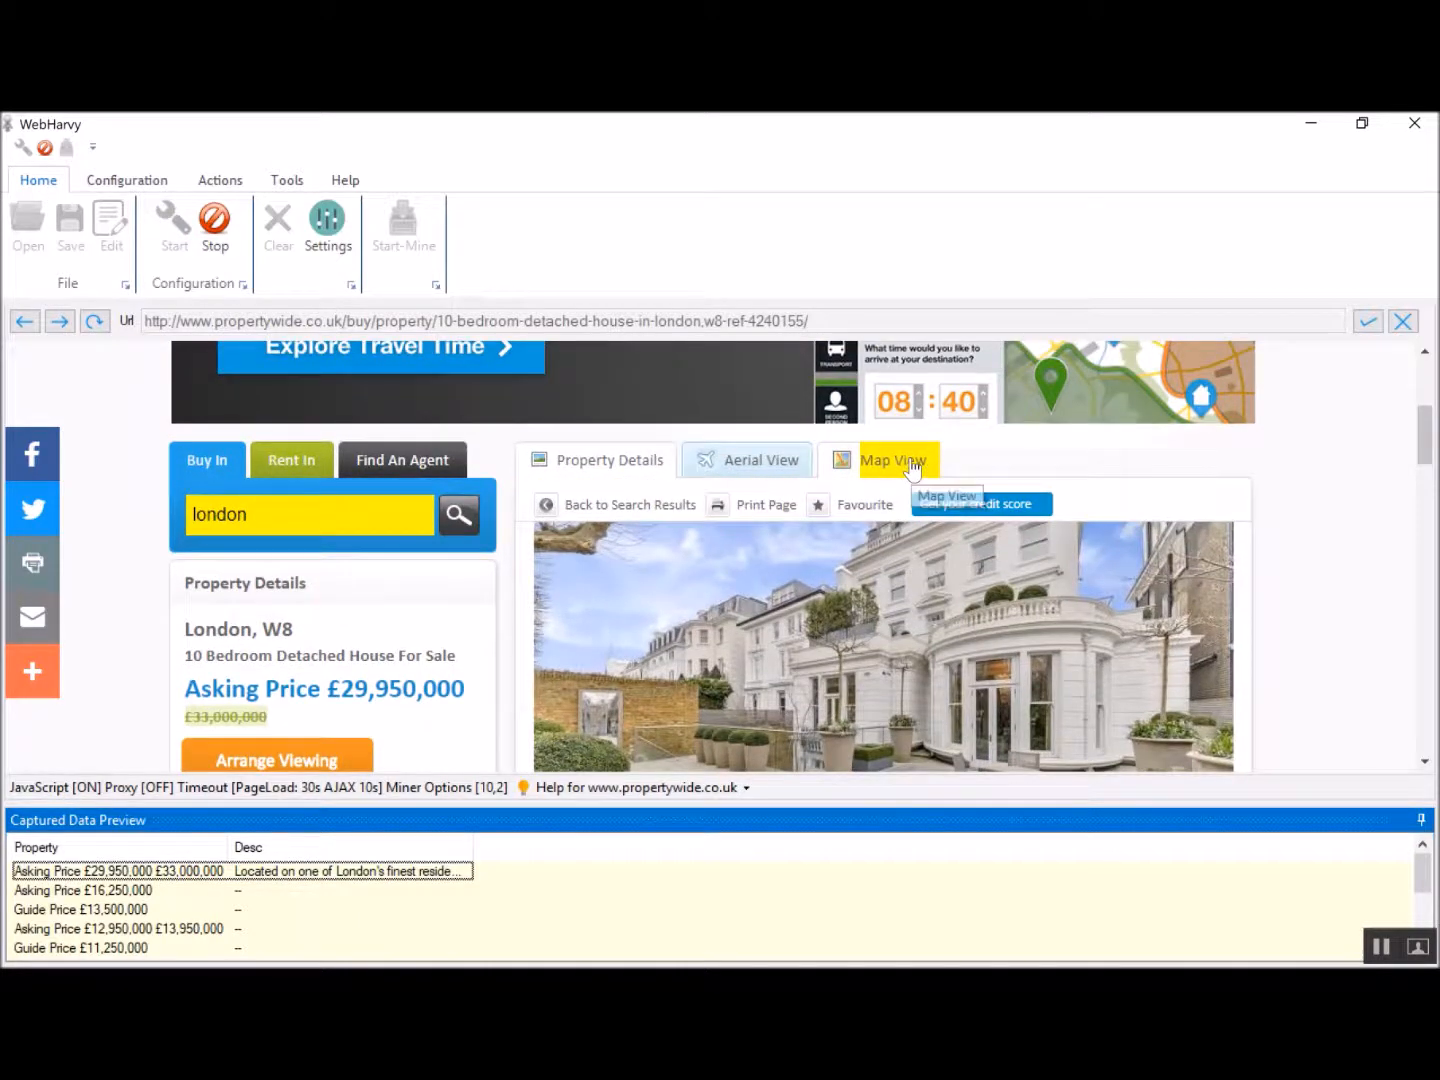
mouse_move(1058, 454)
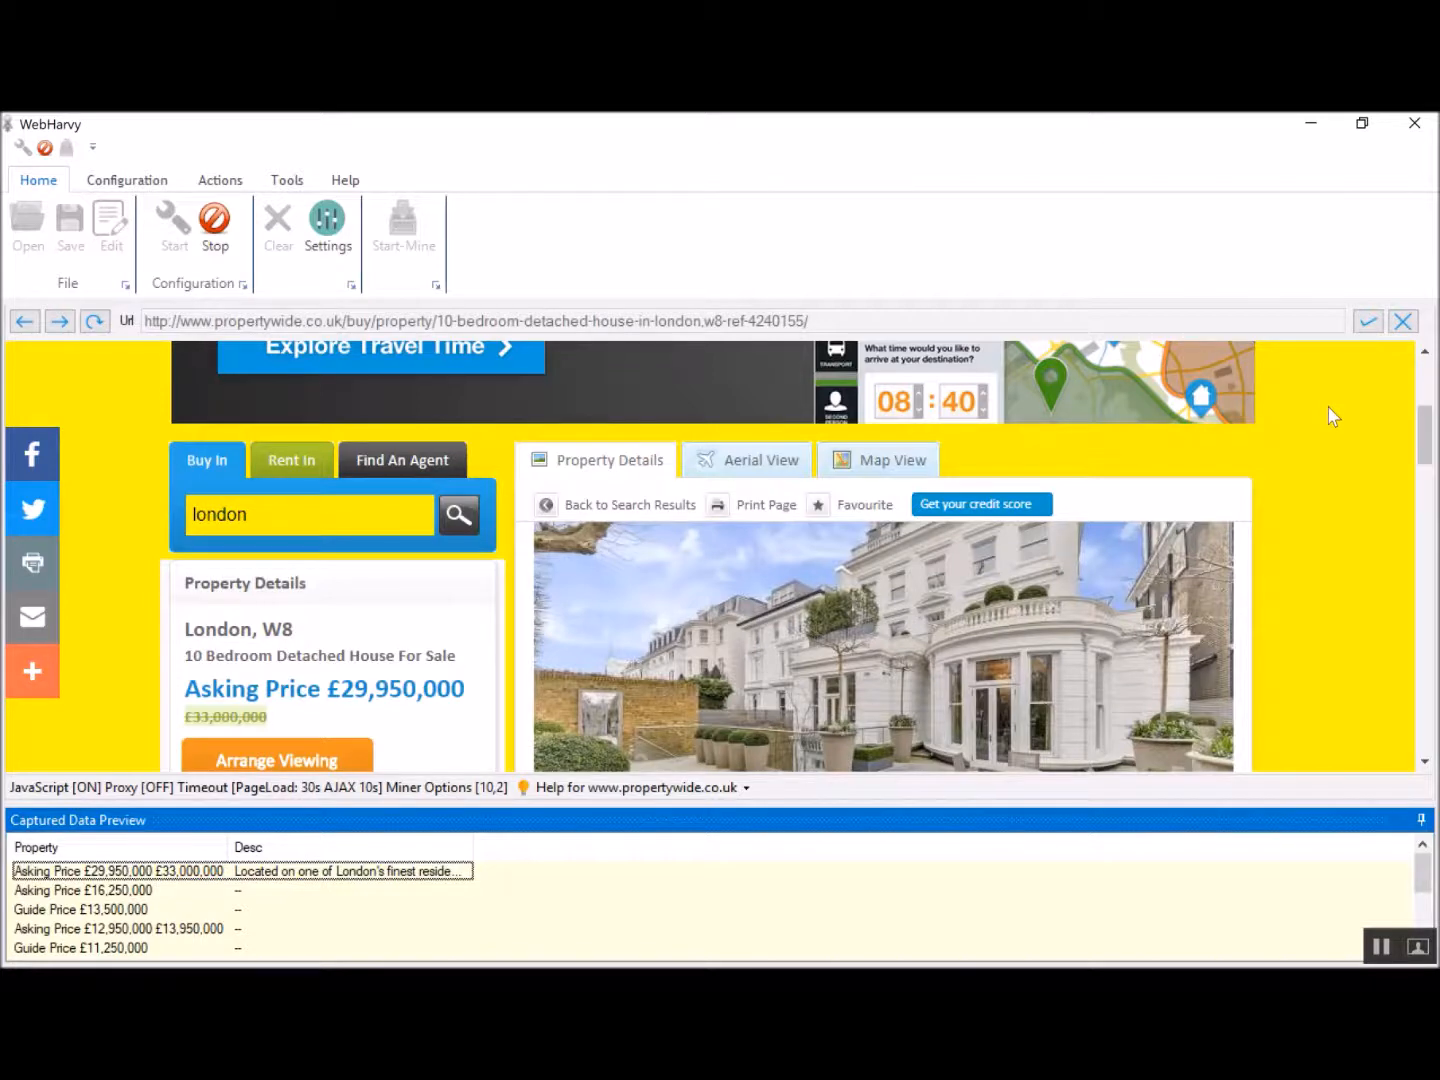
mouse_move(1358, 410)
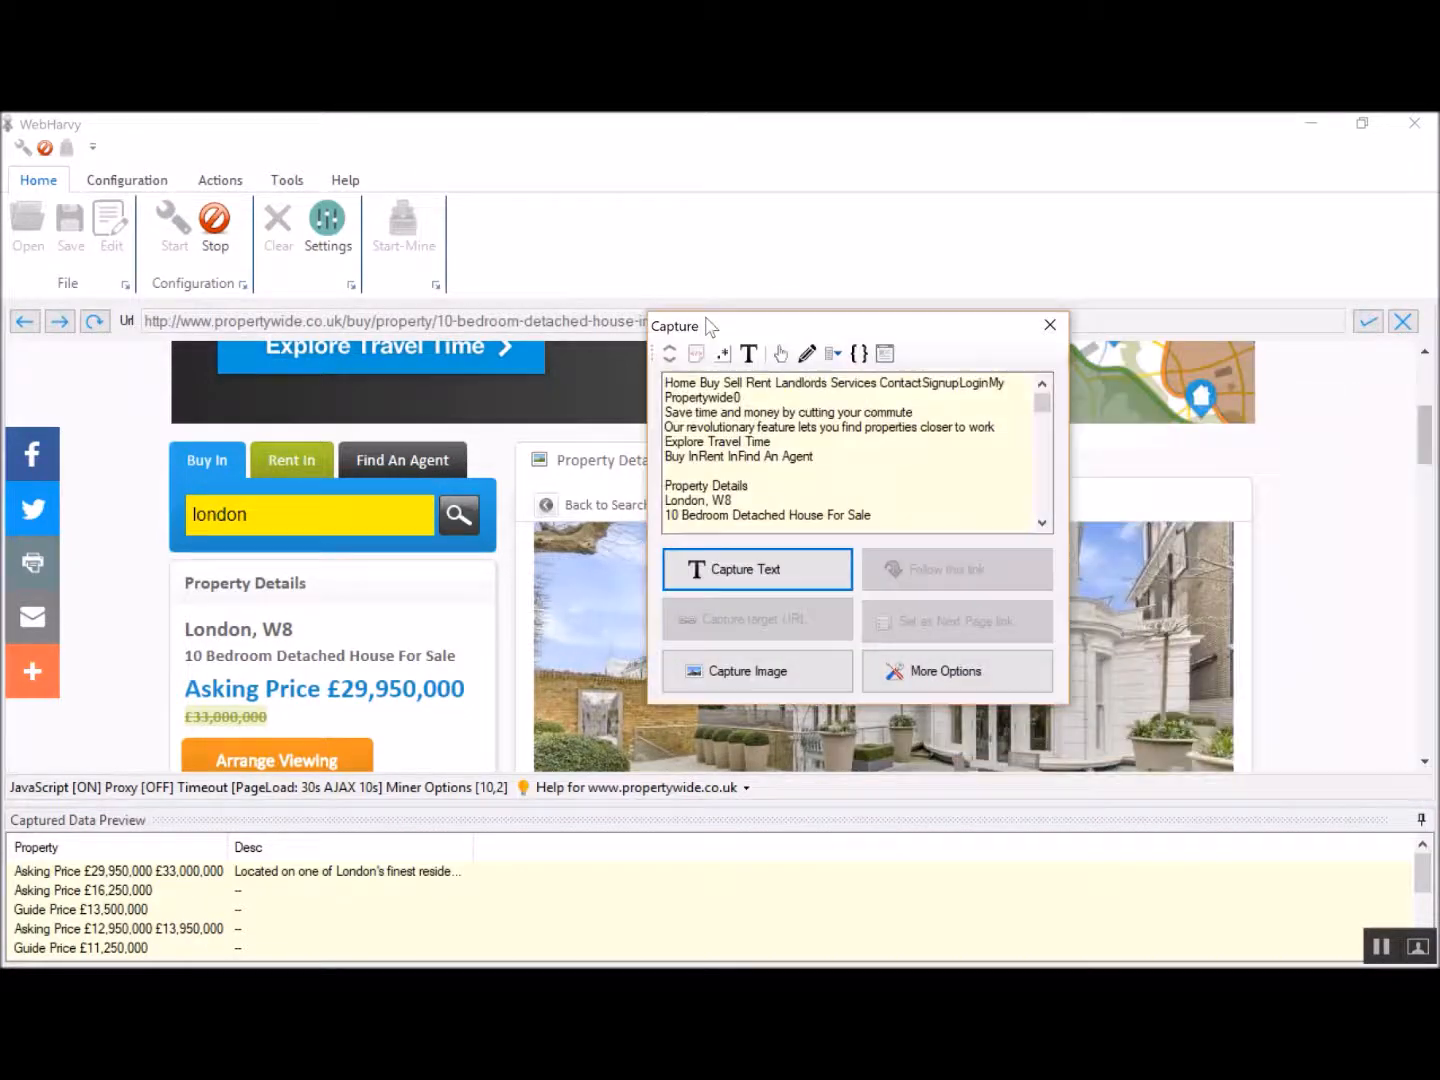
mouse_move(696, 352)
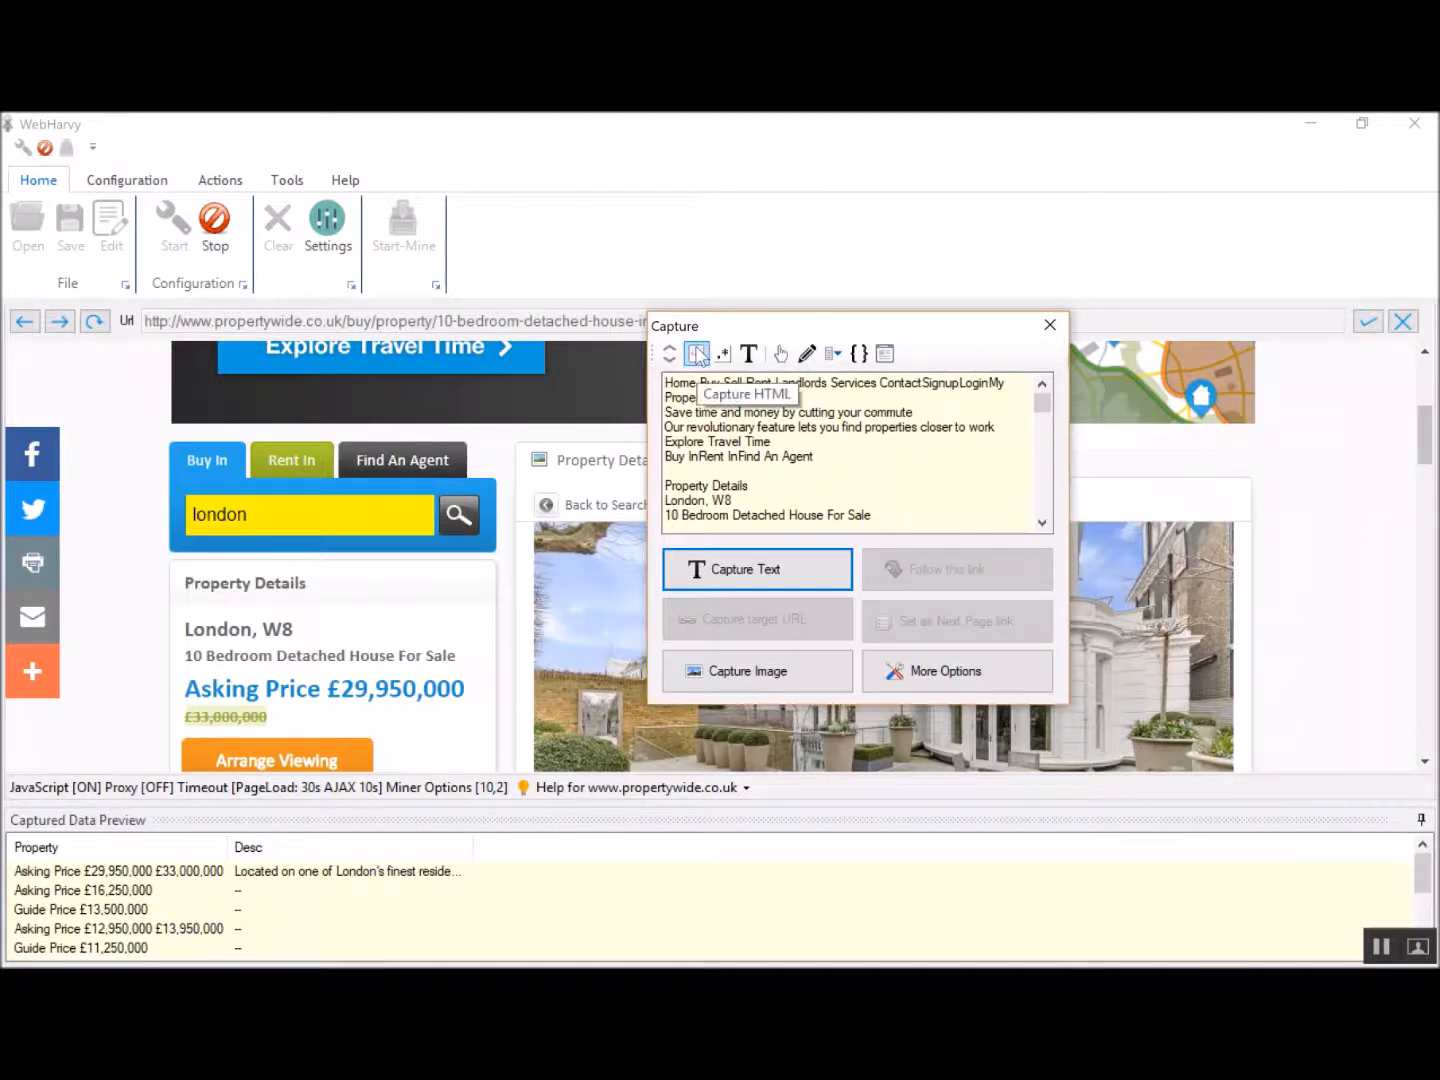
- Show the property page's HTML source in the Capture window and look through it
click(696, 352)
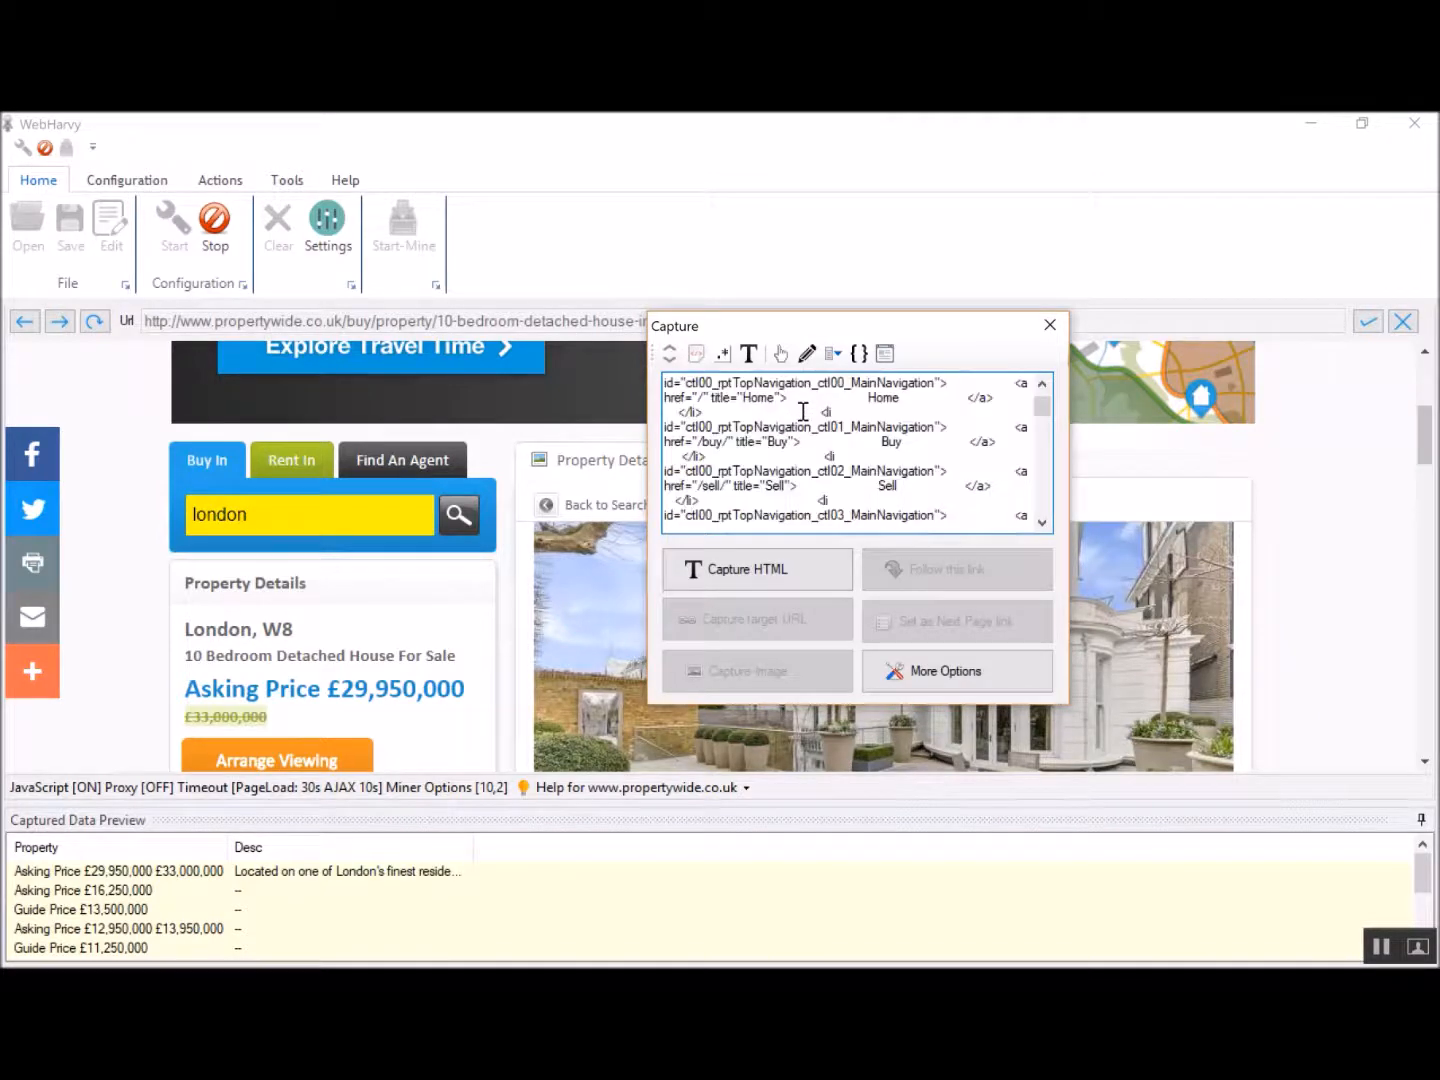
scroll(down, 3)
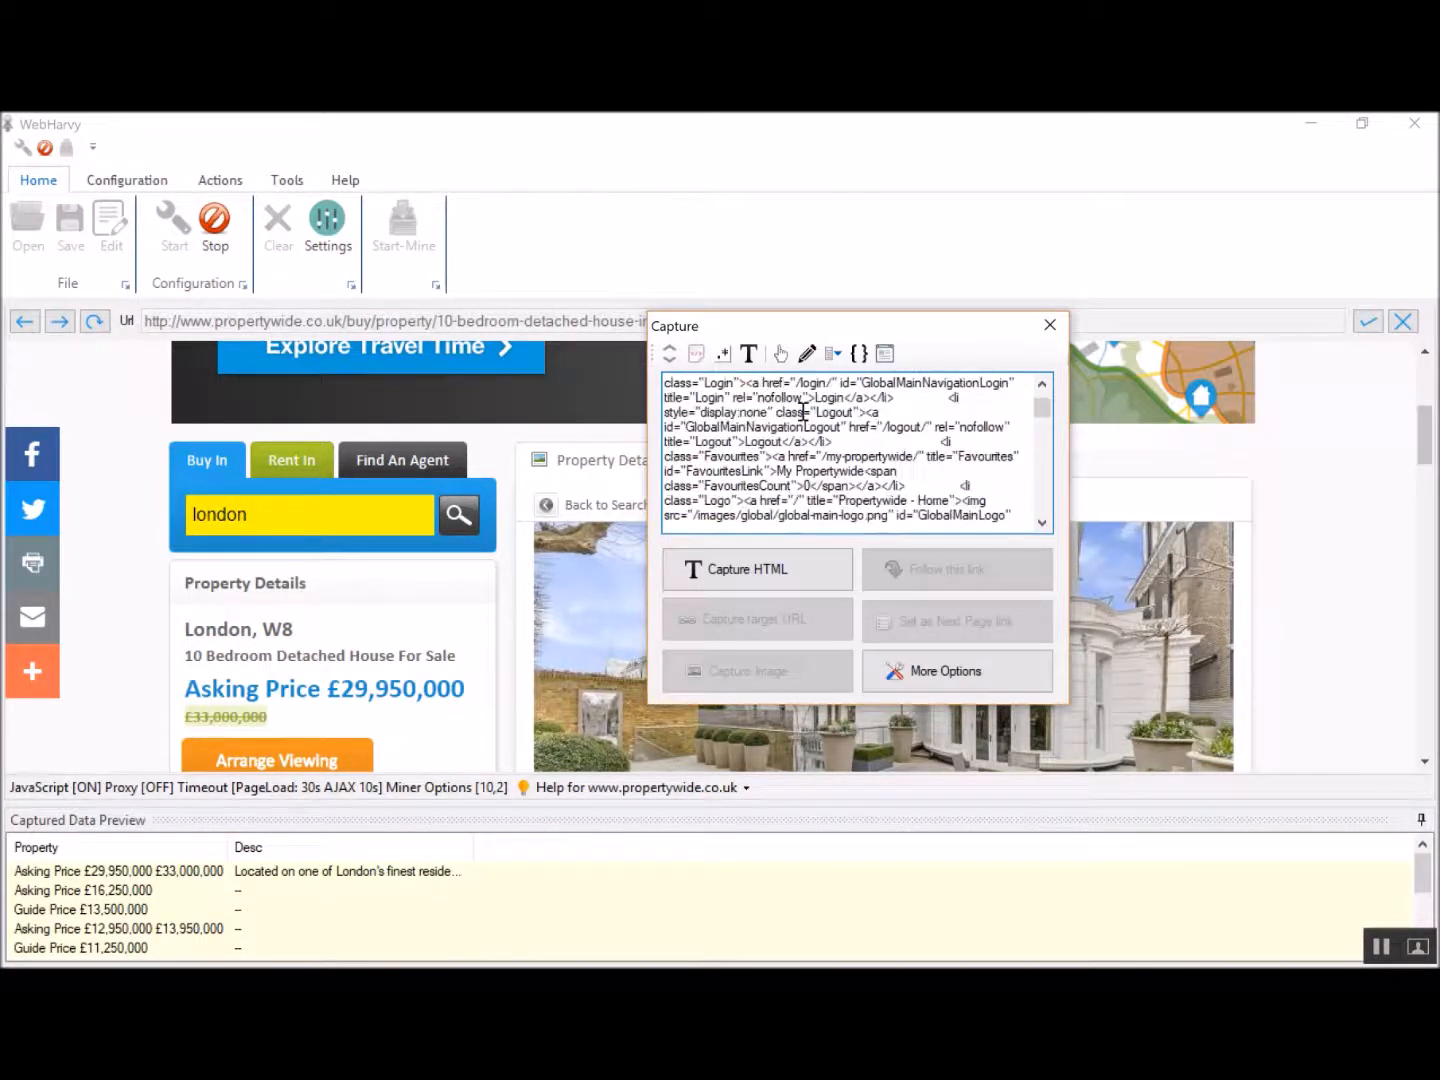
scroll(down, 3)
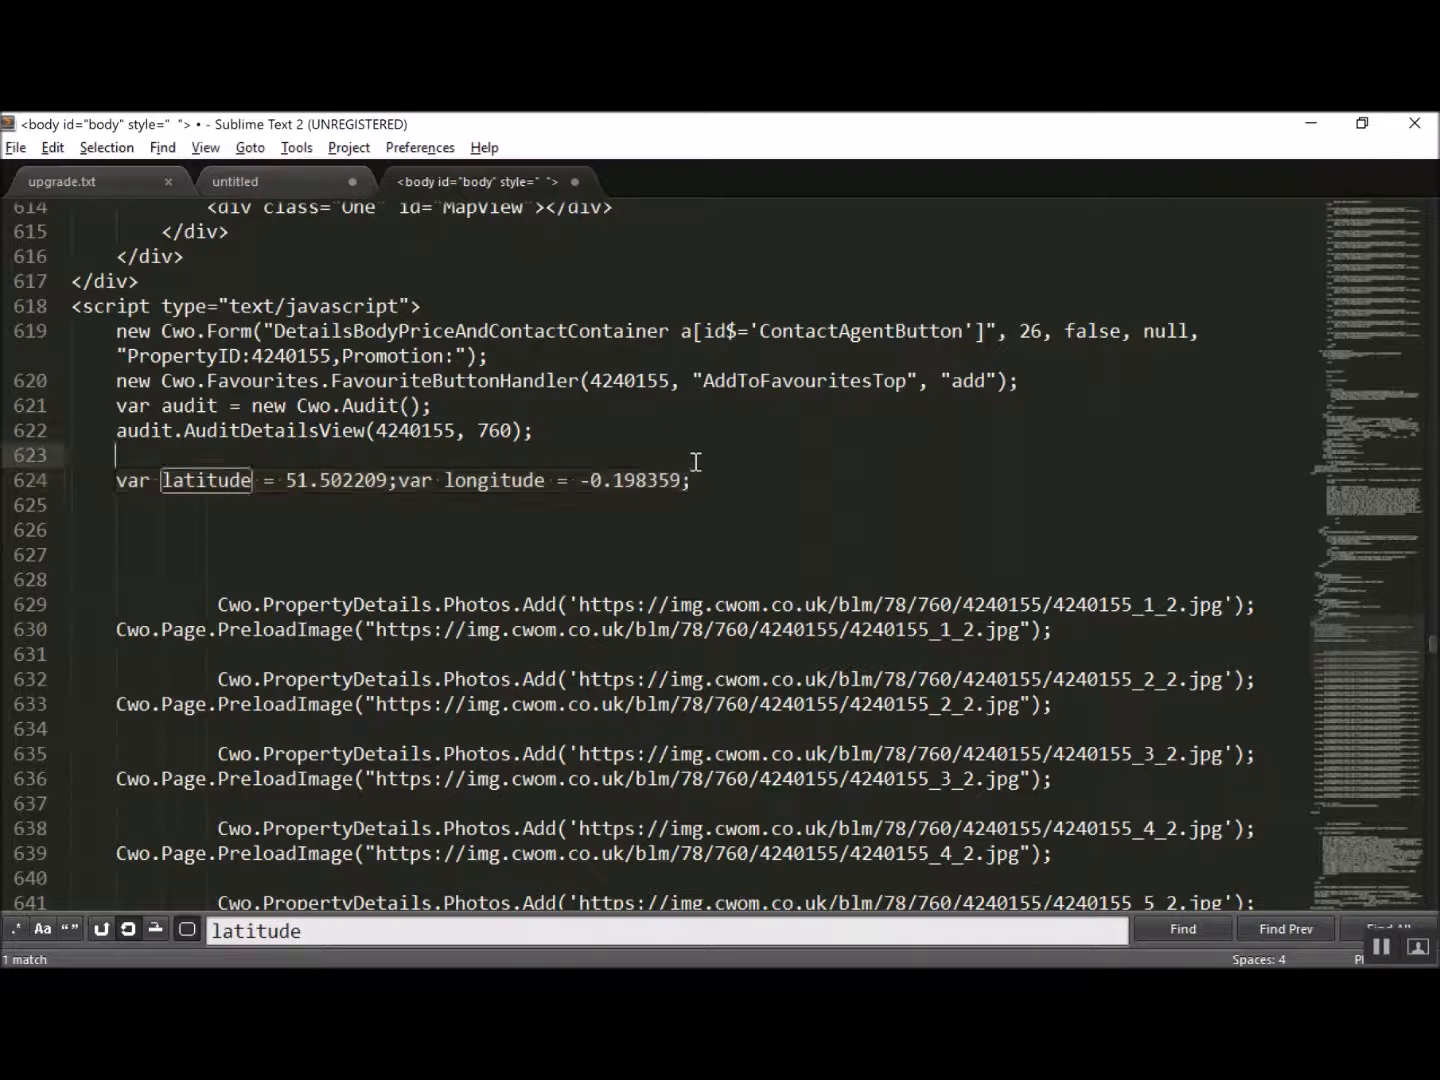
- Copy the prepared latitude regular expression from the untitled Sublime Text notes
click(236, 180)
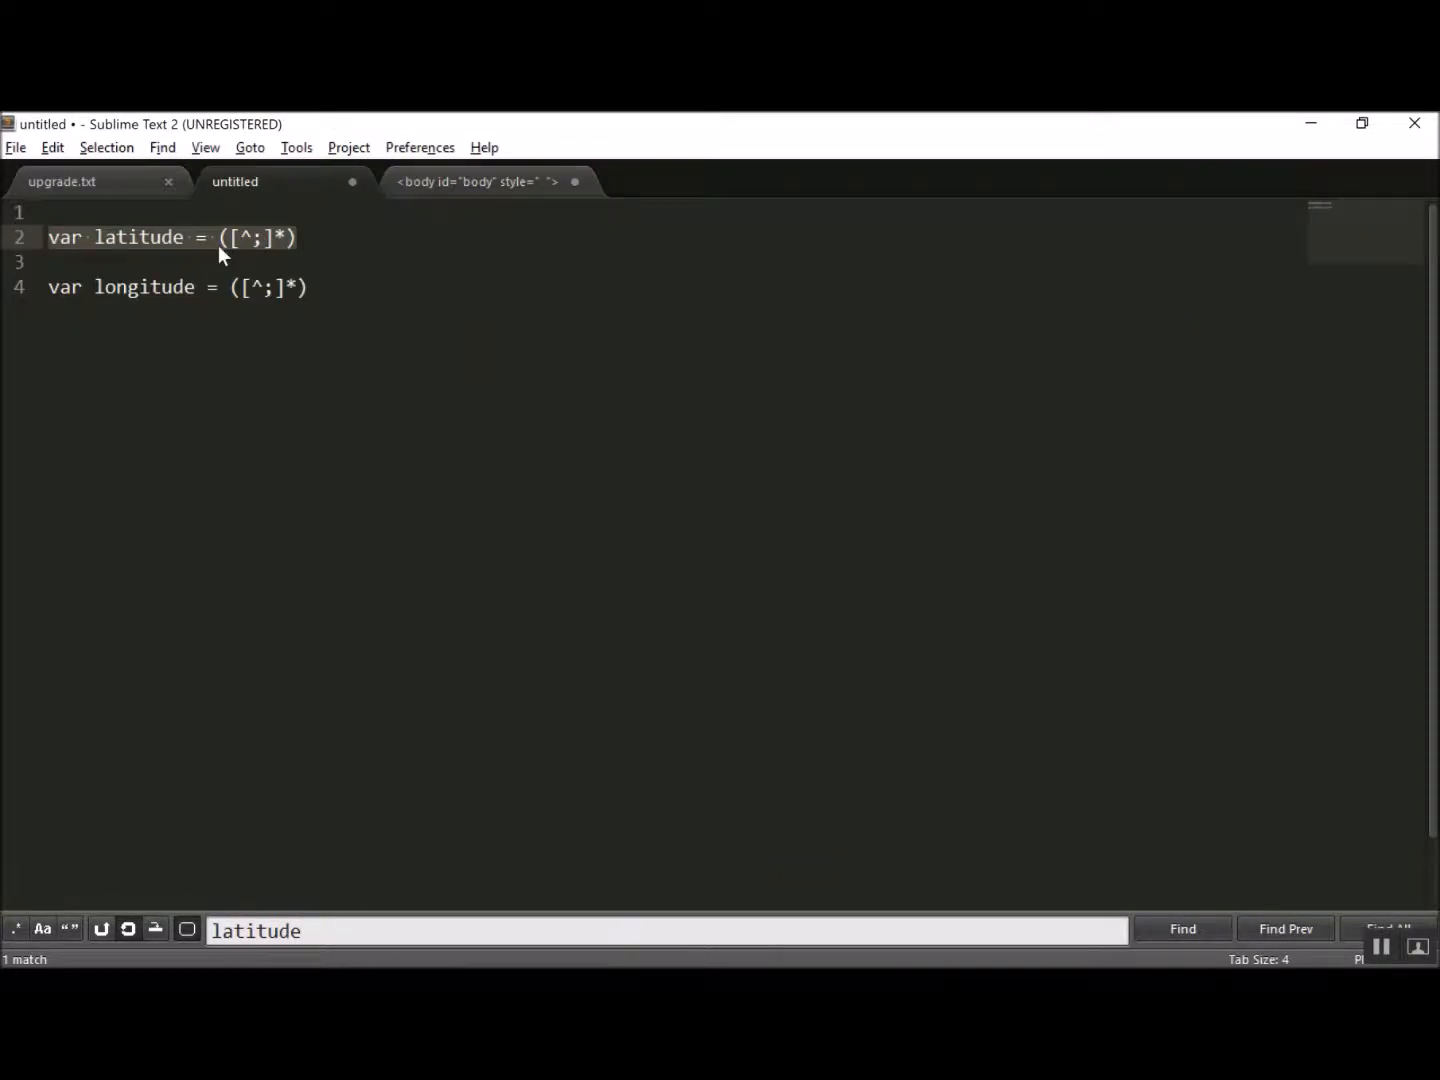
right_click(222, 256)
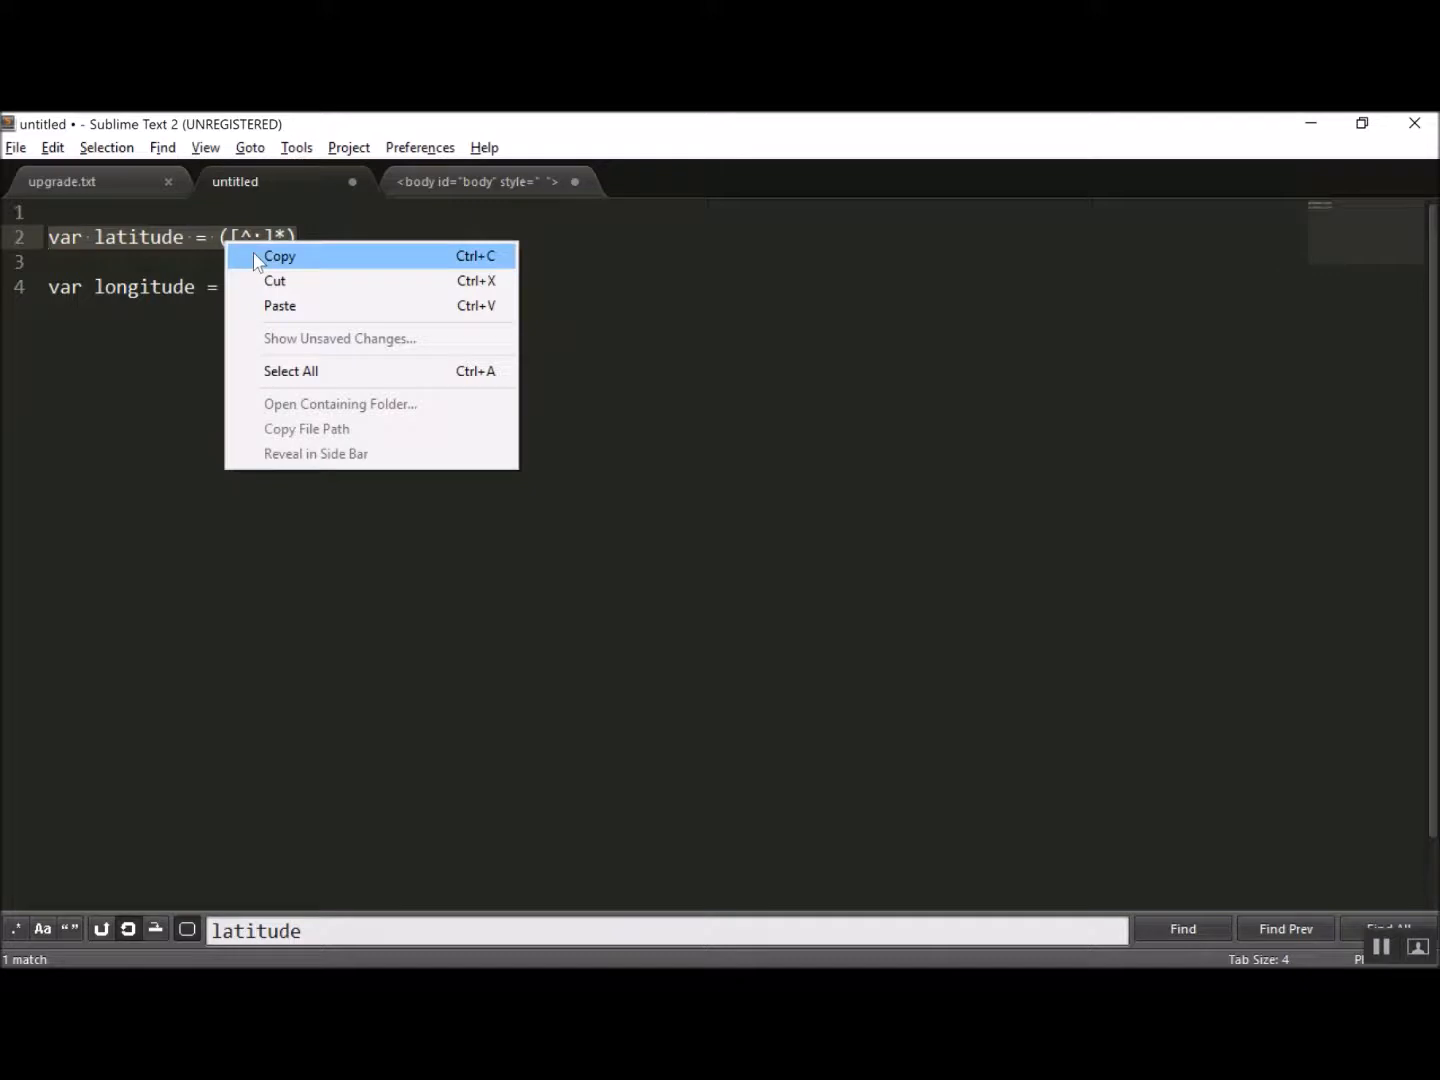
click(280, 256)
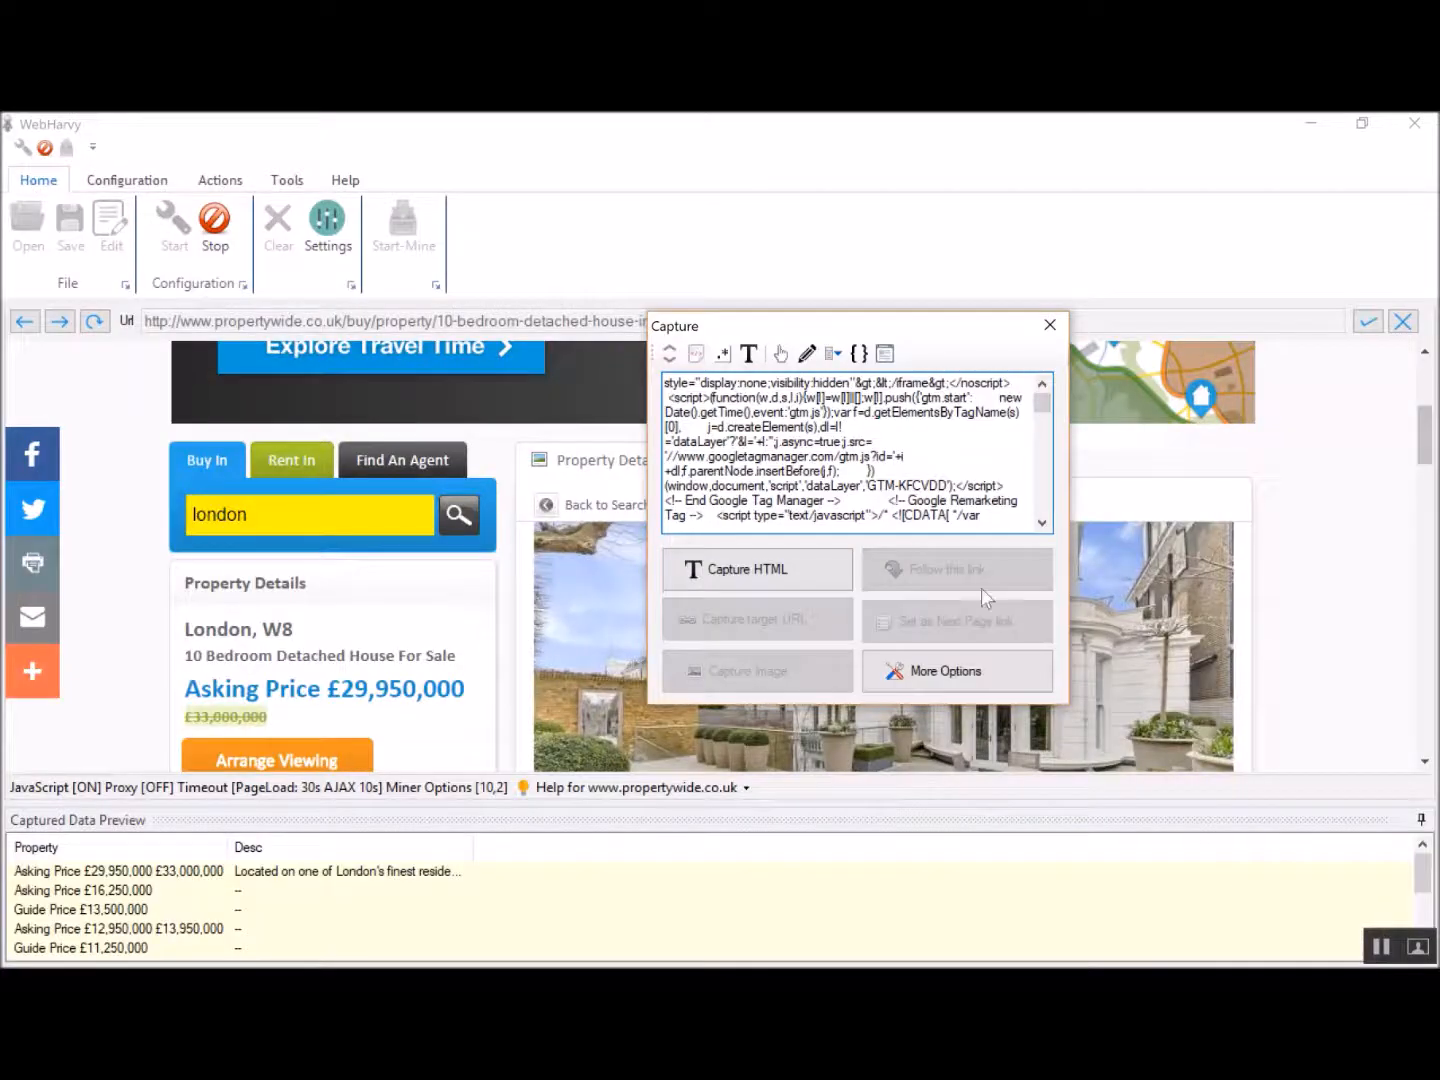
mouse_move(724, 354)
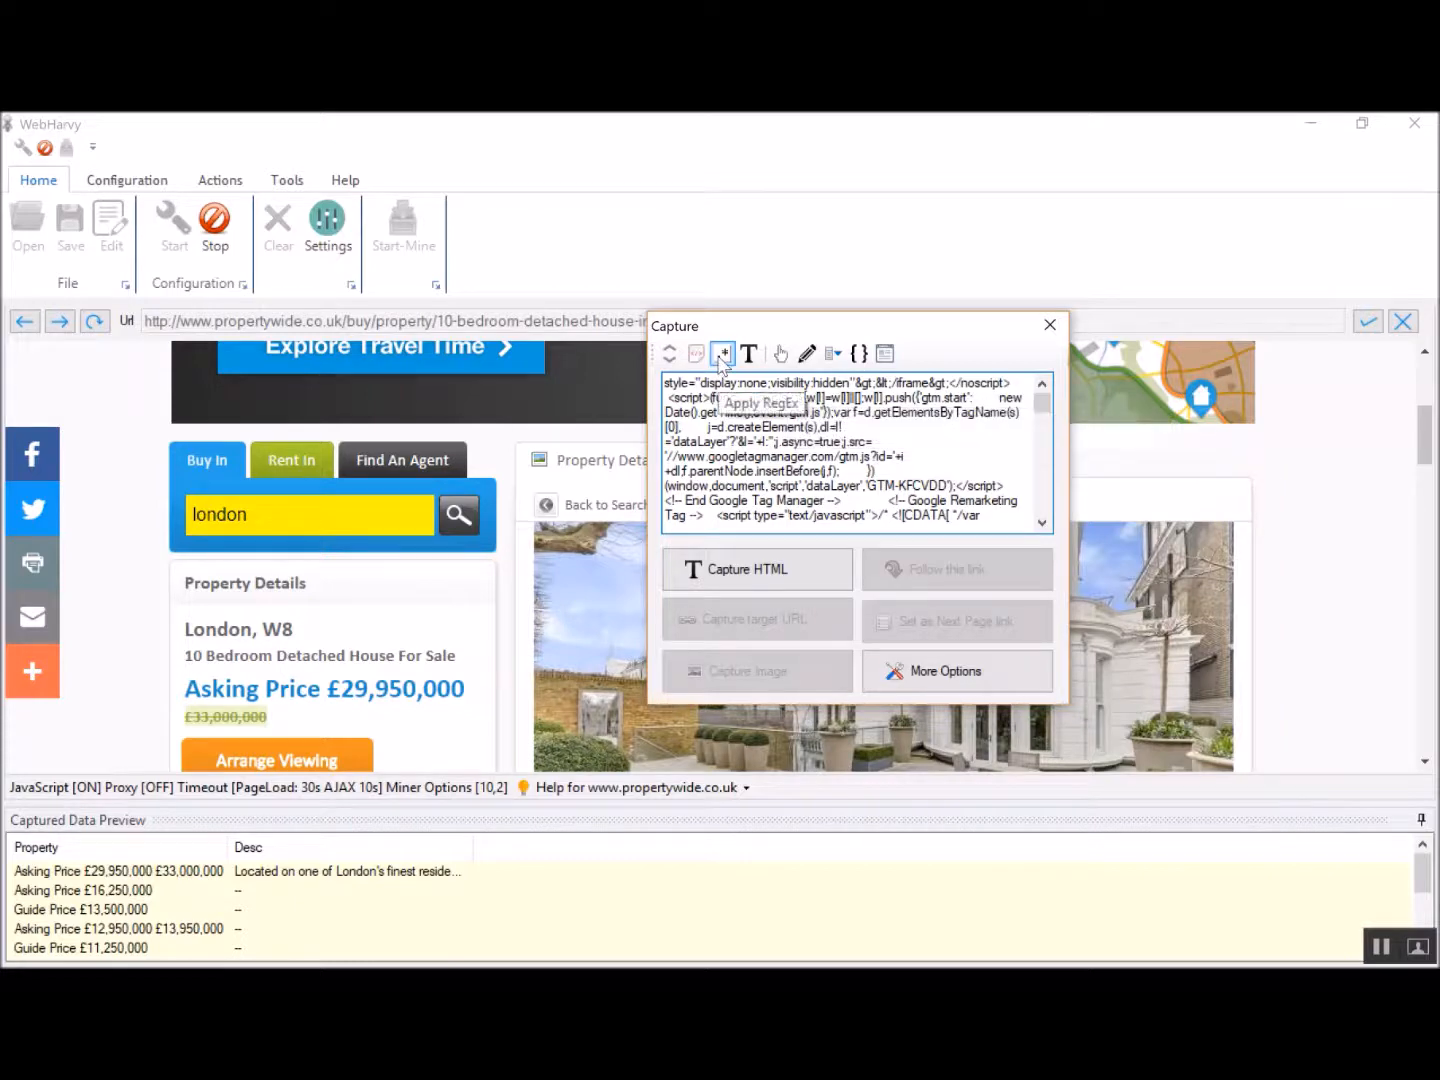
- Apply the pasted latitude regular expression to the page HTML, yielding 51.502209
click(722, 352)
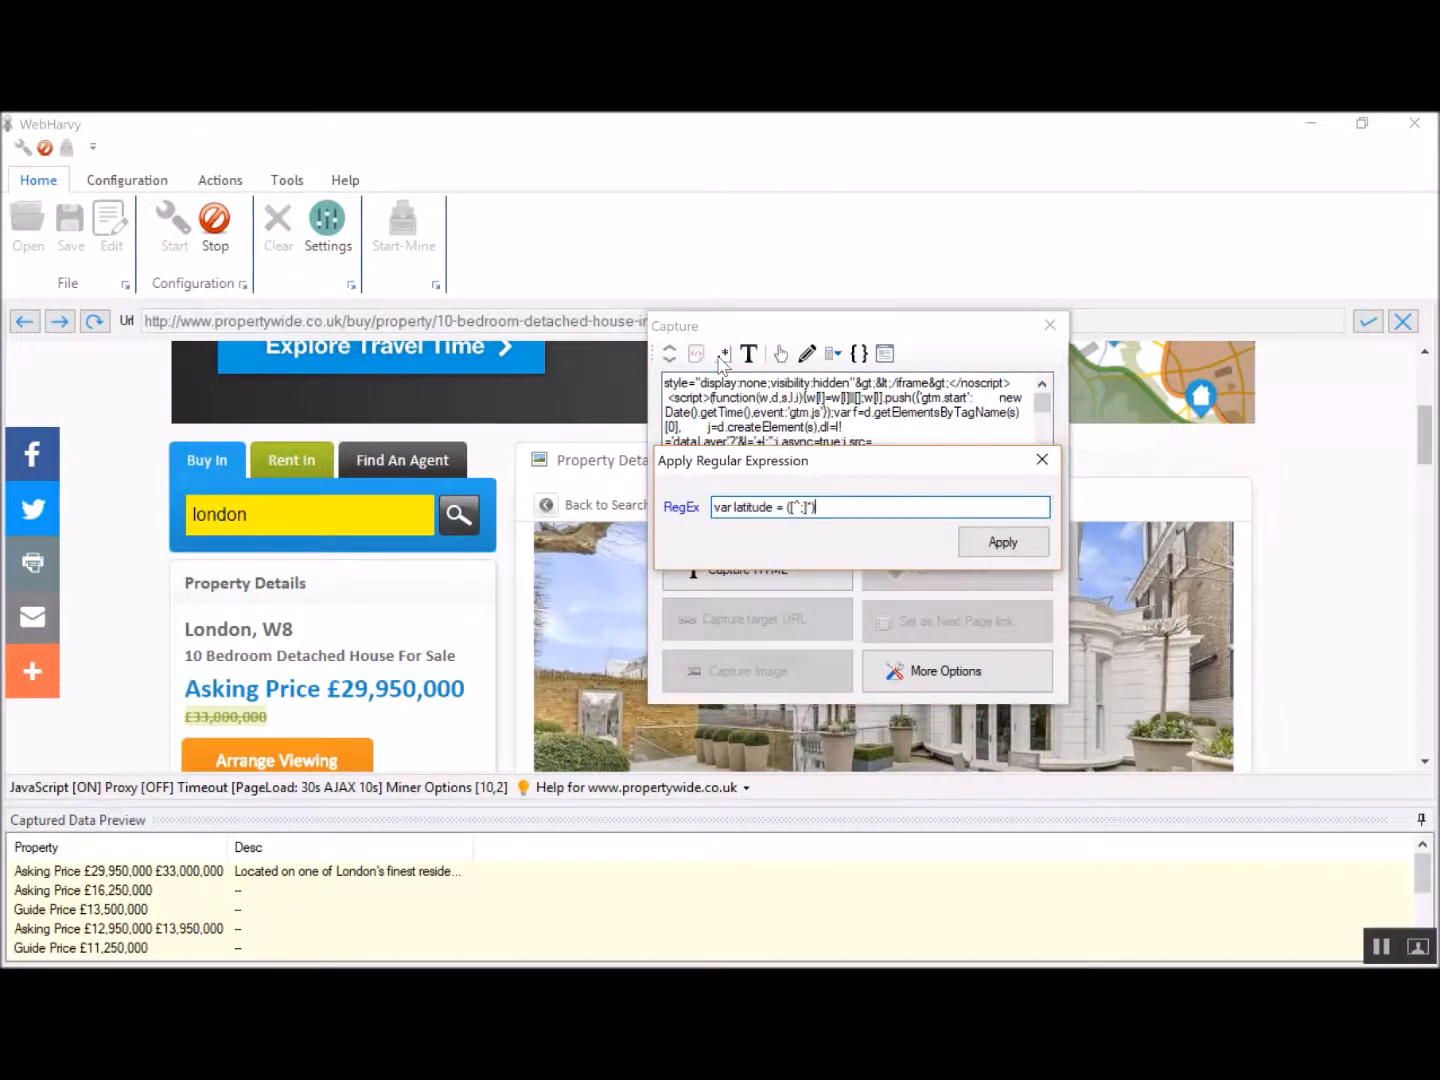
click(1002, 540)
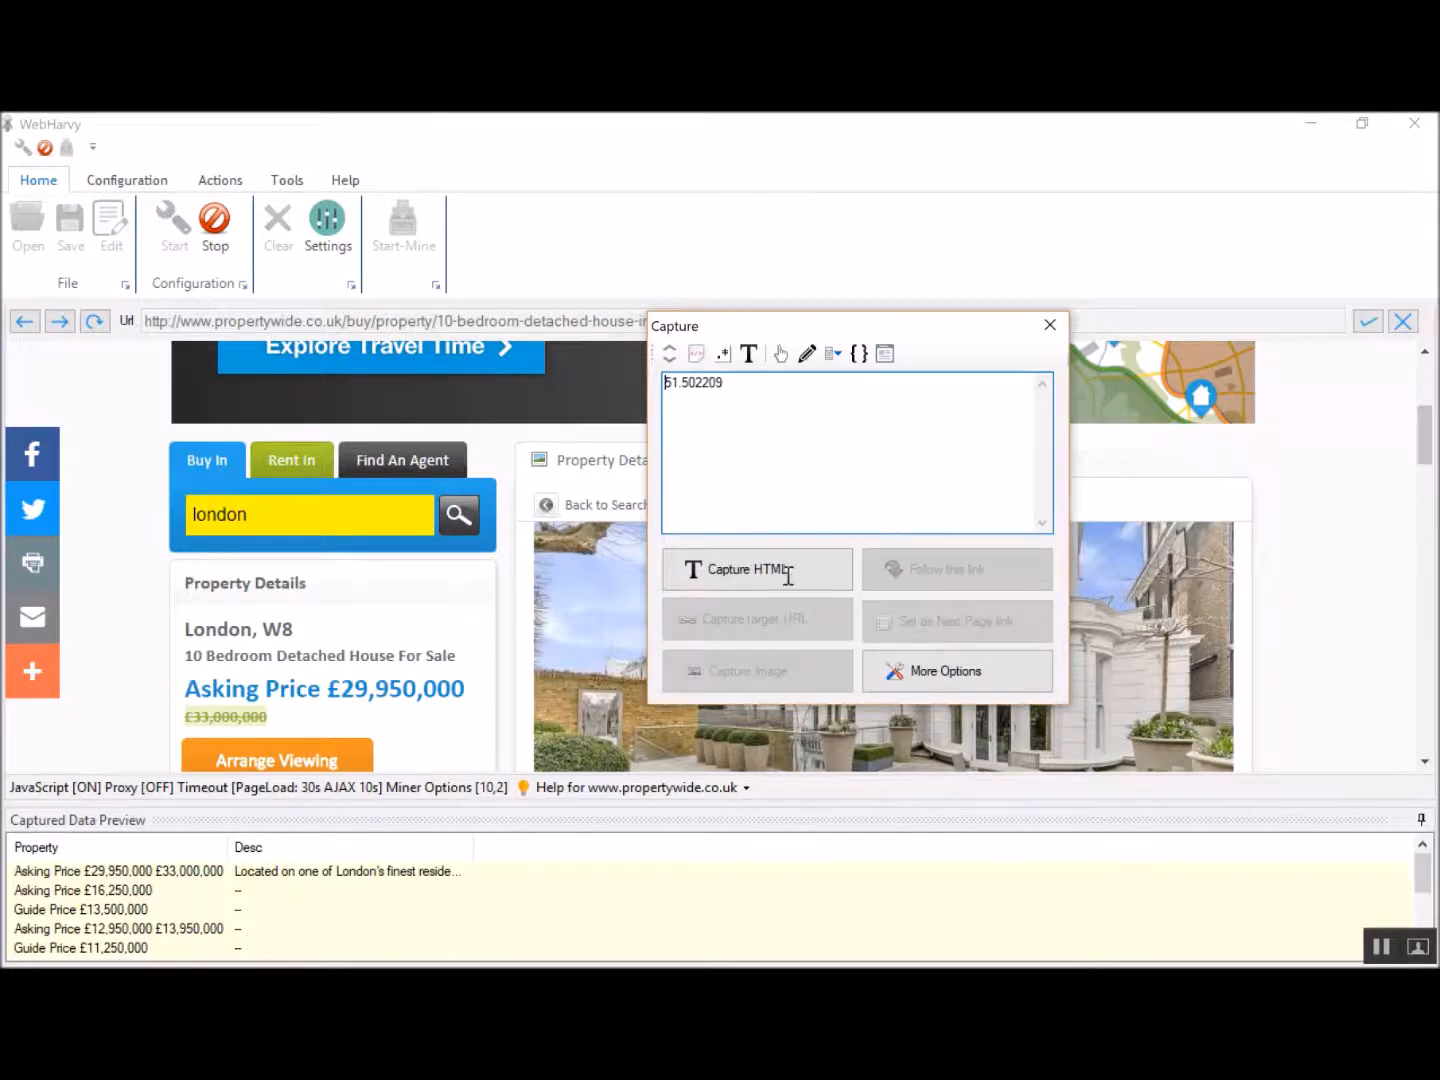
click(744, 568)
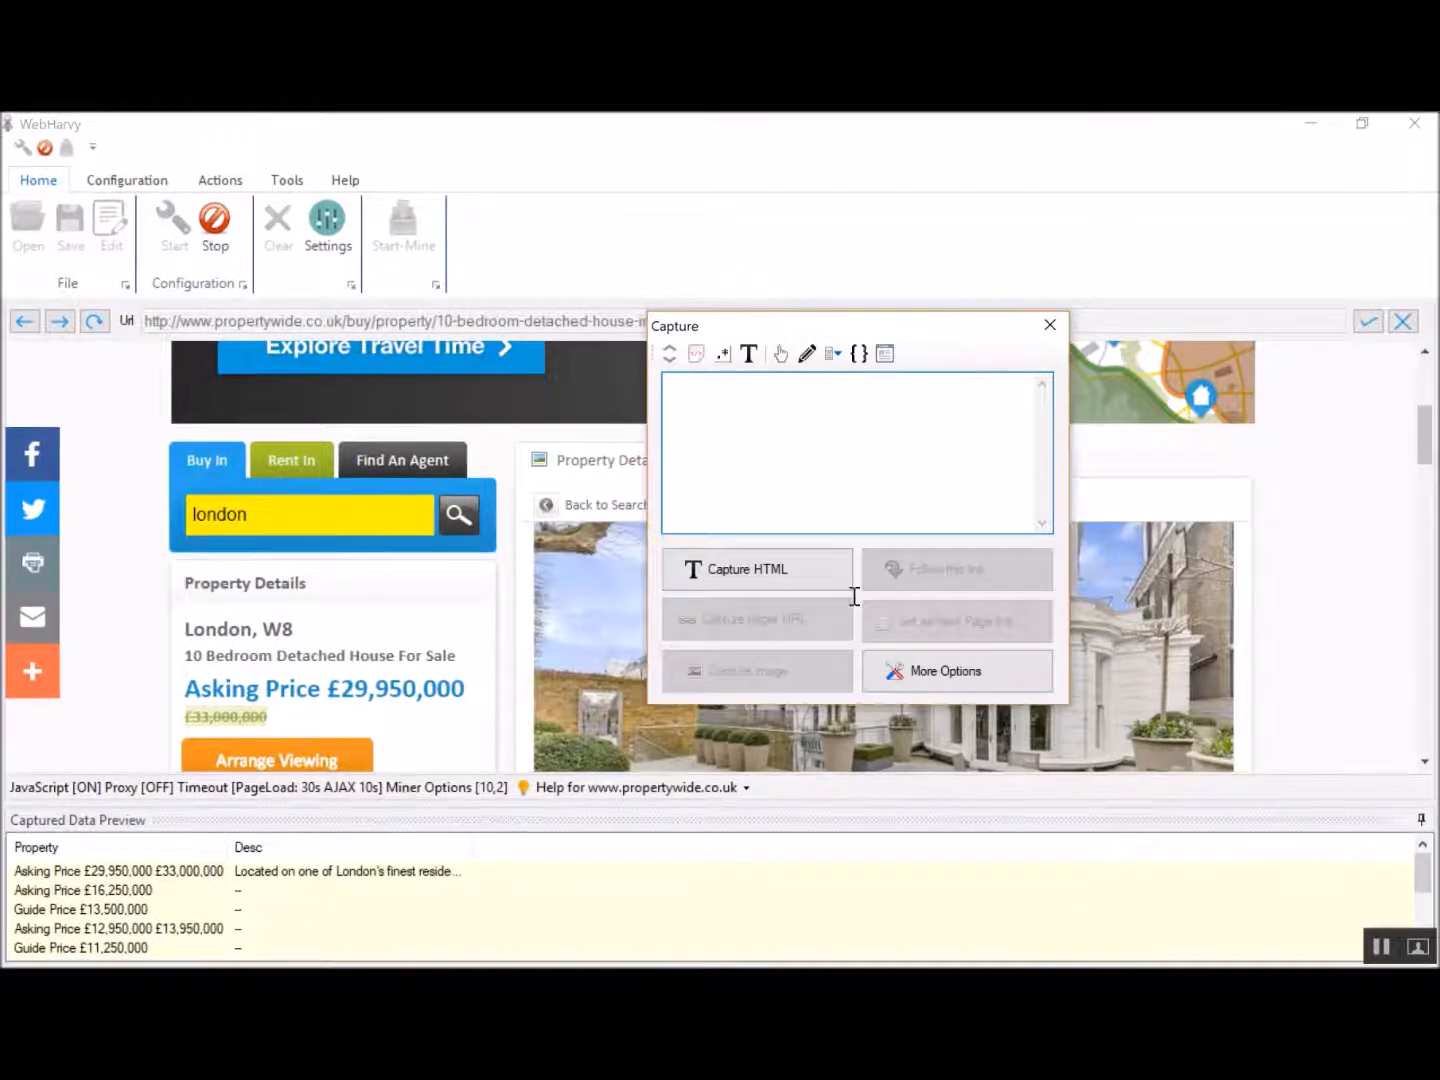
- Capture the extracted value as a new Latitude column in the data preview
click(756, 568)
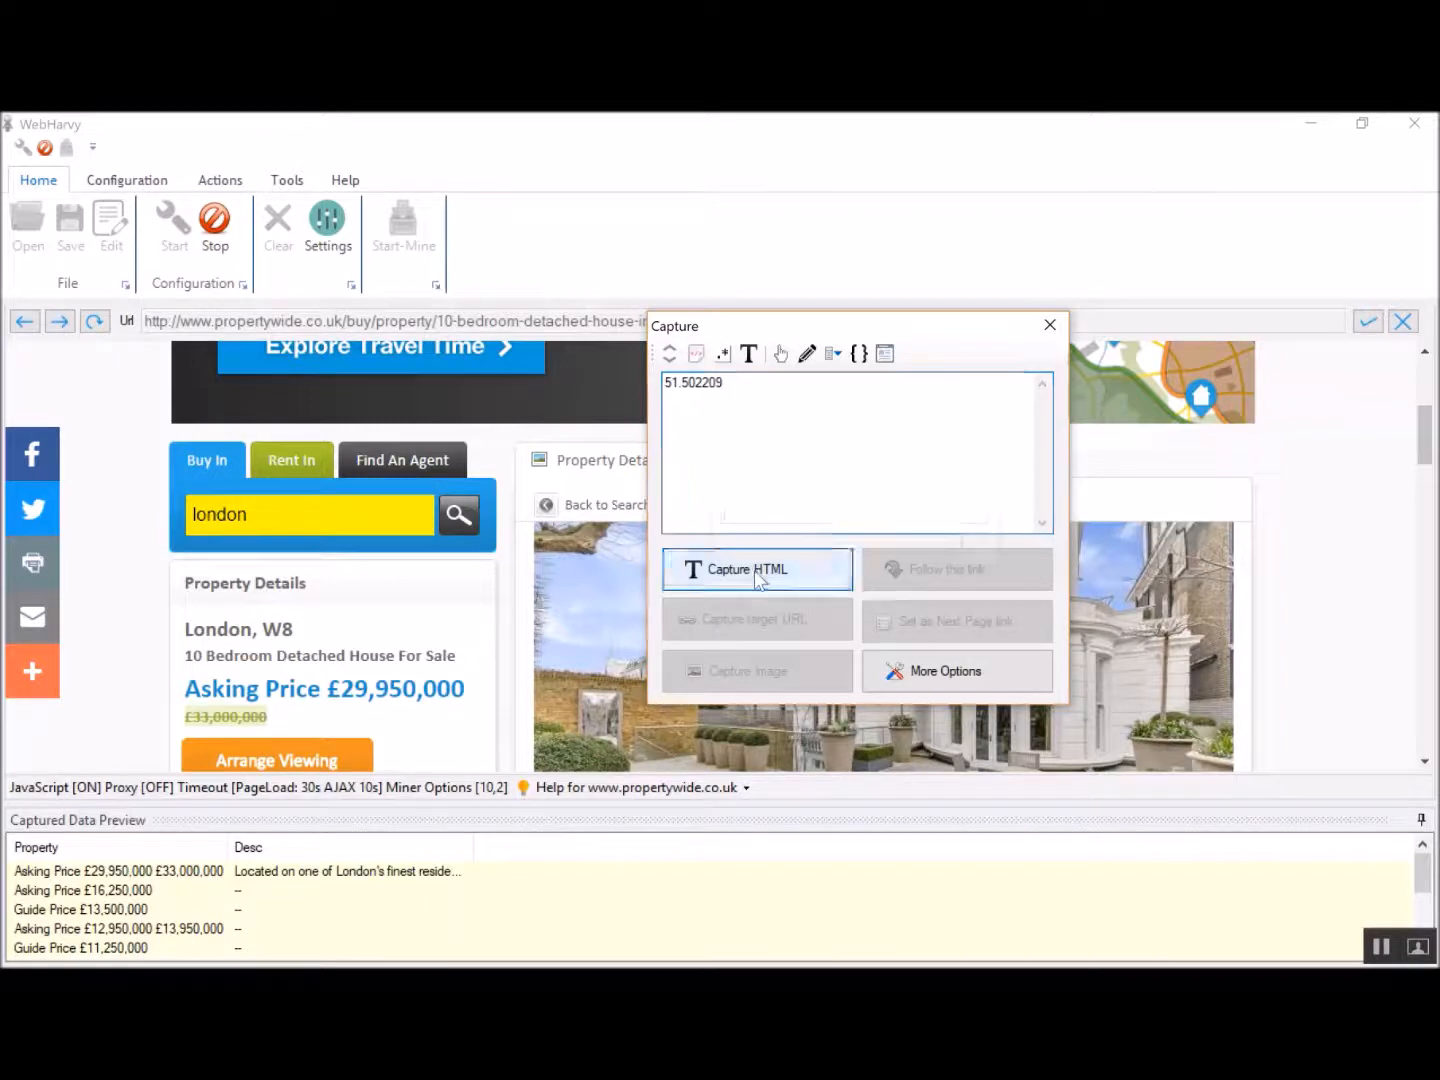
click(756, 568)
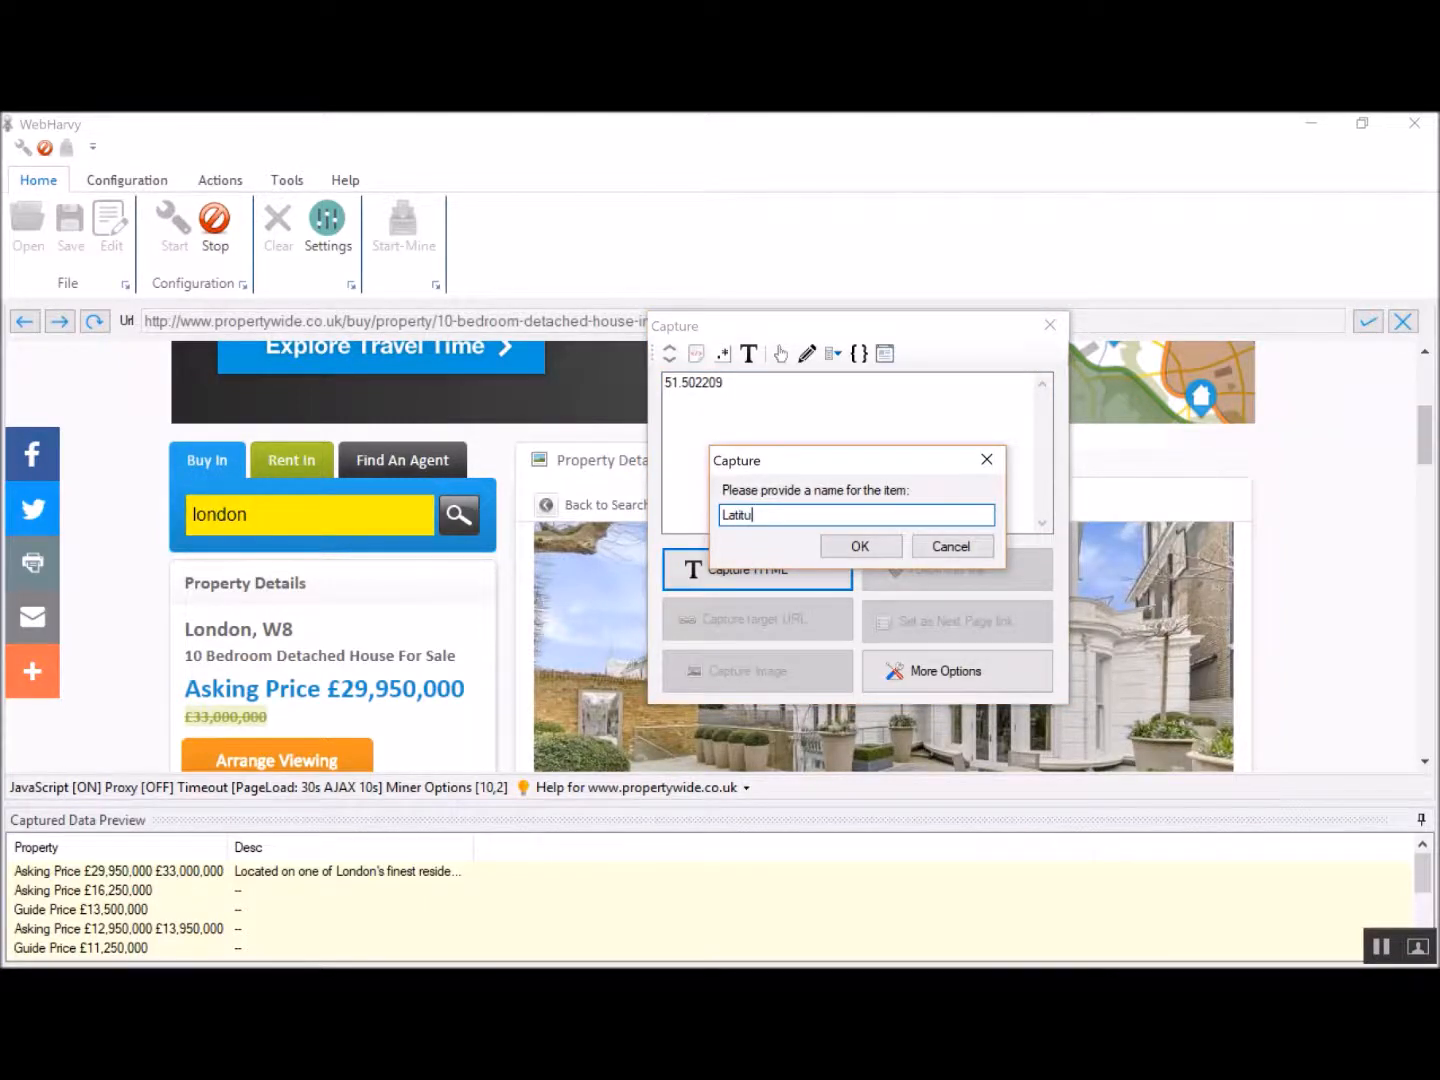
click(858, 546)
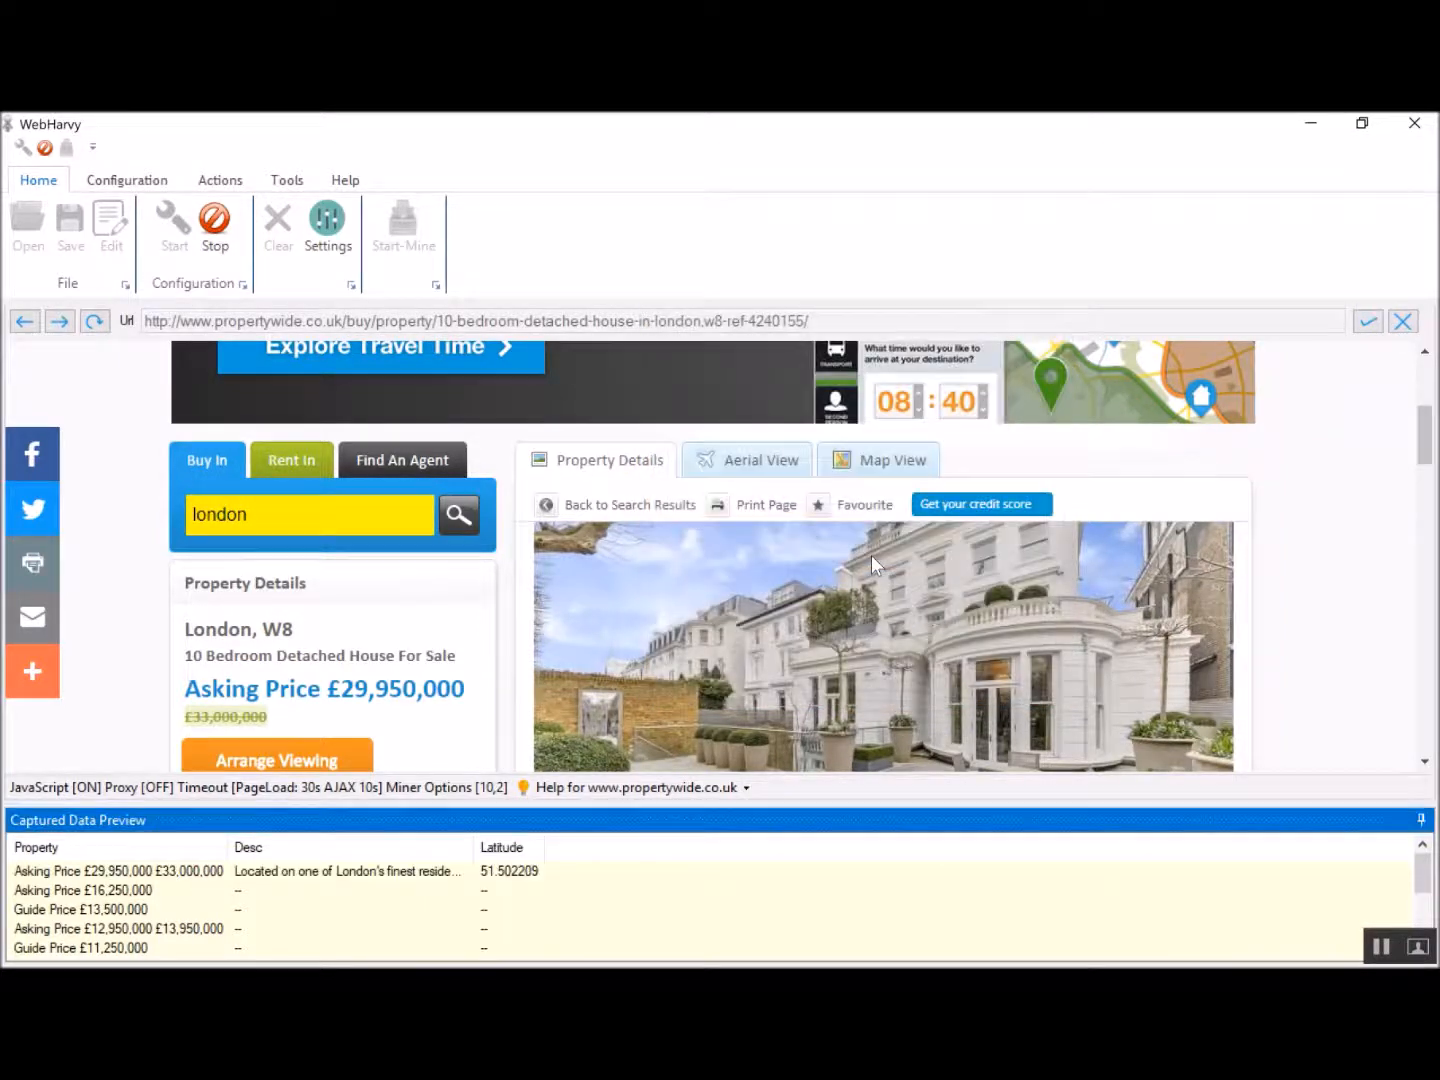